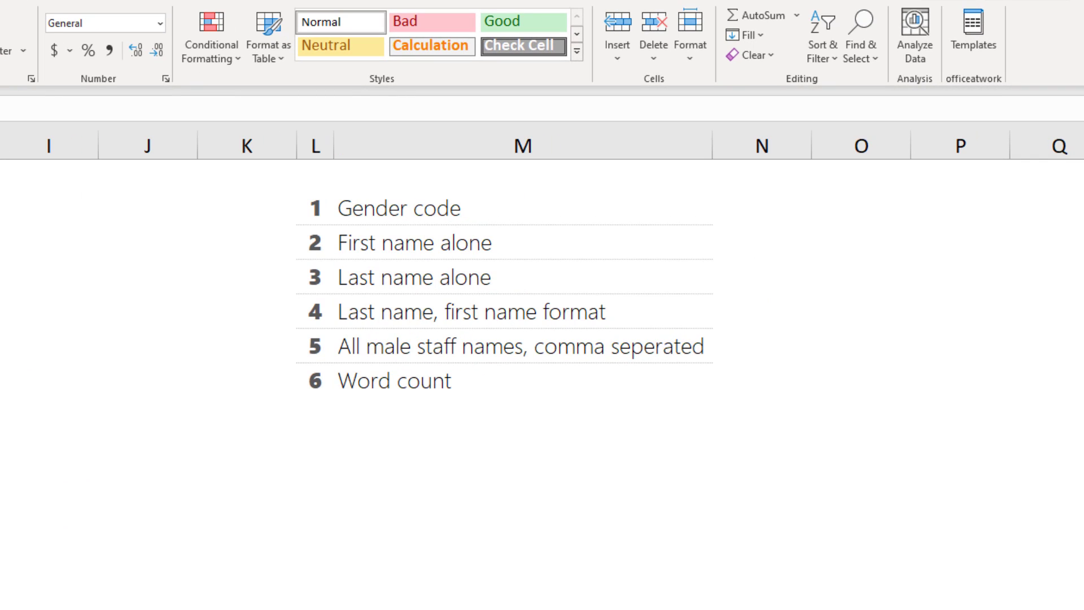
{"action": "mouse_move", "coordinate": [696, 206]}
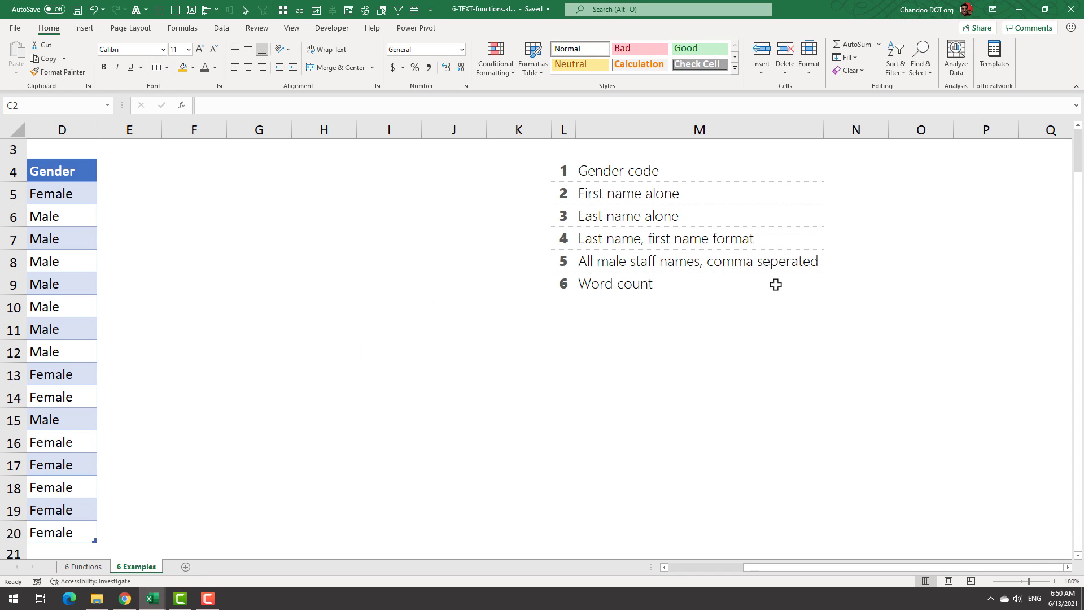
On the 6 Functions sheet, enter =LEFT(C3,8) in C5 to return Whatever.
{"action": "left_click", "coordinate": [83, 566]}
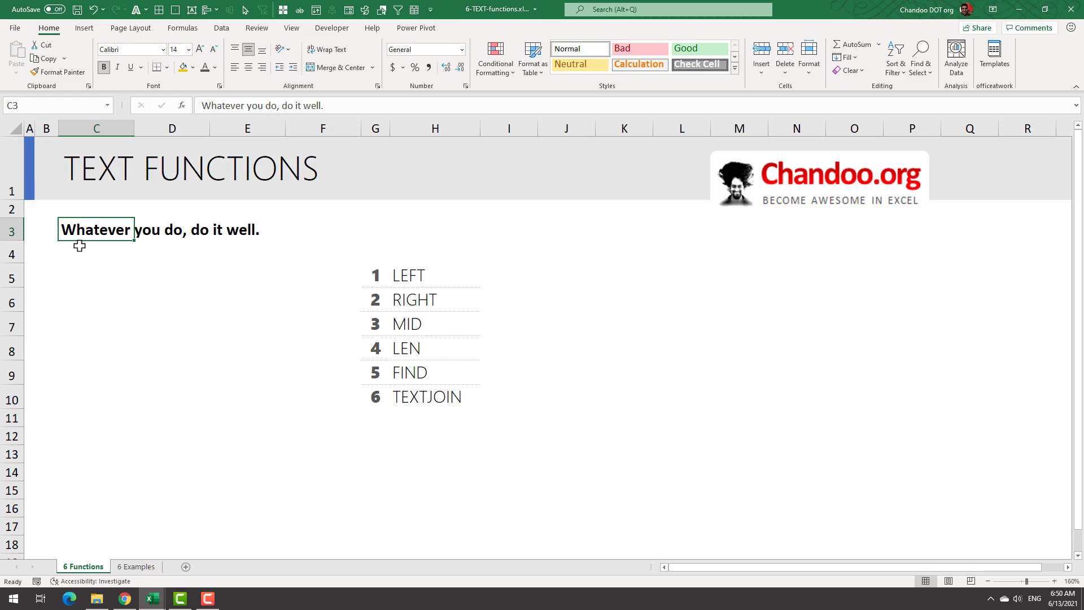
{"action": "mouse_move", "coordinate": [87, 292]}
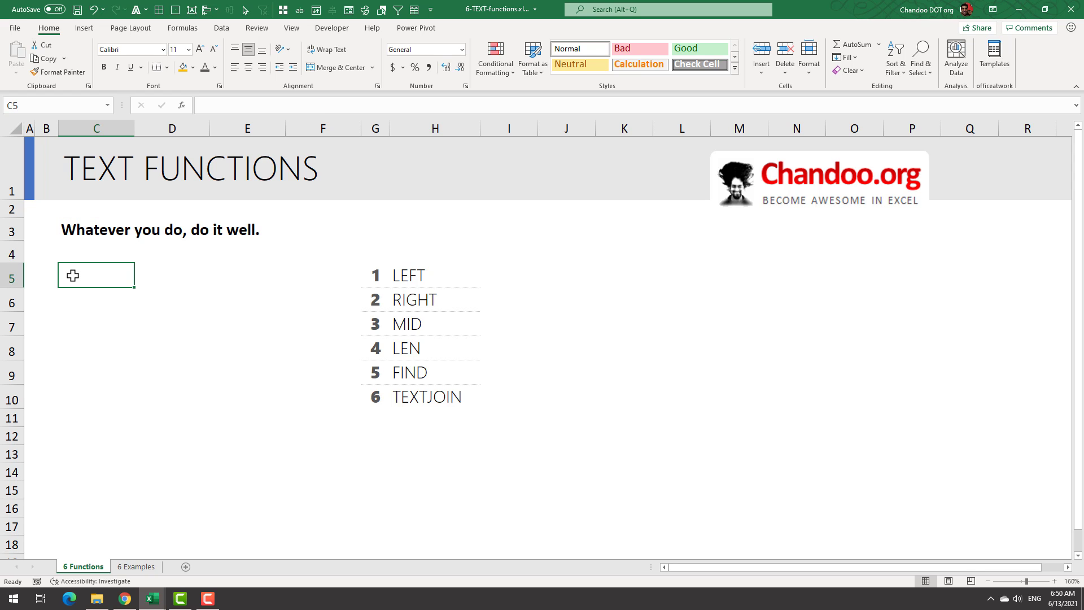
{"action": "type", "text": "=l"}
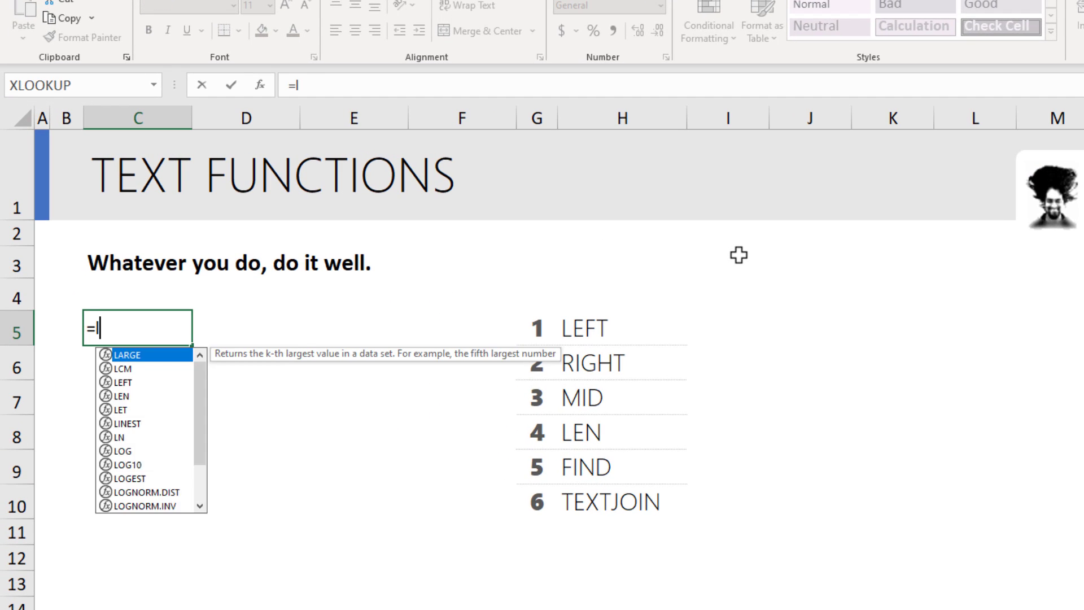
{"action": "type", "text": "LEFT("}
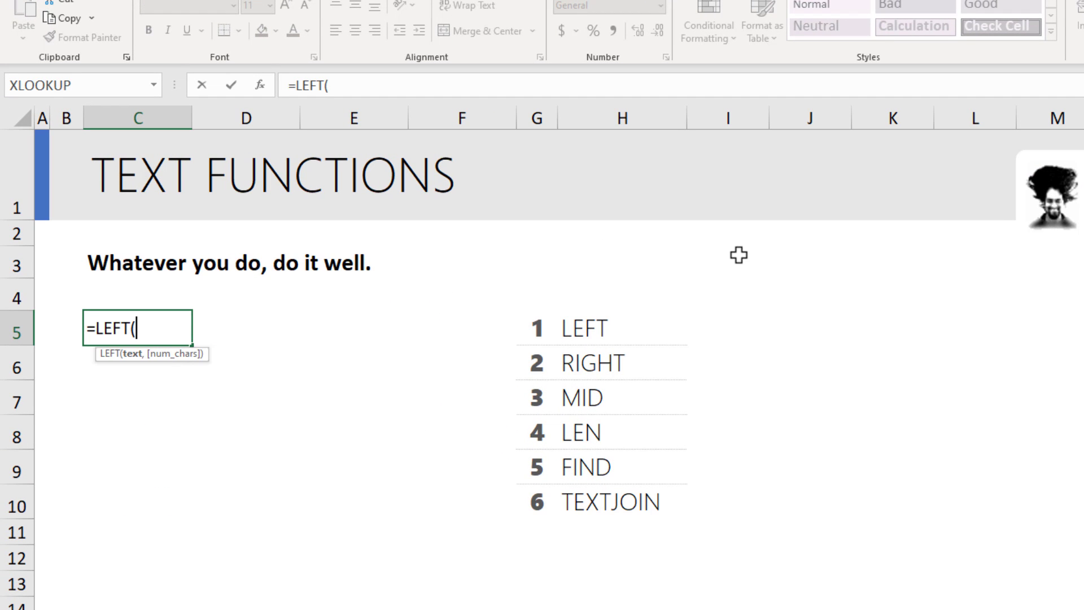
{"action": "left_click", "coordinate": [136, 263]}
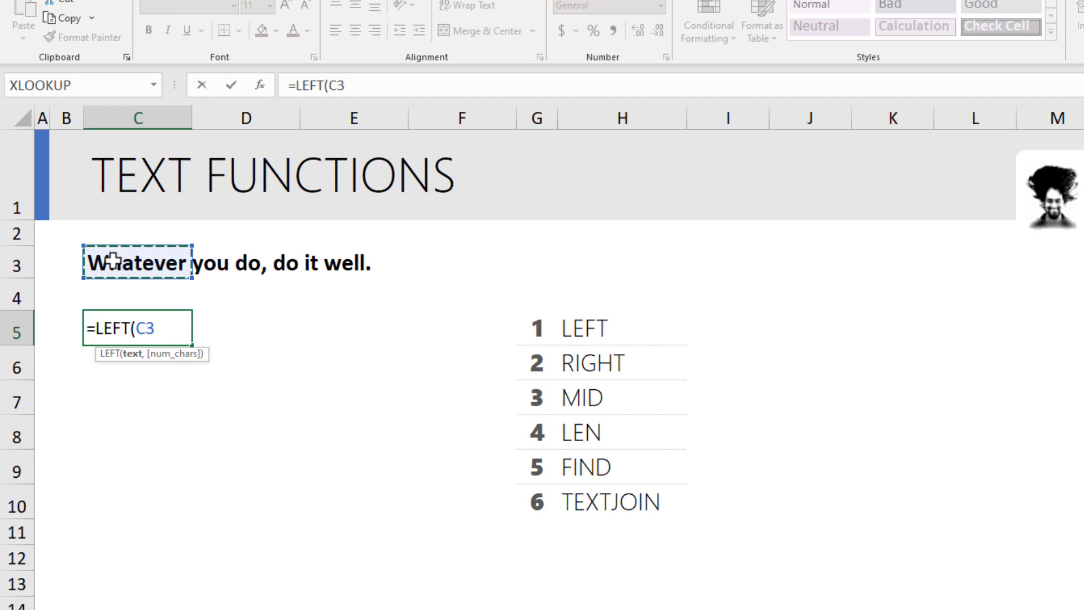
{"action": "mouse_move", "coordinate": [755, 244]}
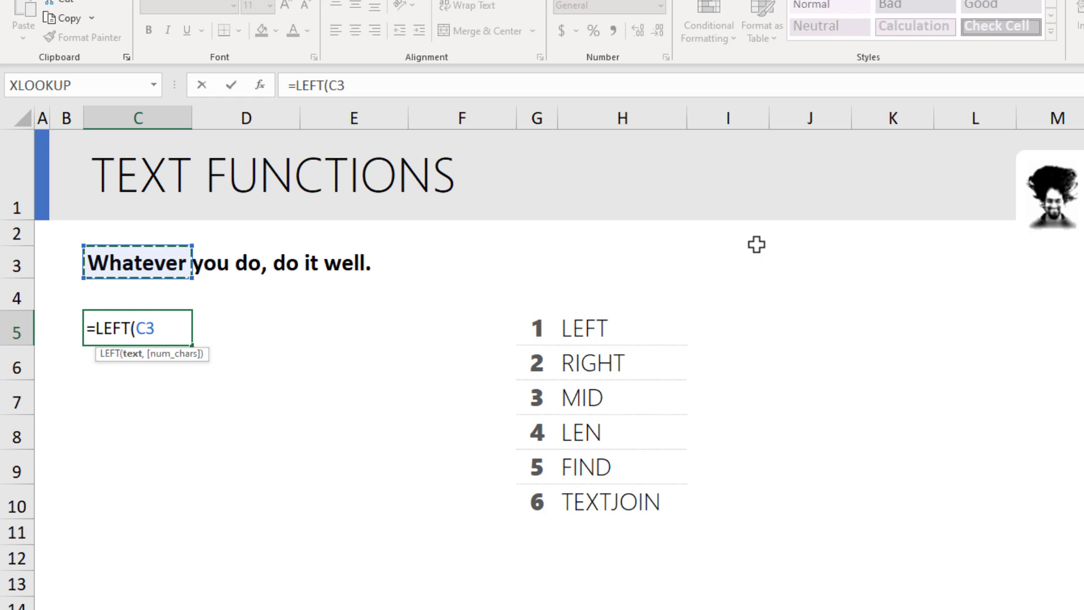
{"action": "type", "text": ","}
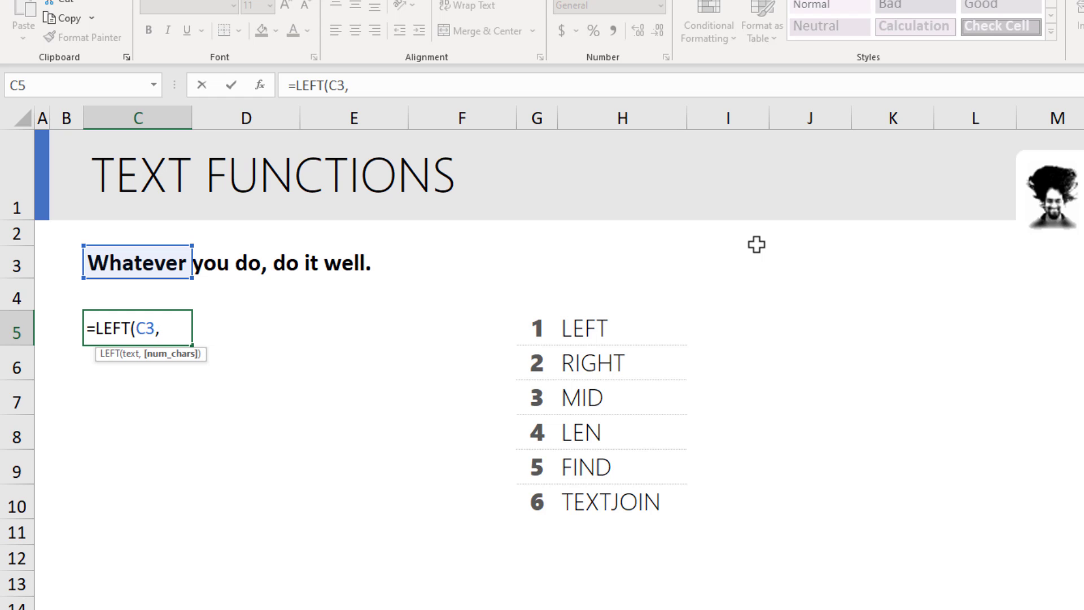
{"action": "type", "text": "8"}
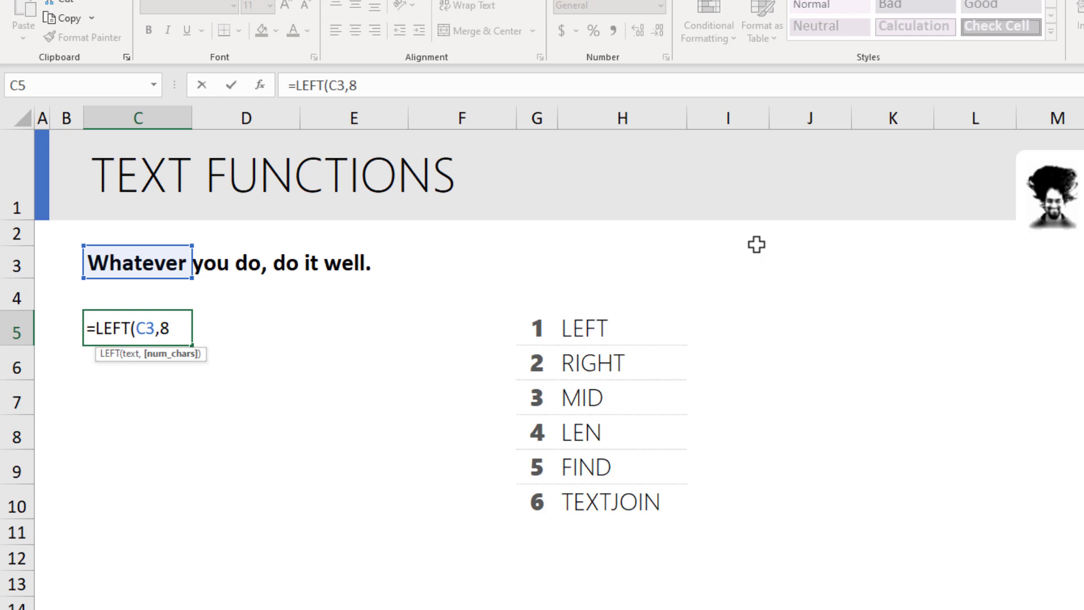
{"action": "key", "text": "Enter"}
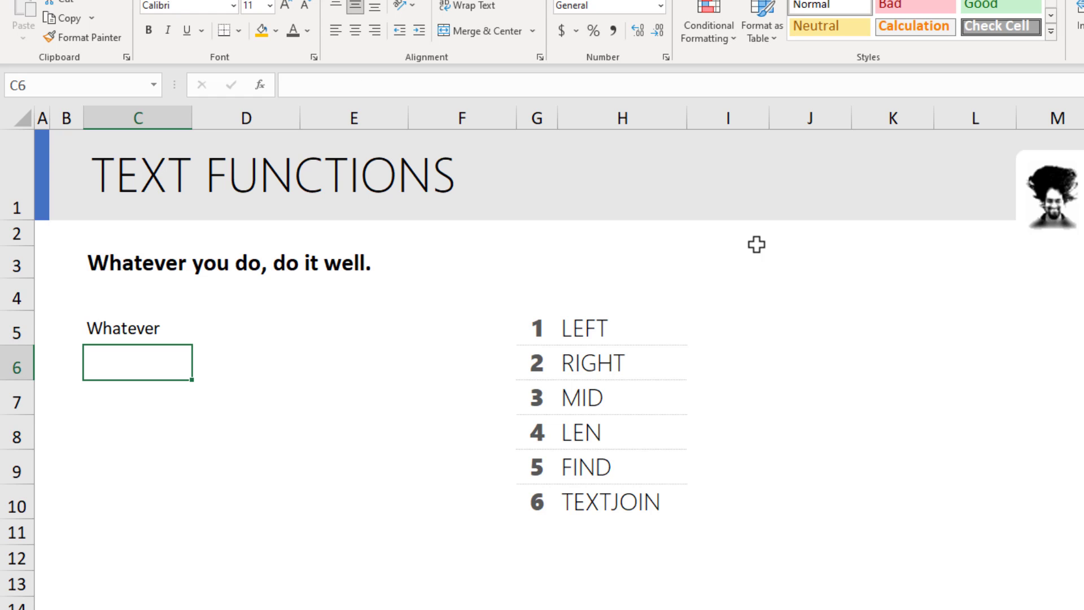
{"action": "mouse_move", "coordinate": [180, 430]}
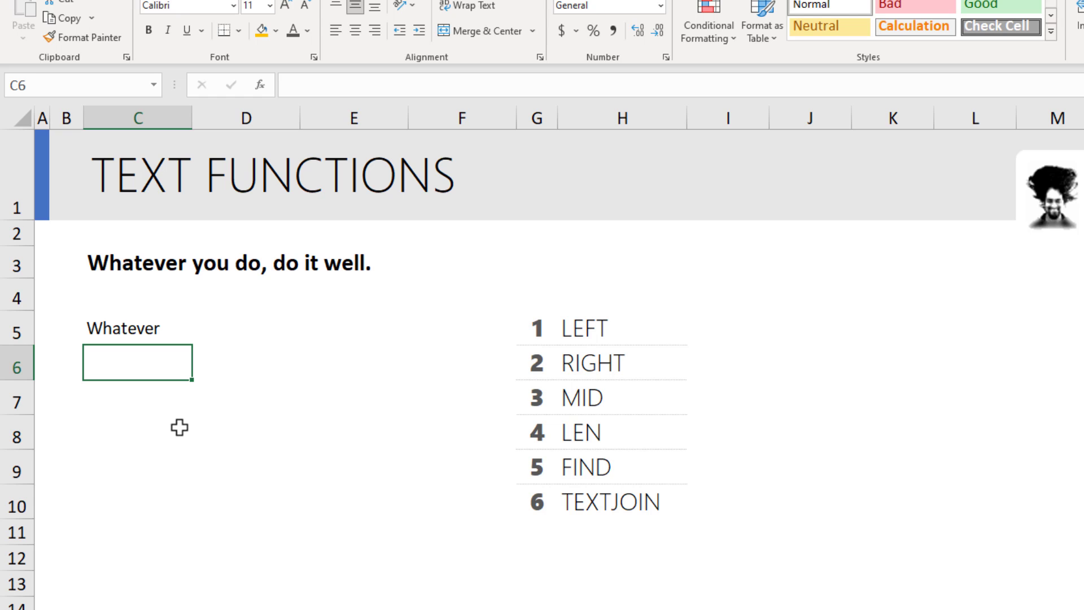
Enter =RIGHT(C3,4) in C6, then revise it to 5 characters so it returns well.
{"action": "type", "text": "="}
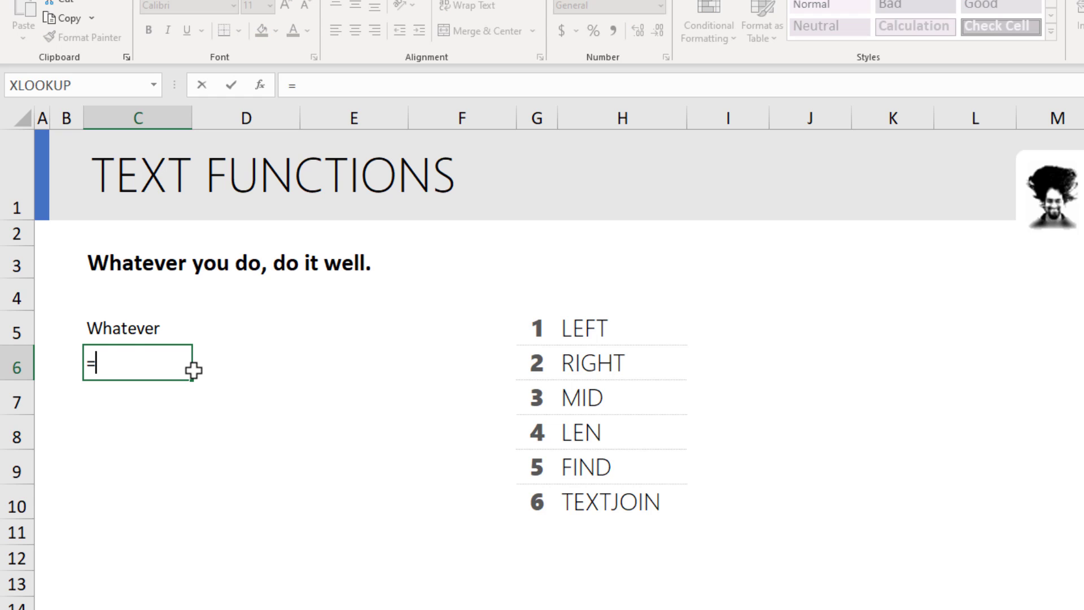
{"action": "type", "text": "RIGHT("}
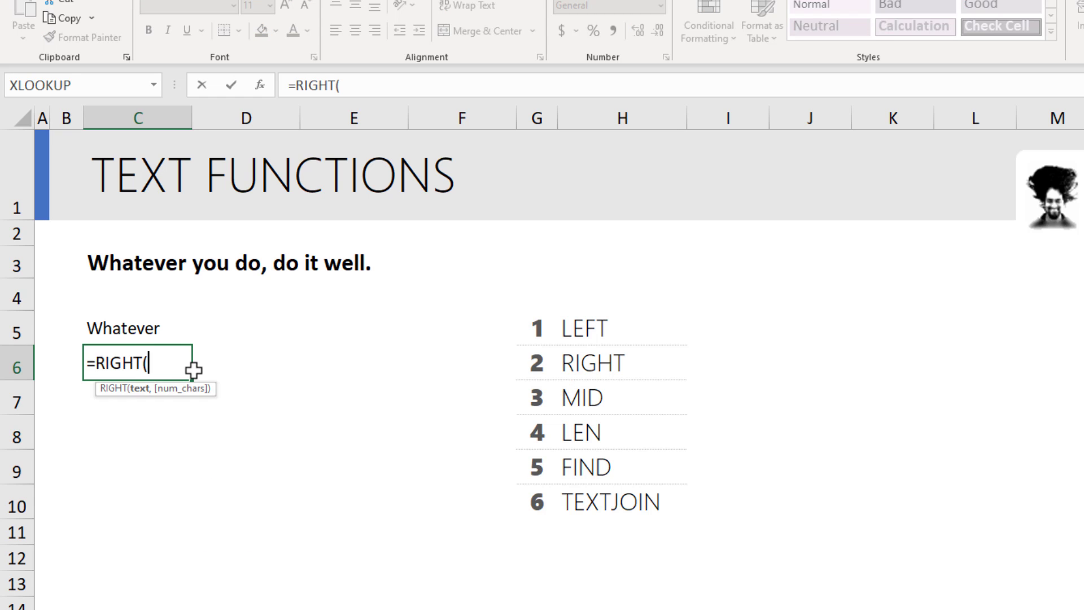
{"action": "left_click", "coordinate": [138, 262]}
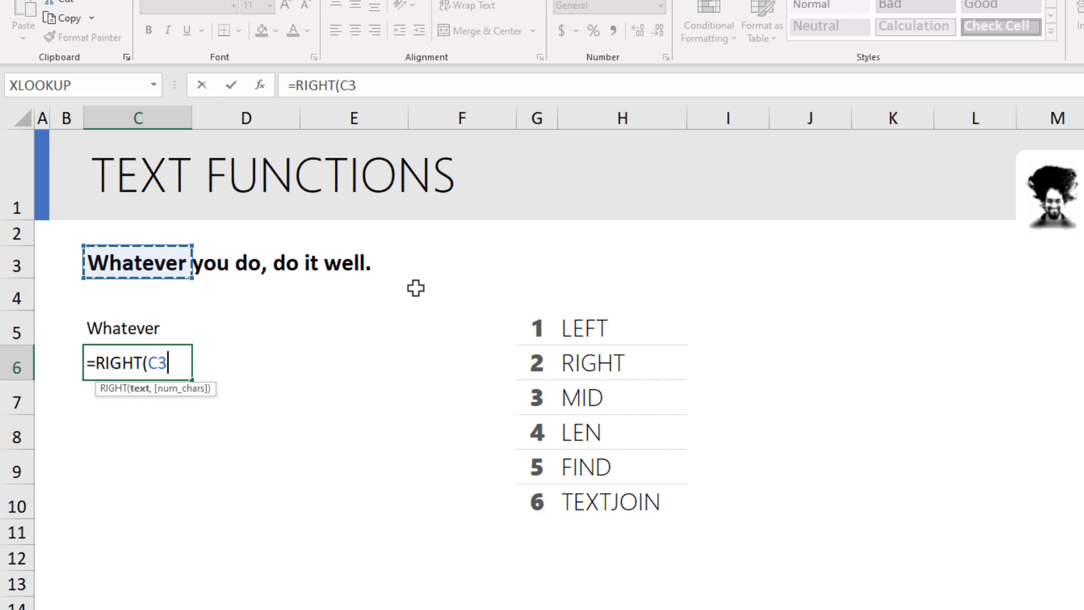
{"action": "type", "text": ","}
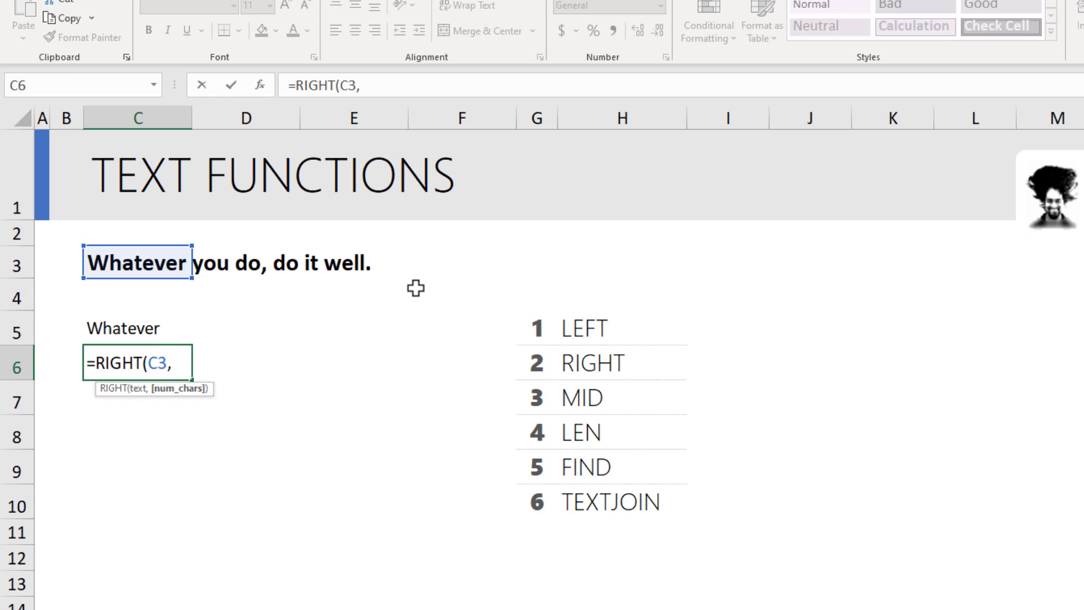
{"action": "type", "text": "4)"}
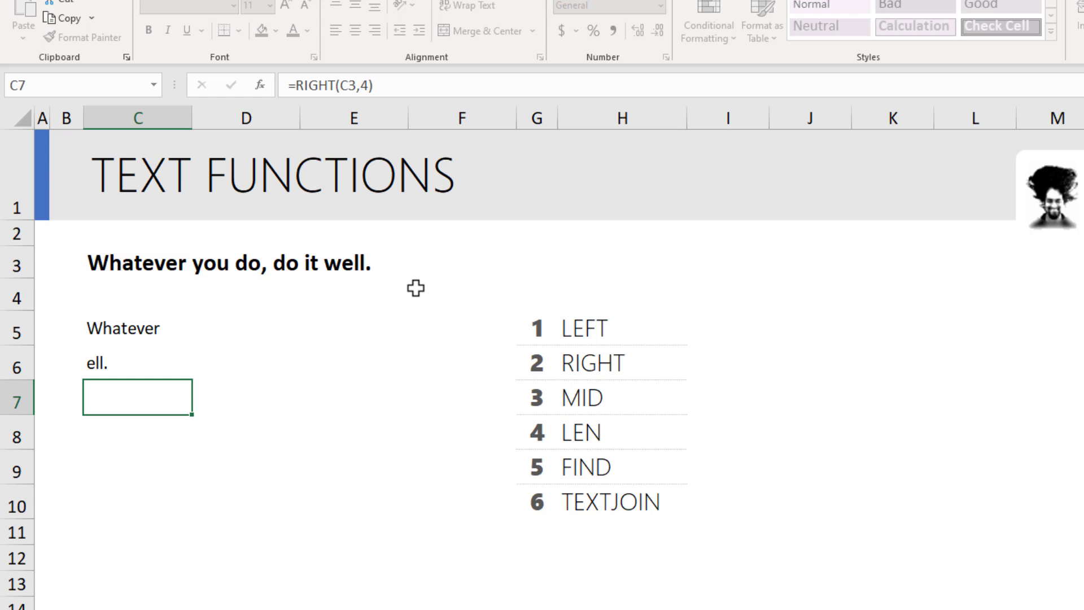
{"action": "left_click", "coordinate": [137, 362]}
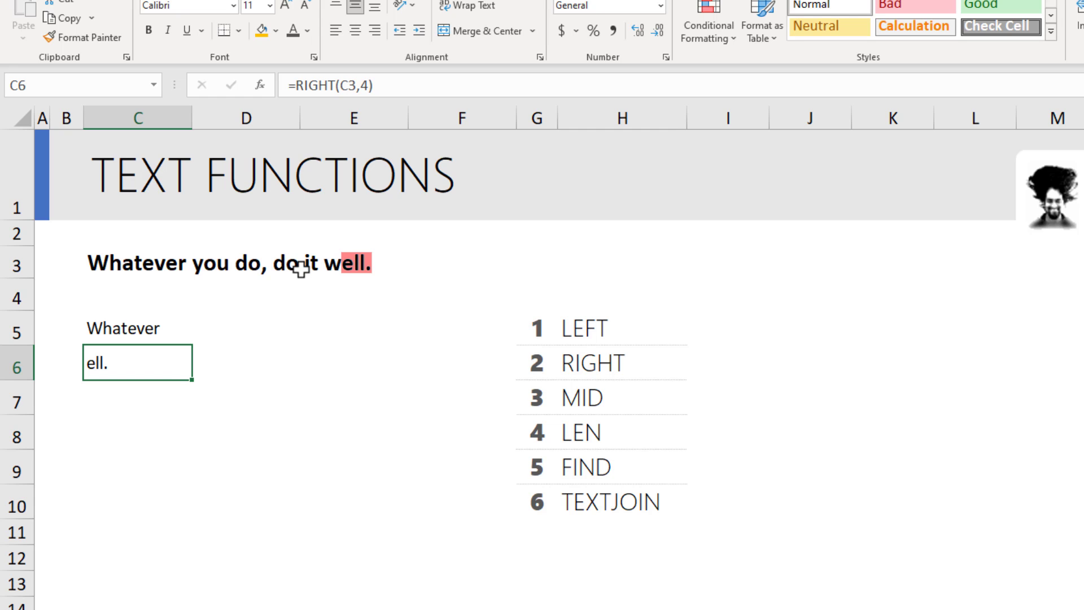
{"action": "mouse_move", "coordinate": [349, 278]}
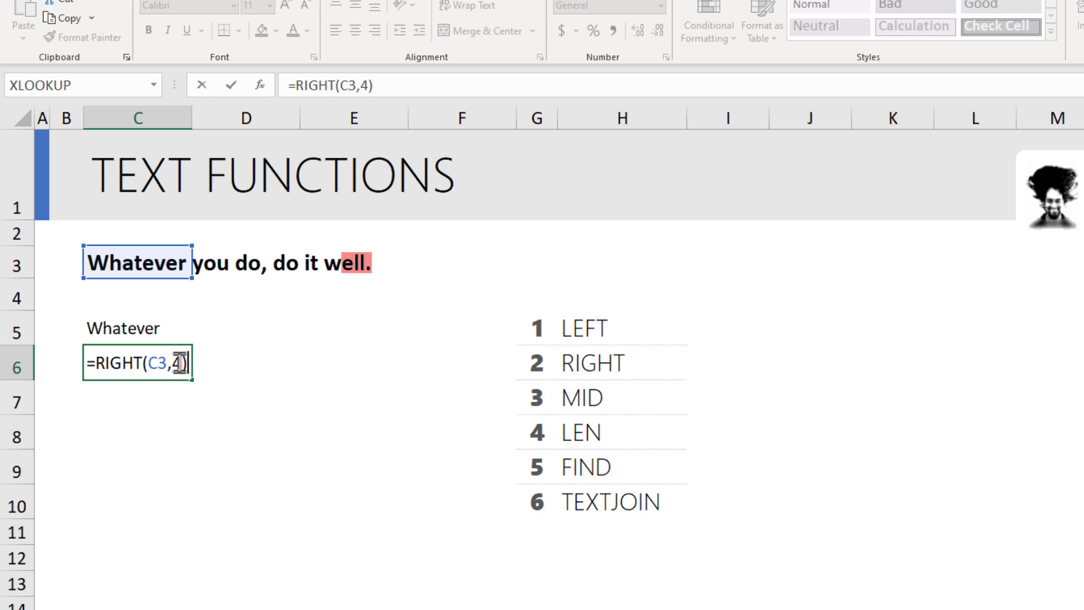
{"action": "type", "text": "5"}
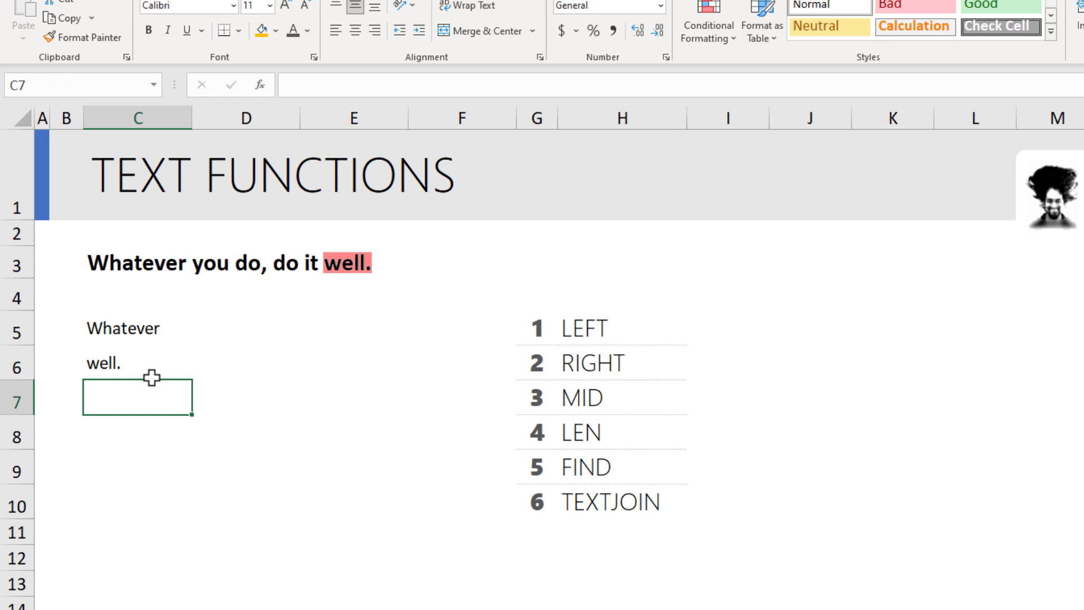
{"action": "mouse_move", "coordinate": [149, 362]}
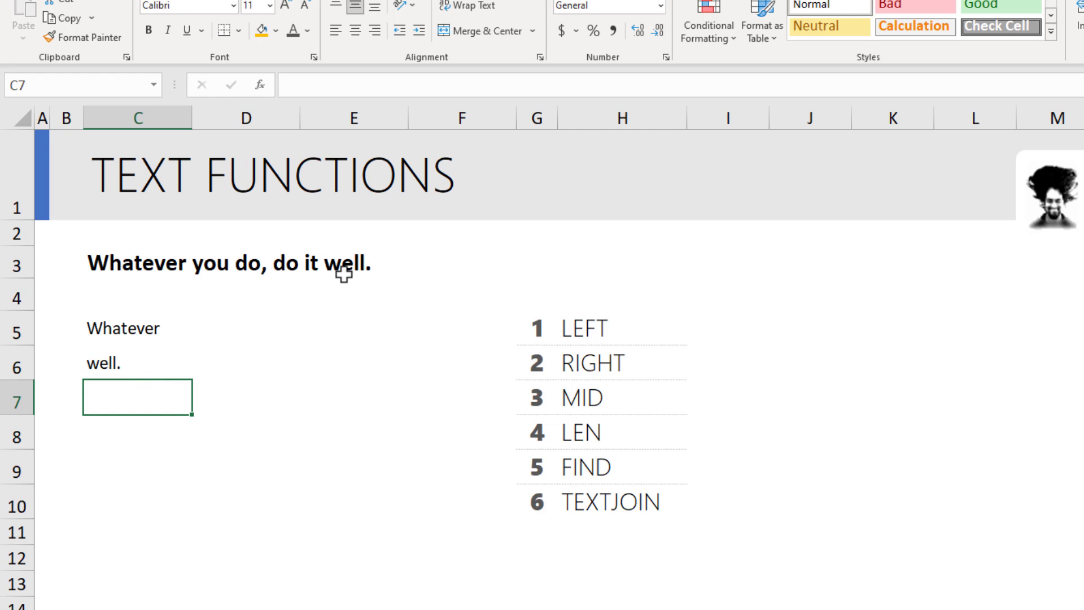
{"action": "mouse_move", "coordinate": [257, 394]}
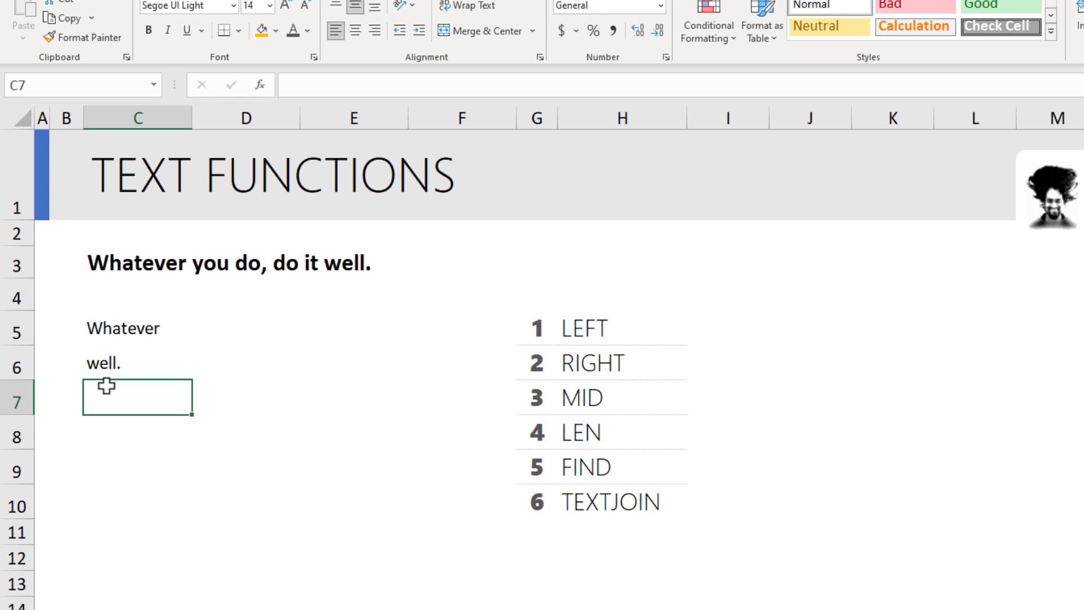
Enter =MID(C3,24,4) in C7 to extract well from the sentence.
{"action": "type", "text": "=MID("}
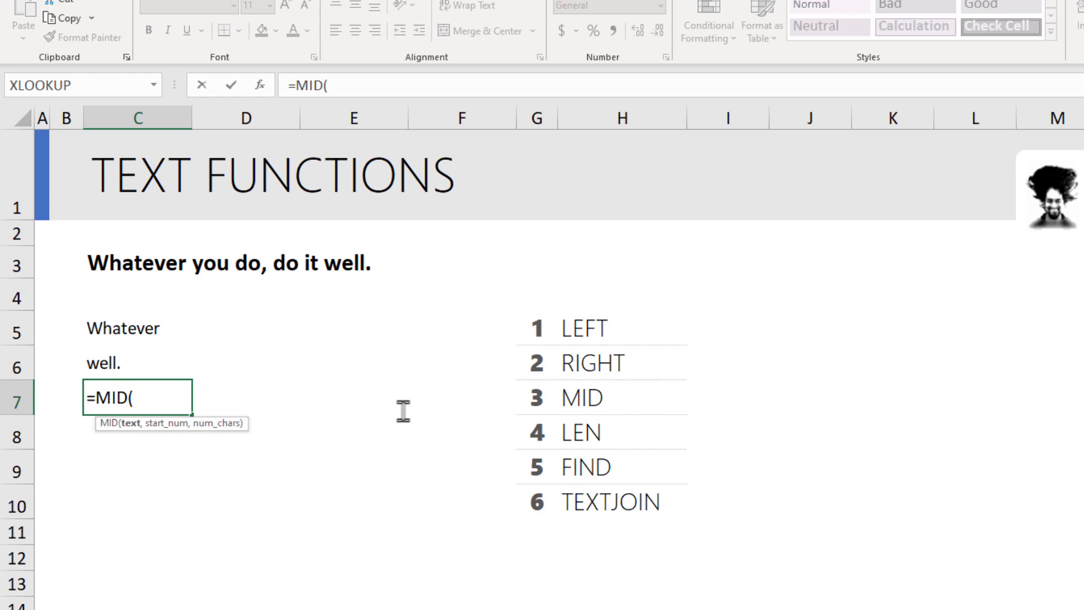
{"action": "left_click", "coordinate": [137, 263]}
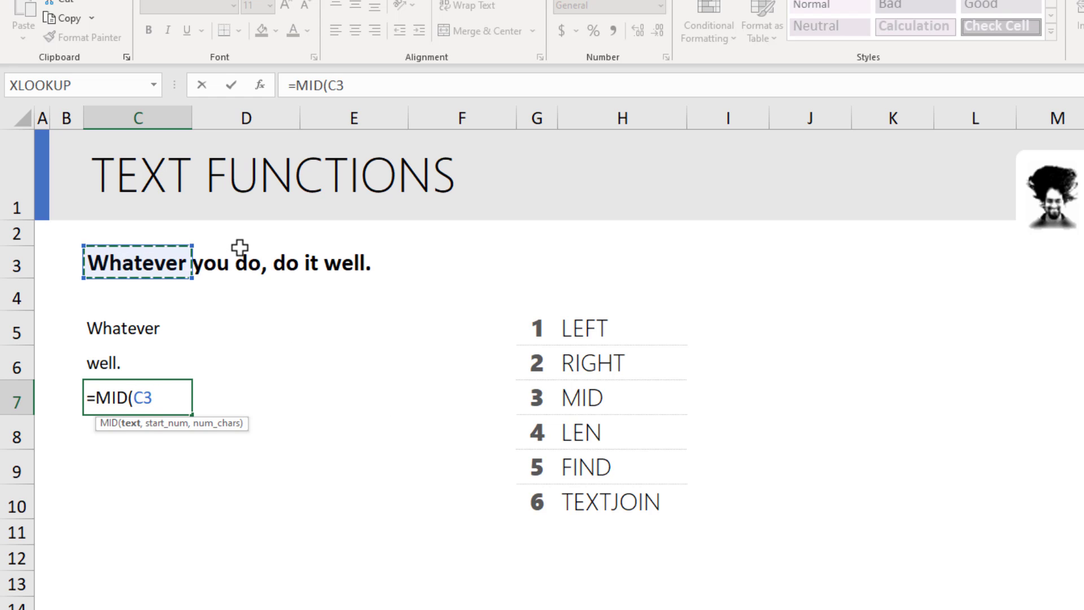
{"action": "type", "text": ","}
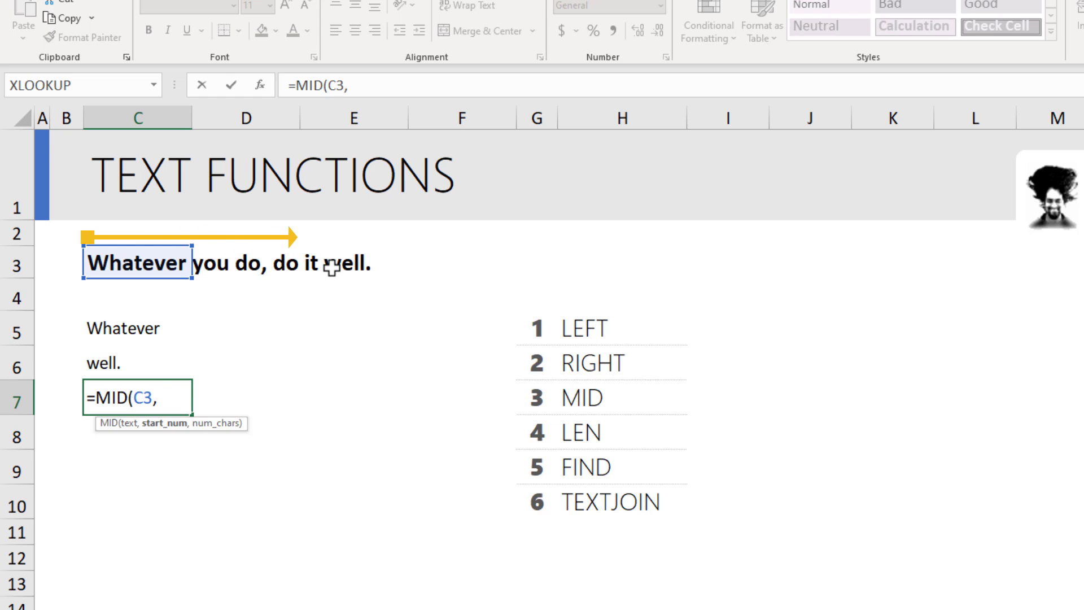
{"action": "type", "text": "24,"}
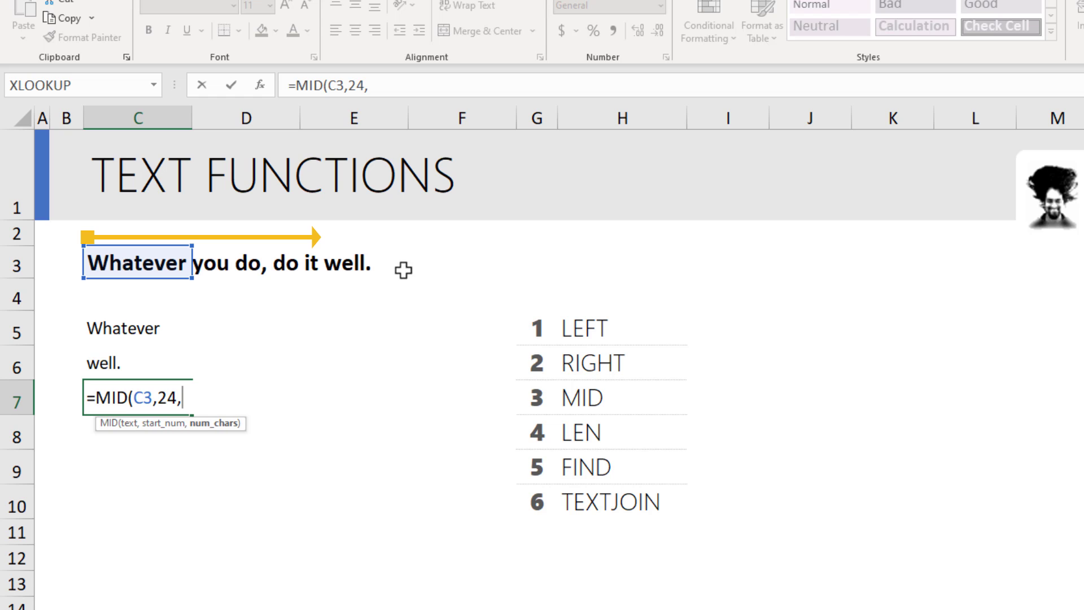
{"action": "type", "text": "4"}
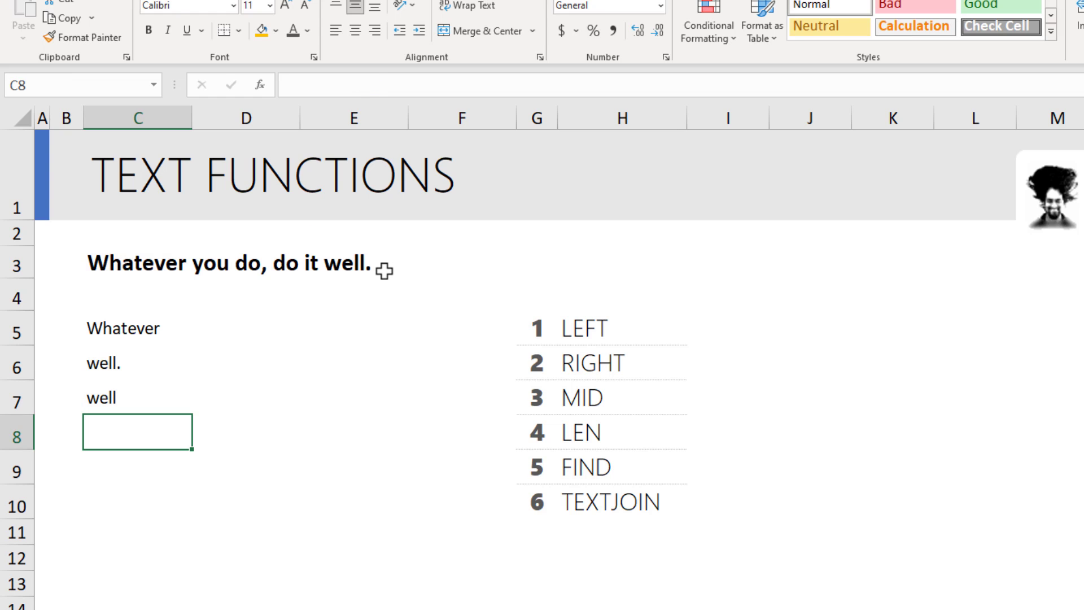
{"action": "left_click", "coordinate": [245, 396]}
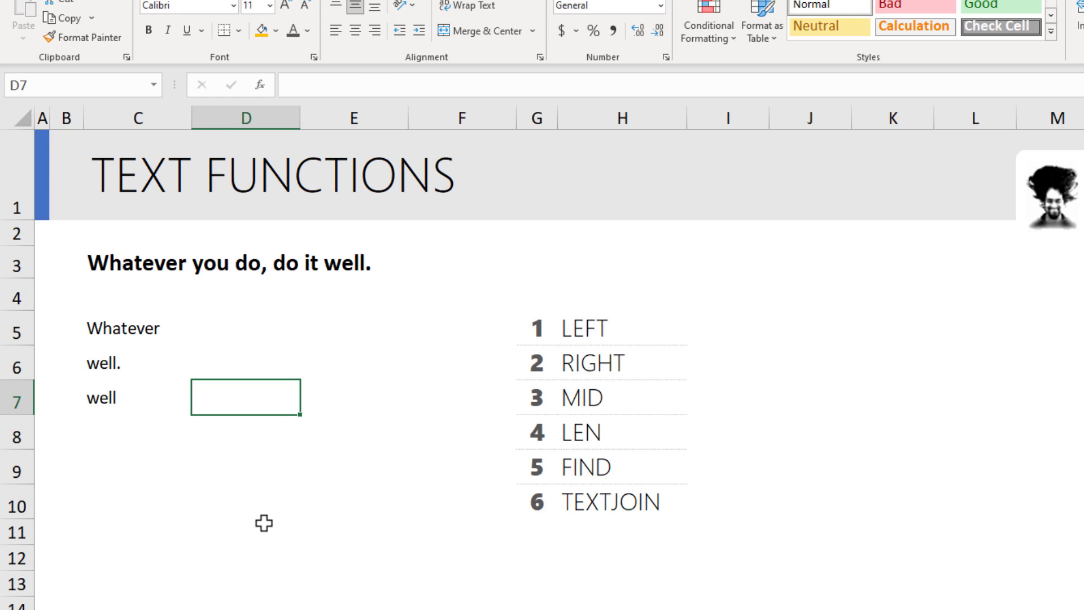
{"action": "mouse_move", "coordinate": [196, 276]}
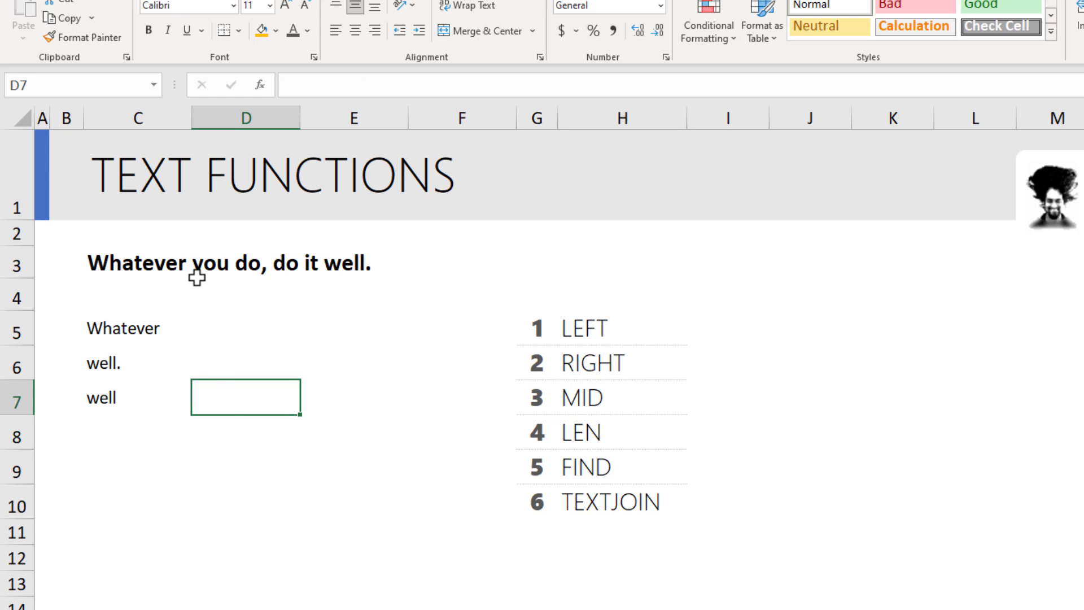
{"action": "mouse_move", "coordinate": [235, 401]}
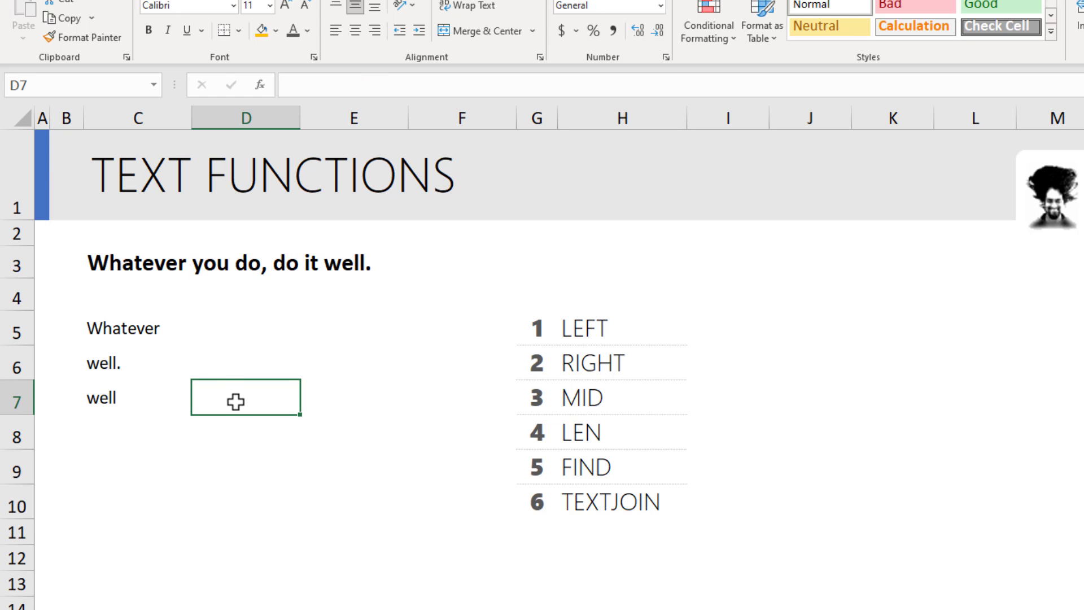
Enter =MID(C3,10,3) in D7 to extract you from the sentence.
{"action": "type", "text": "=MID("}
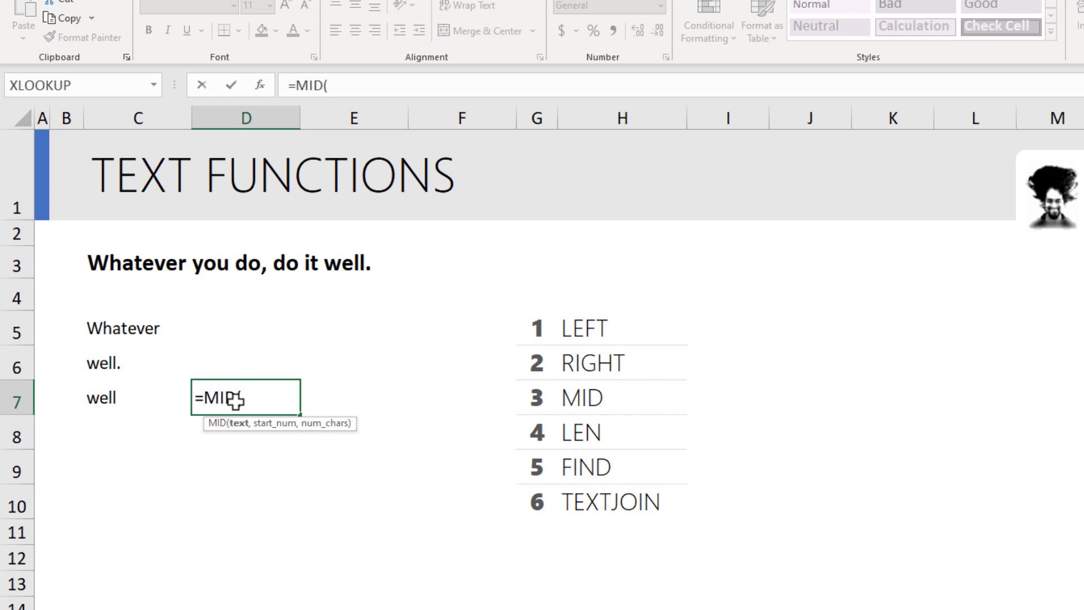
{"action": "left_click", "coordinate": [136, 261]}
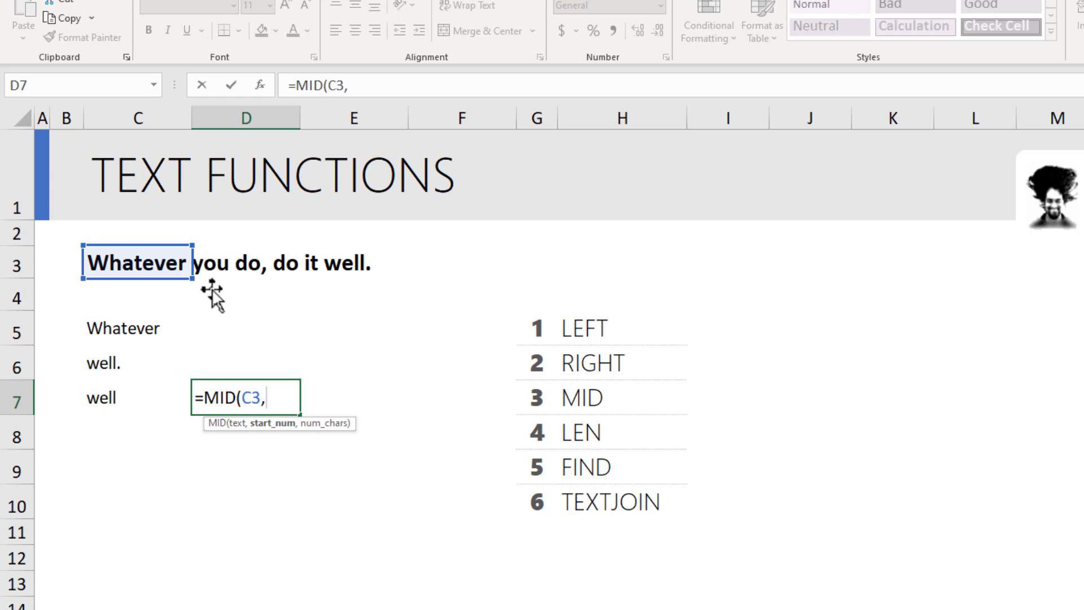
{"action": "mouse_move", "coordinate": [173, 270]}
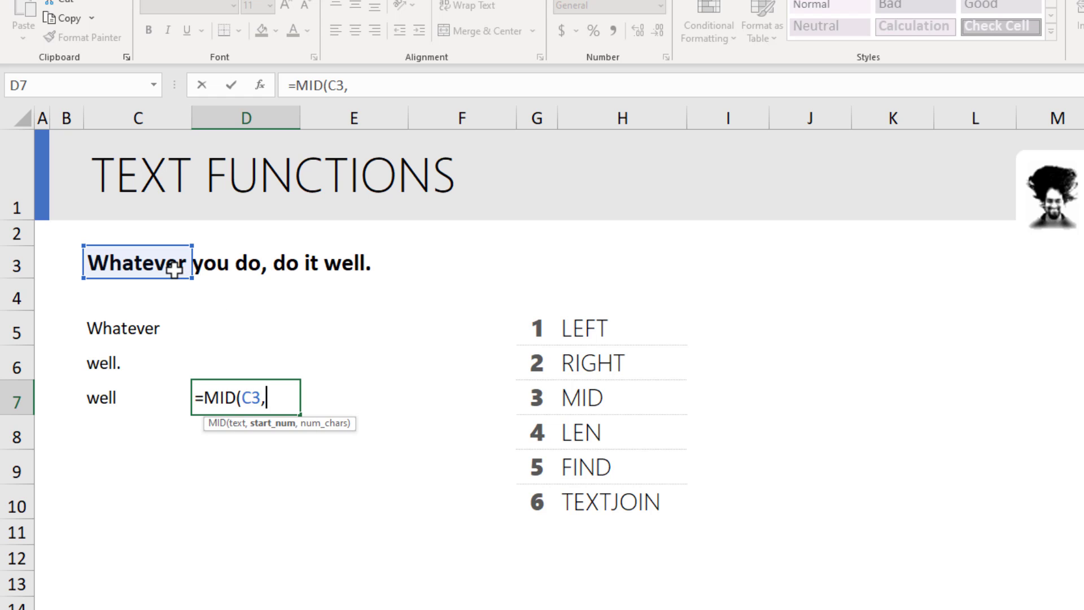
{"action": "type", "text": "10"}
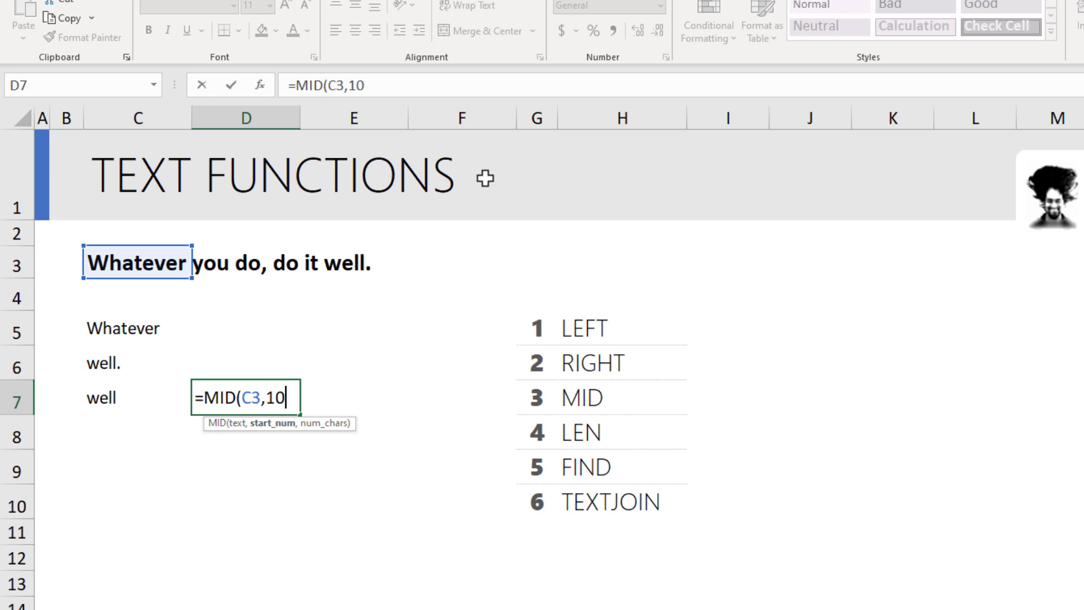
{"action": "type", "text": ",3"}
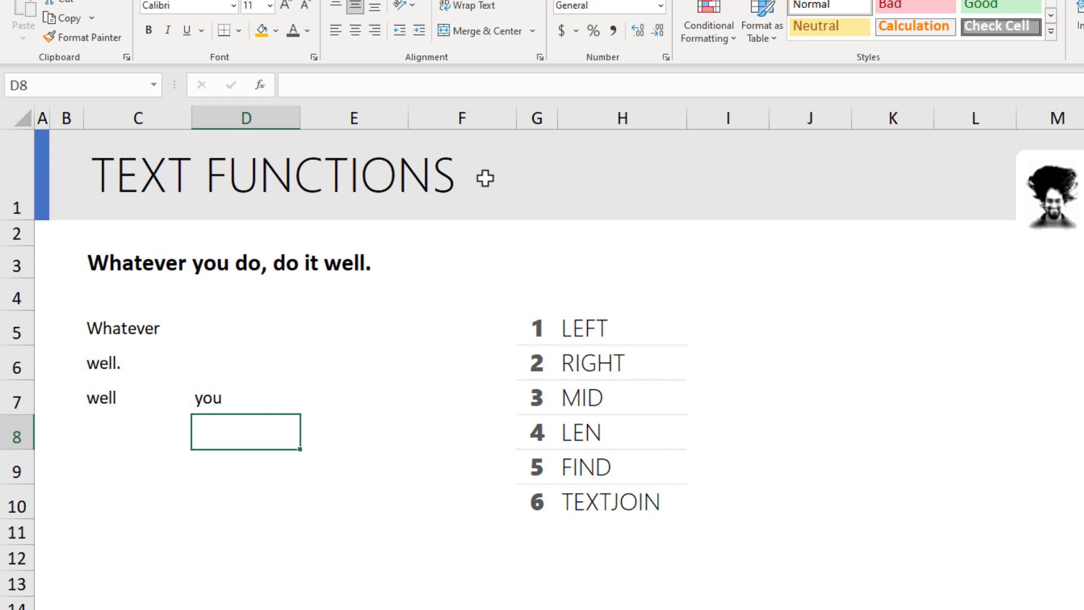
{"action": "left_click", "coordinate": [620, 431]}
{"action": "type", "text": "="}
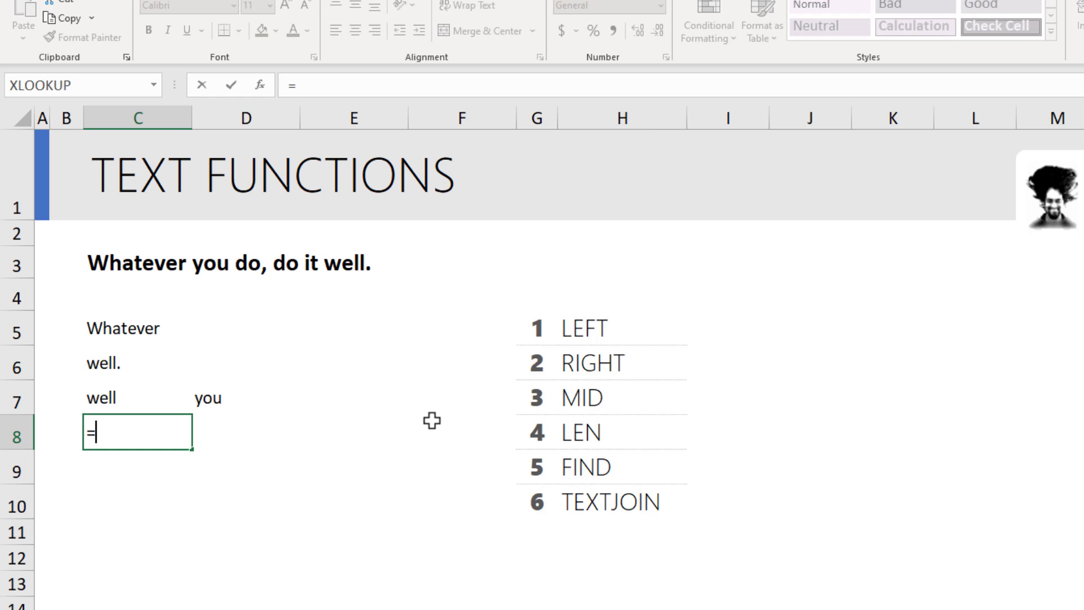
Enter =LEN(C3) in C8, returning 28, and verify the formula.
{"action": "type", "text": "l"}
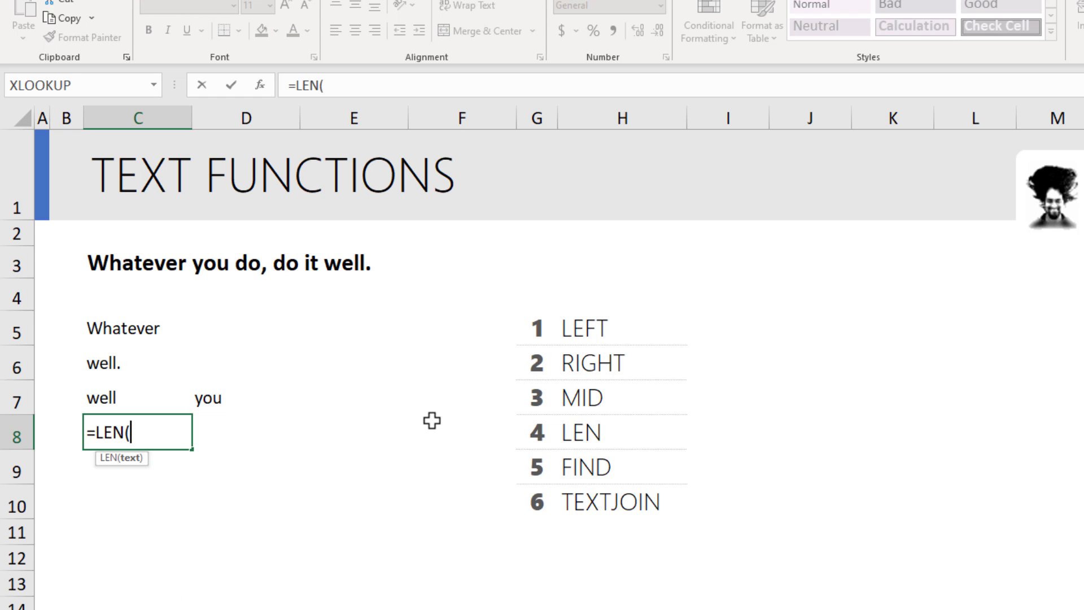
{"action": "left_click", "coordinate": [137, 263]}
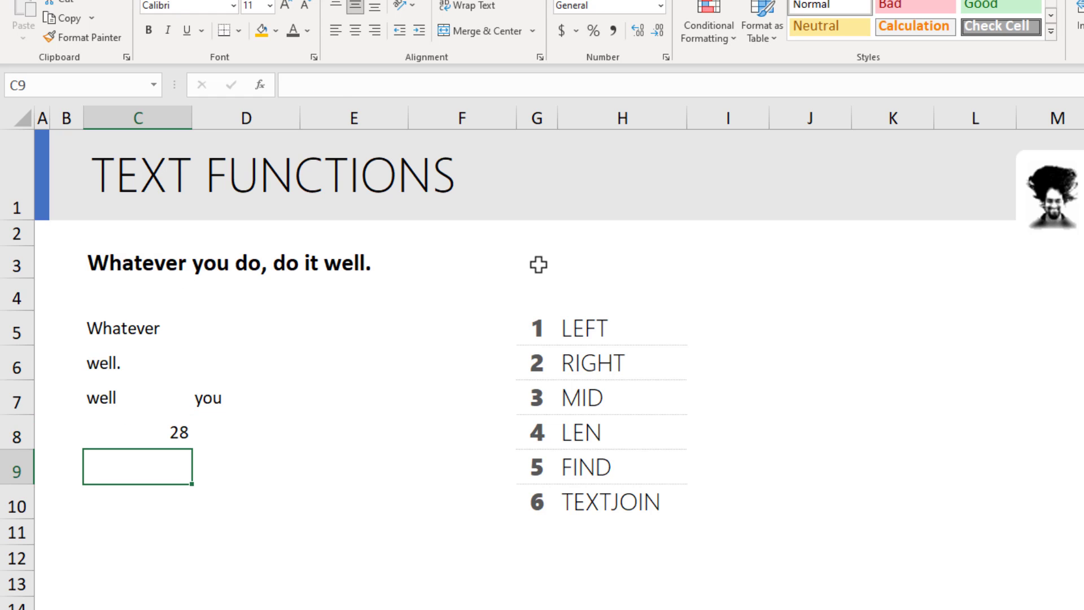
{"action": "left_click", "coordinate": [136, 431]}
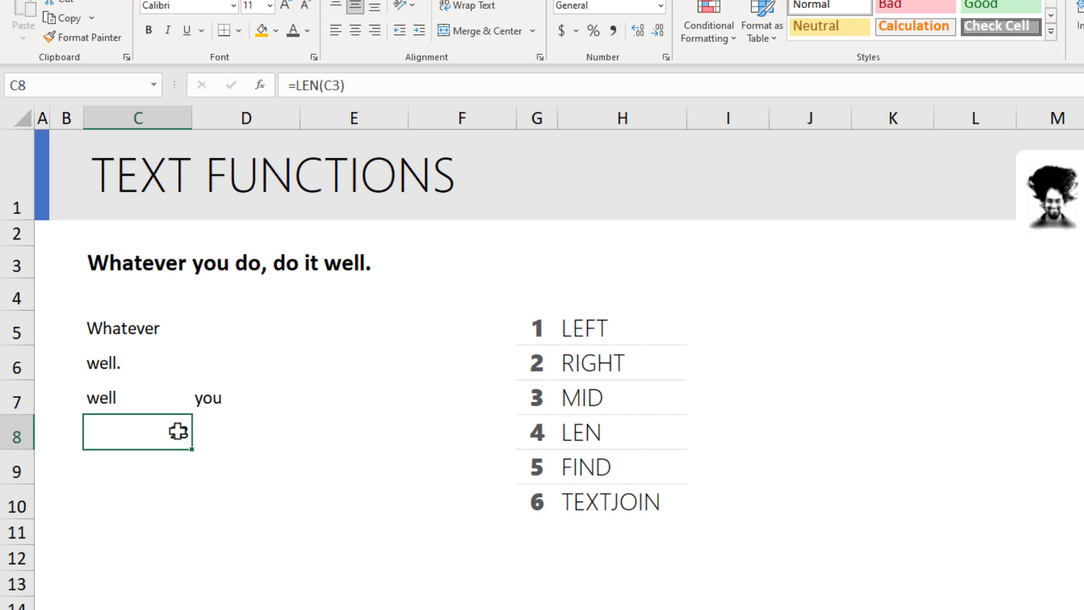
{"action": "key", "text": "enter"}
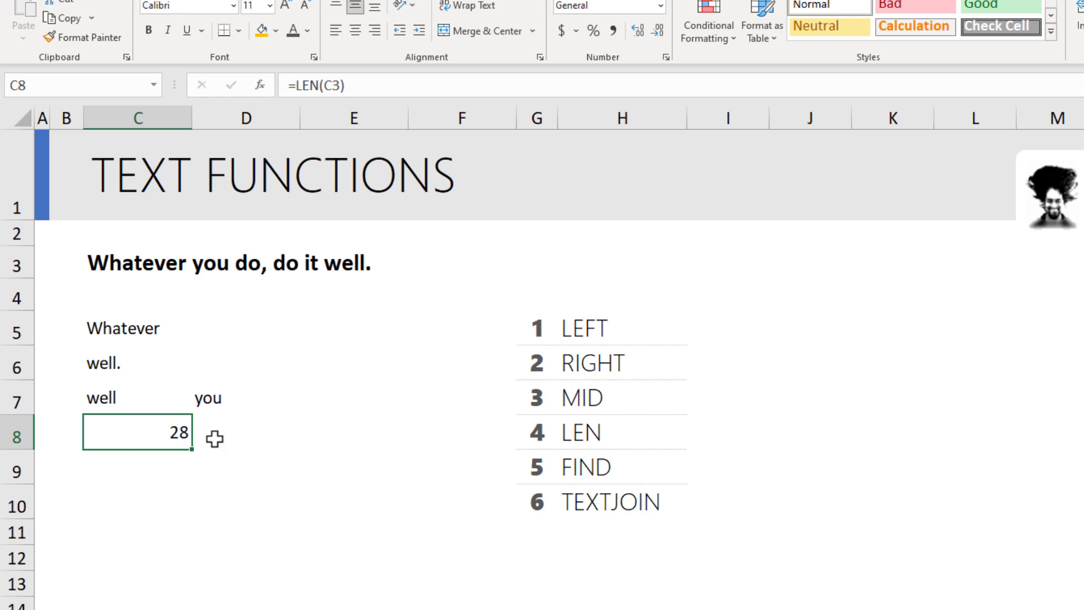
{"action": "mouse_move", "coordinate": [245, 445]}
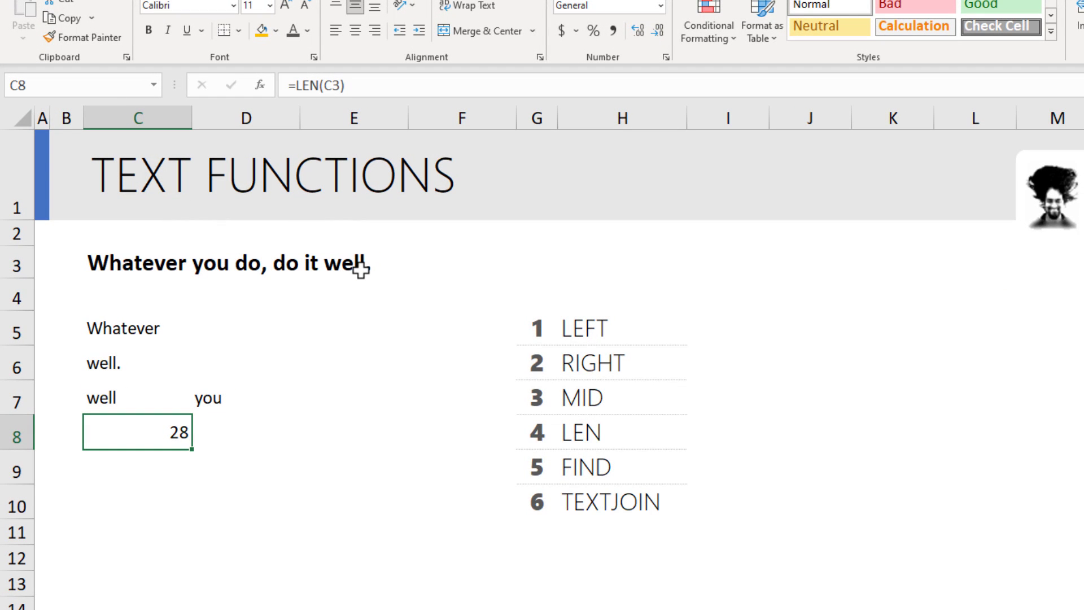
{"action": "mouse_move", "coordinate": [349, 358]}
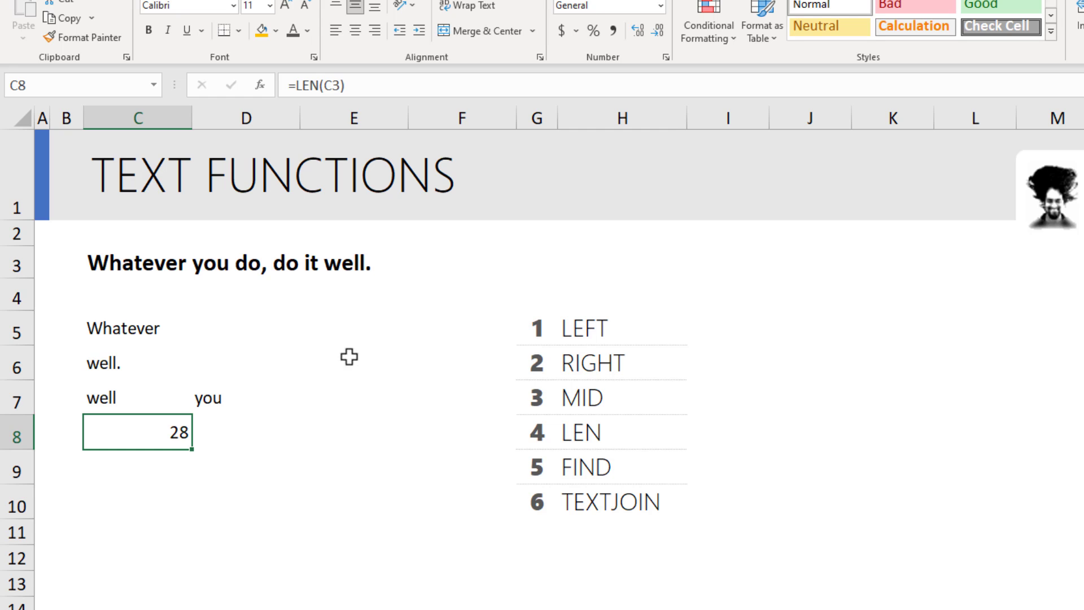
{"action": "left_click", "coordinate": [245, 433]}
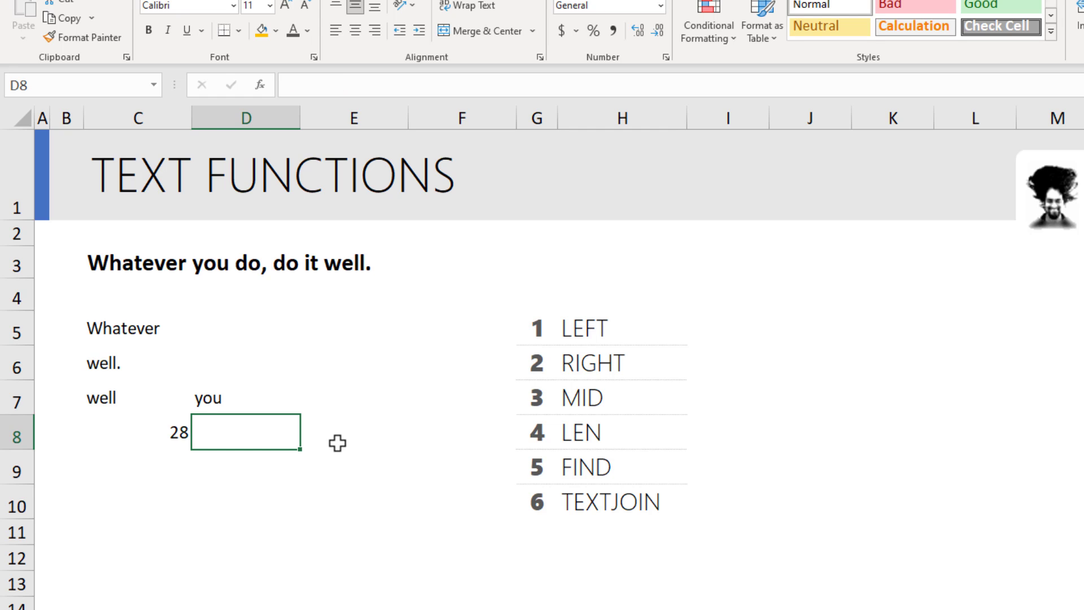
Enter =LEN(C7&D7) in D8 to show the combined length 7.
{"action": "type", "text": "="}
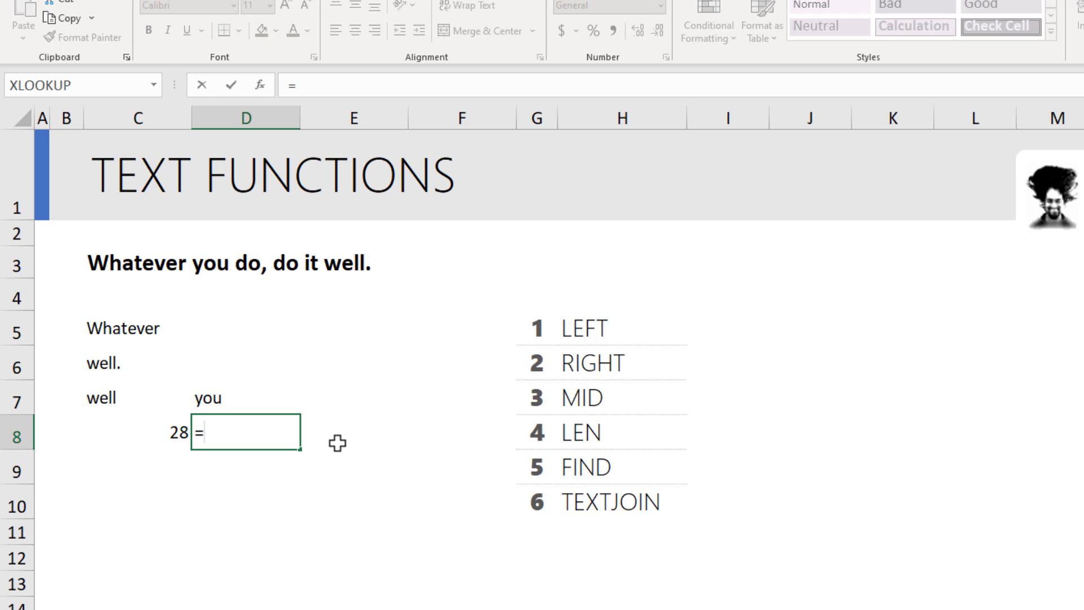
{"action": "type", "text": "LEN("}
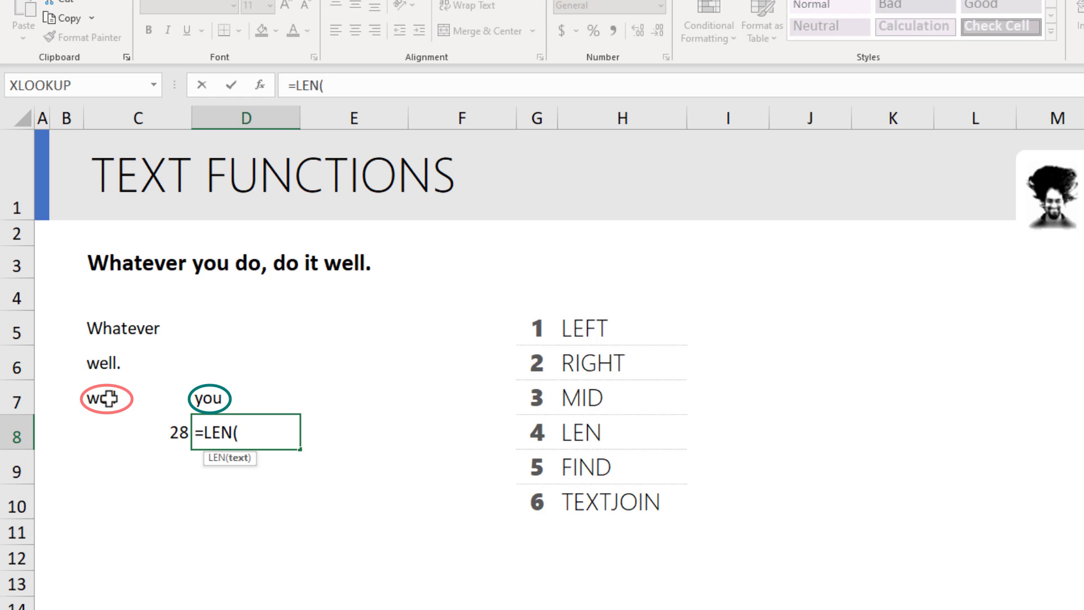
{"action": "left_click", "coordinate": [104, 398]}
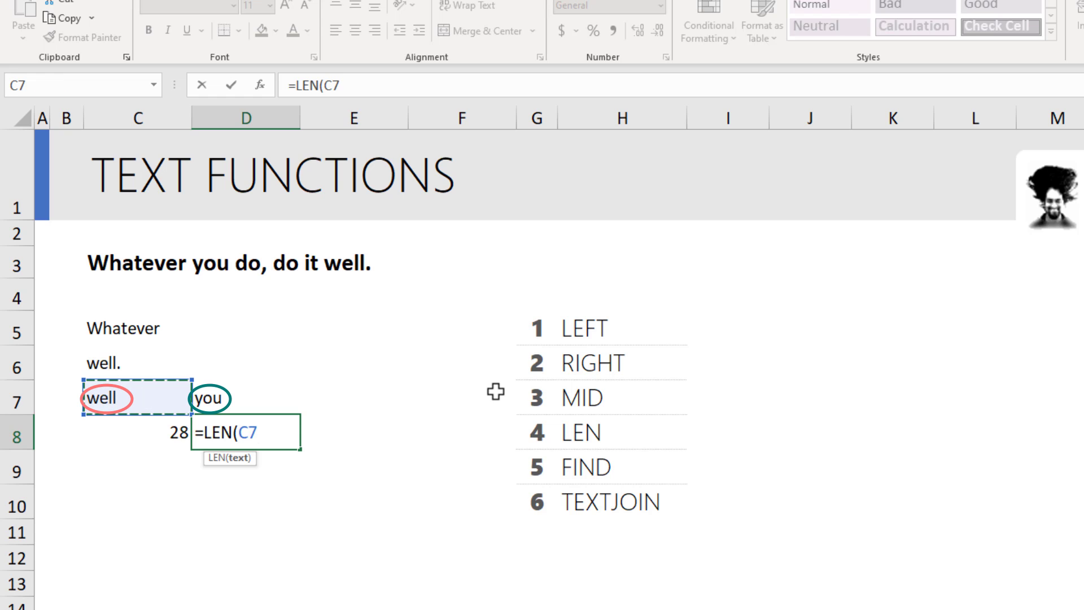
{"action": "type", "text": "&"}
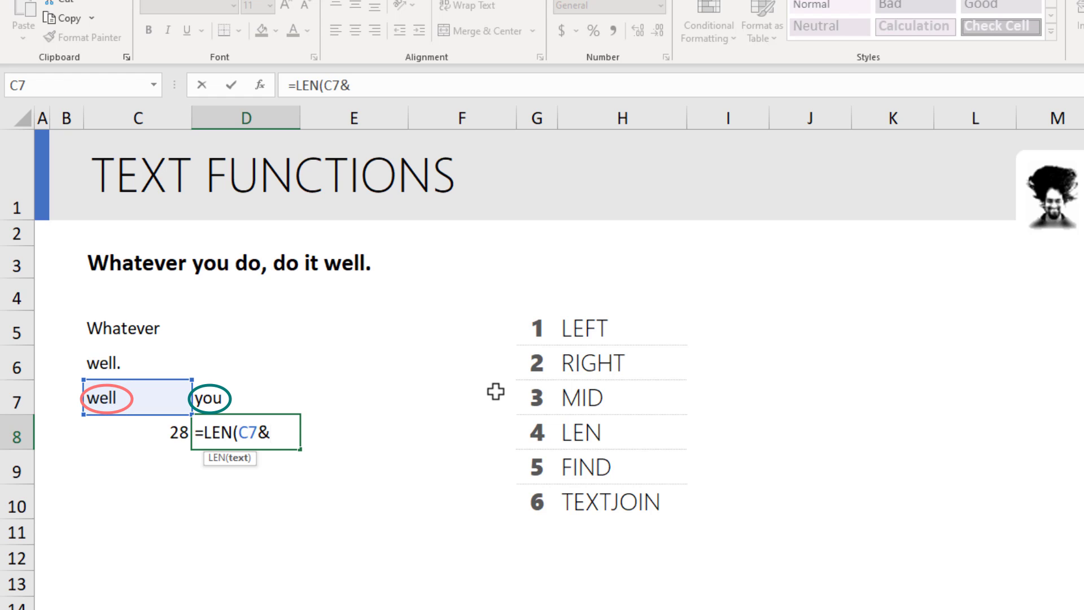
{"action": "left_click", "coordinate": [207, 399]}
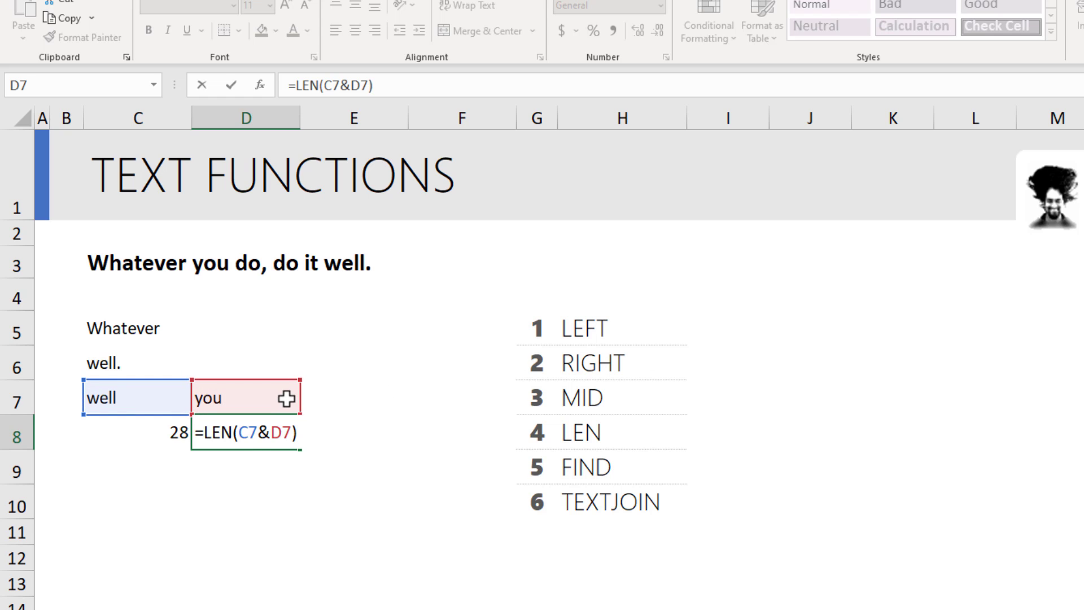
{"action": "mouse_move", "coordinate": [324, 457]}
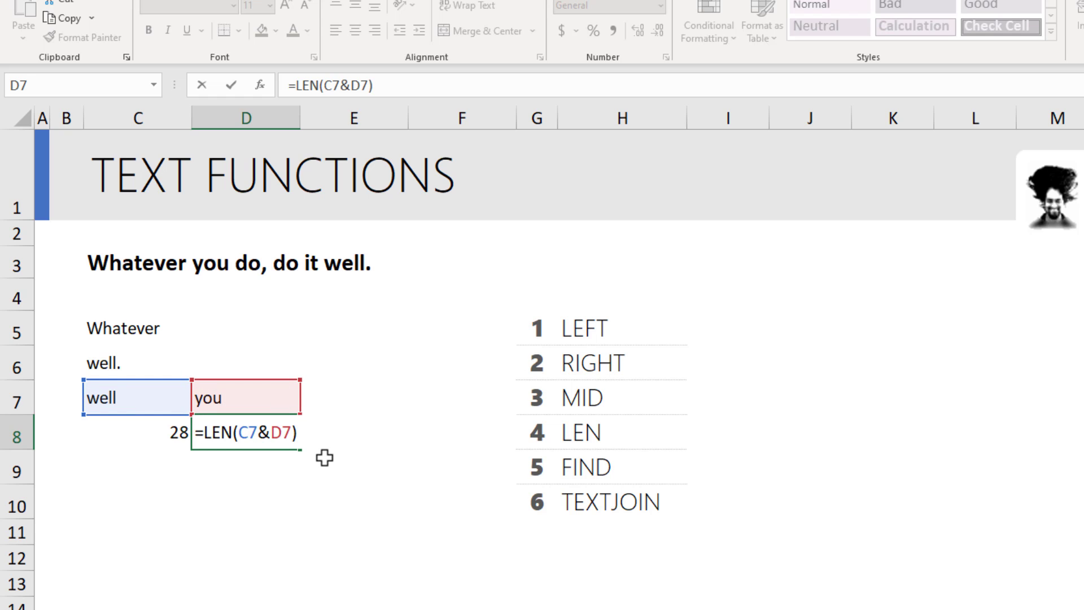
{"action": "left_click", "coordinate": [296, 432]}
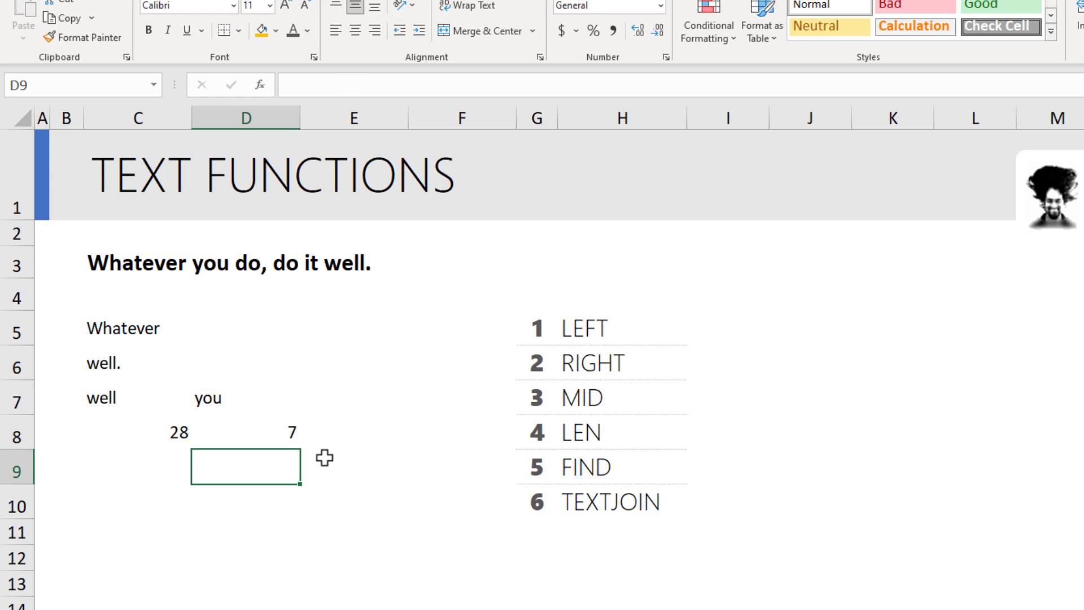
Enter =C7&D7 in E8 to join the words as wellyou.
{"action": "left_click", "coordinate": [354, 433]}
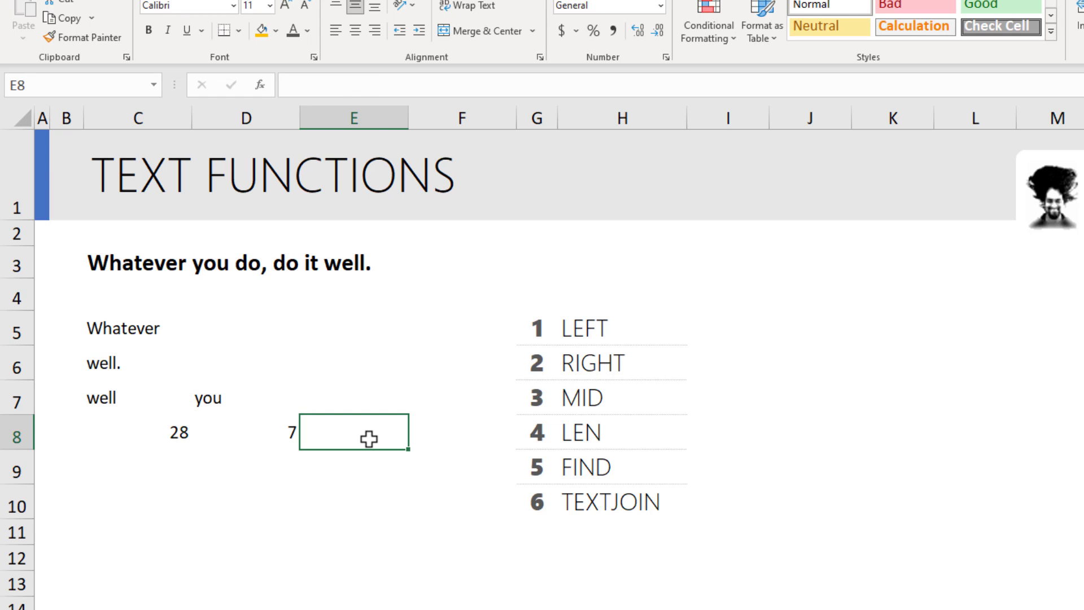
{"action": "type", "text": "=C7"}
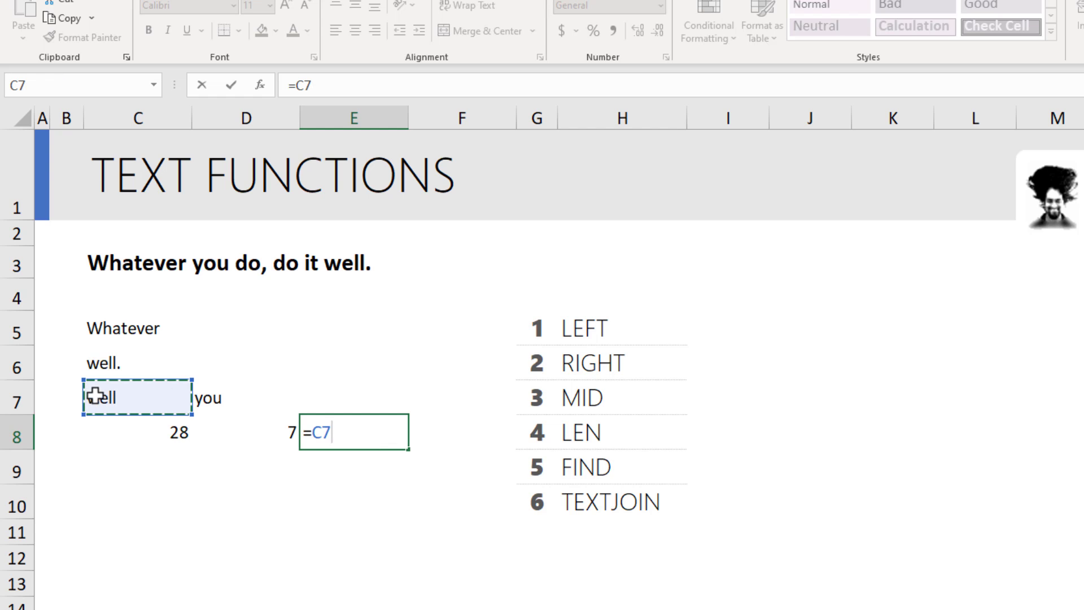
{"action": "type", "text": "&"}
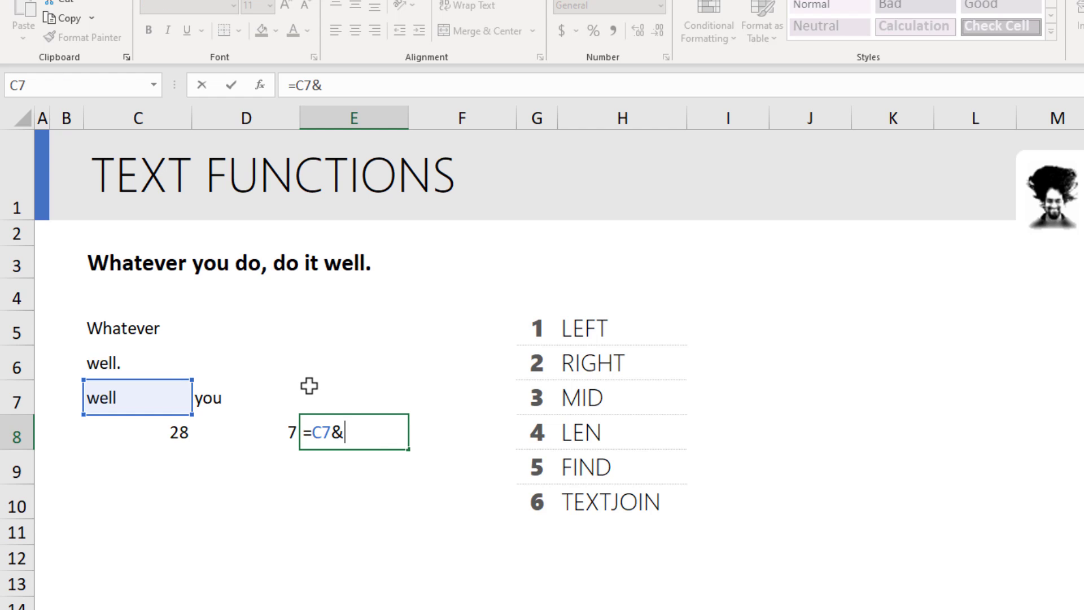
{"action": "left_click", "coordinate": [245, 397]}
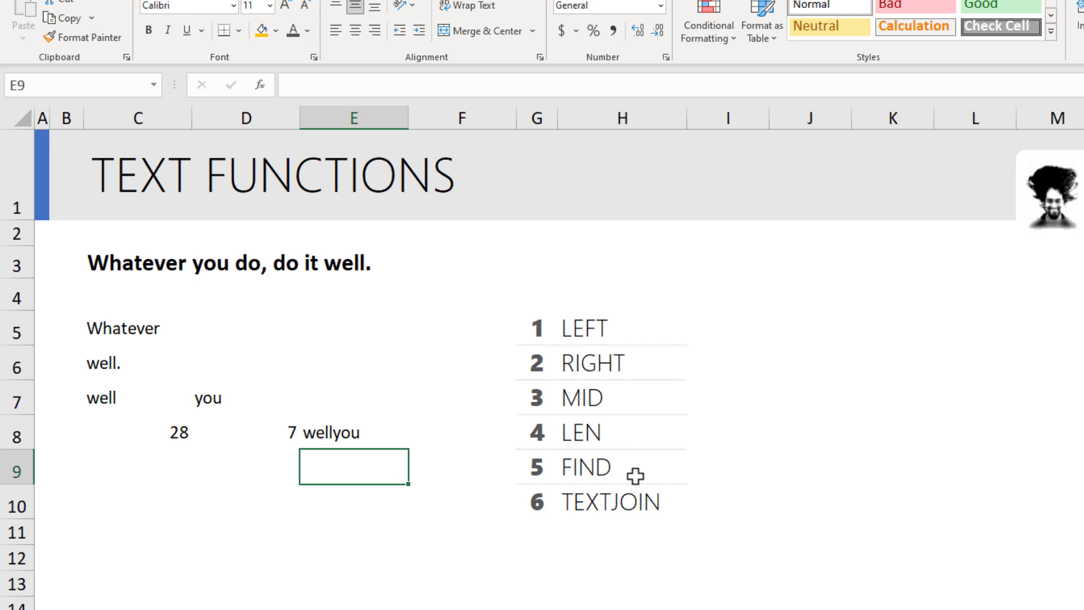
Begin a FIND formula in C9 locating "you" within the C3 sentence.
{"action": "left_click", "coordinate": [137, 466]}
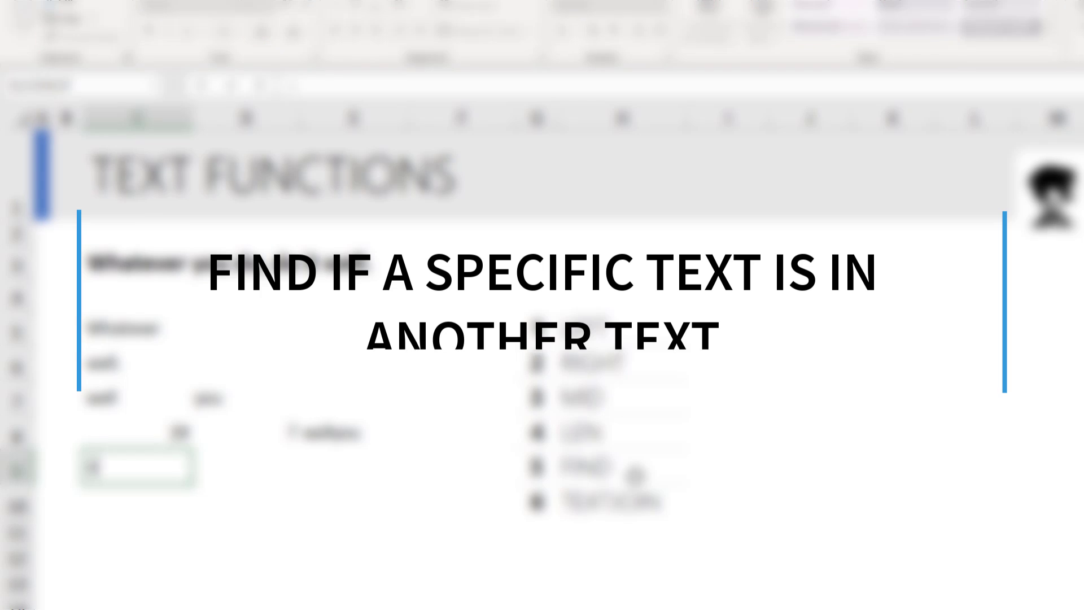
{"action": "type", "text": "=FIND(\""}
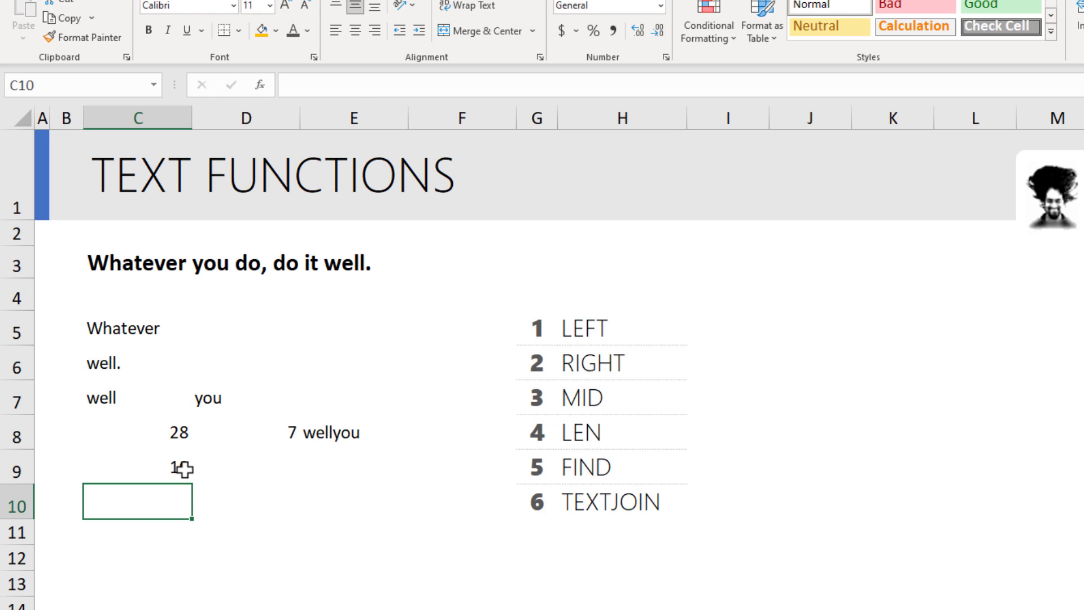
Enter =FIND("YOU",C3) in D9, then change FIND to SEARCH so it returns 10.
{"action": "left_click", "coordinate": [137, 469]}
{"action": "type", "text": "="}
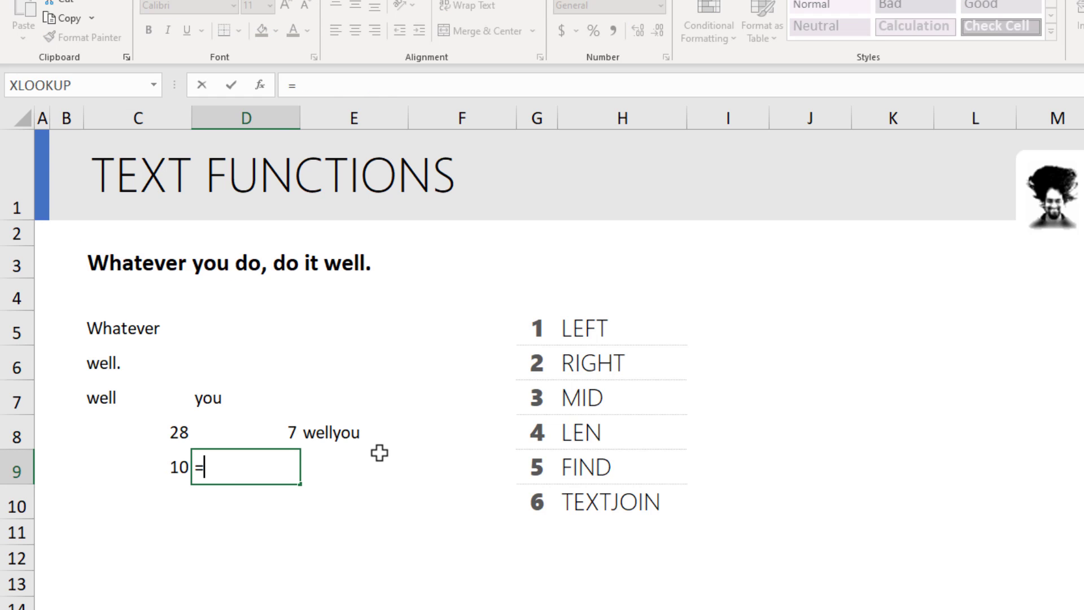
{"action": "type", "text": "FIND("}
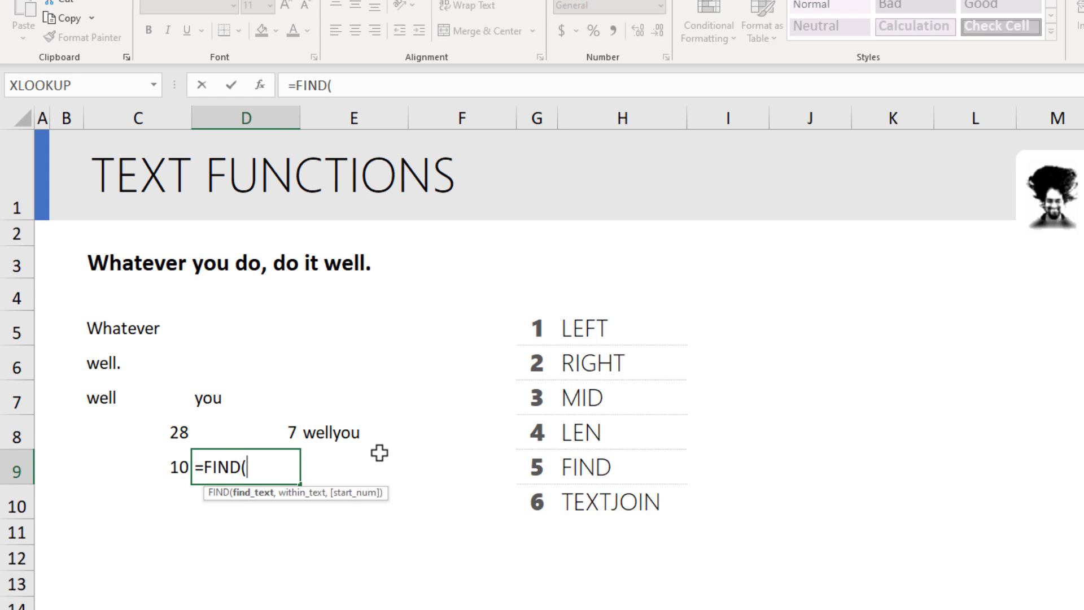
{"action": "type", "text": "\"YOU"}
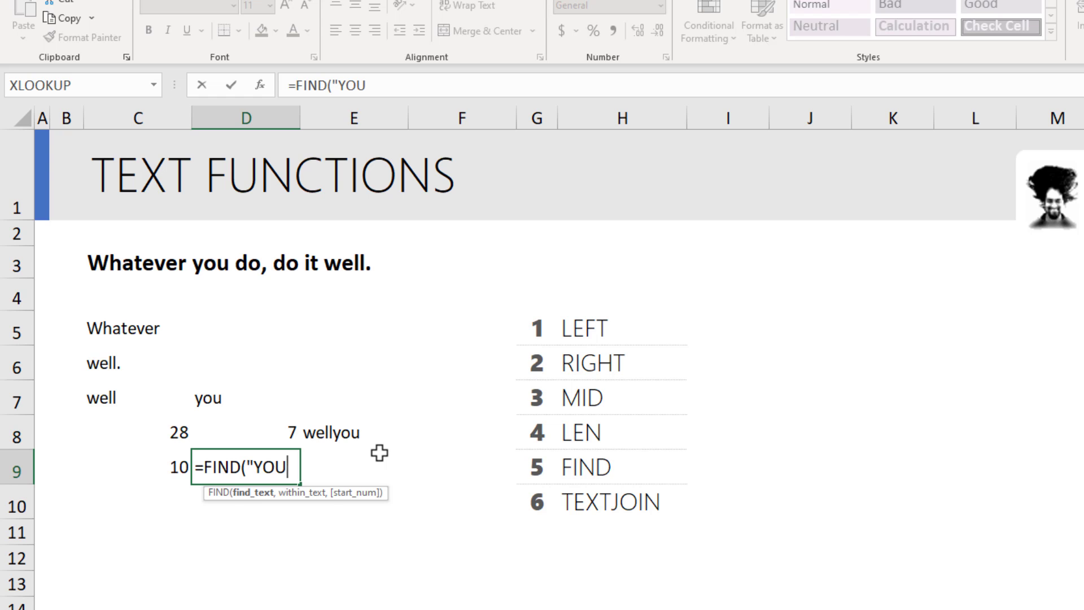
{"action": "type", "text": ","}
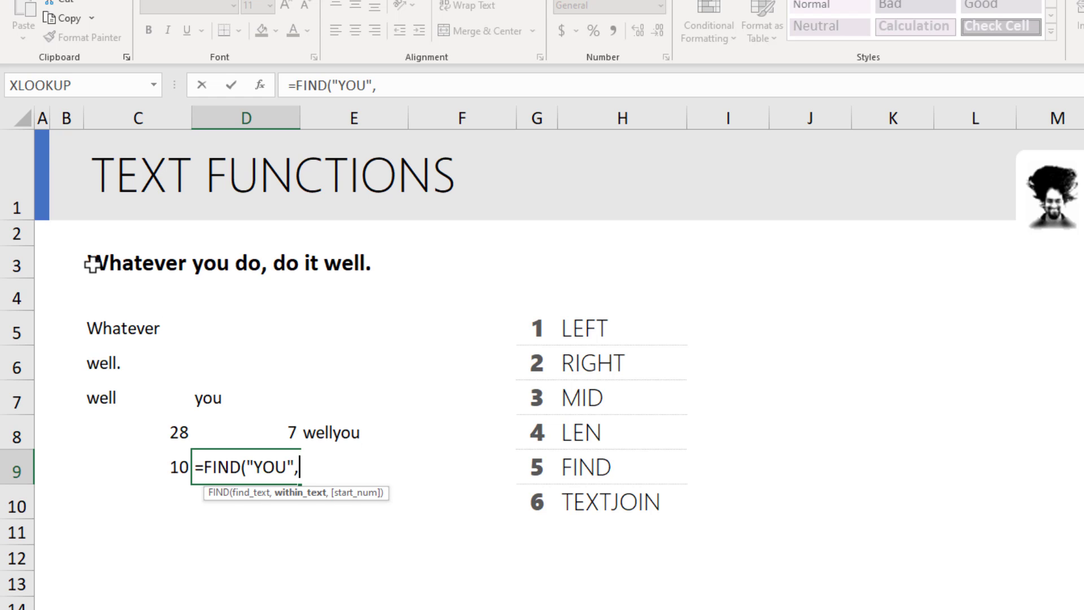
{"action": "left_click", "coordinate": [136, 263]}
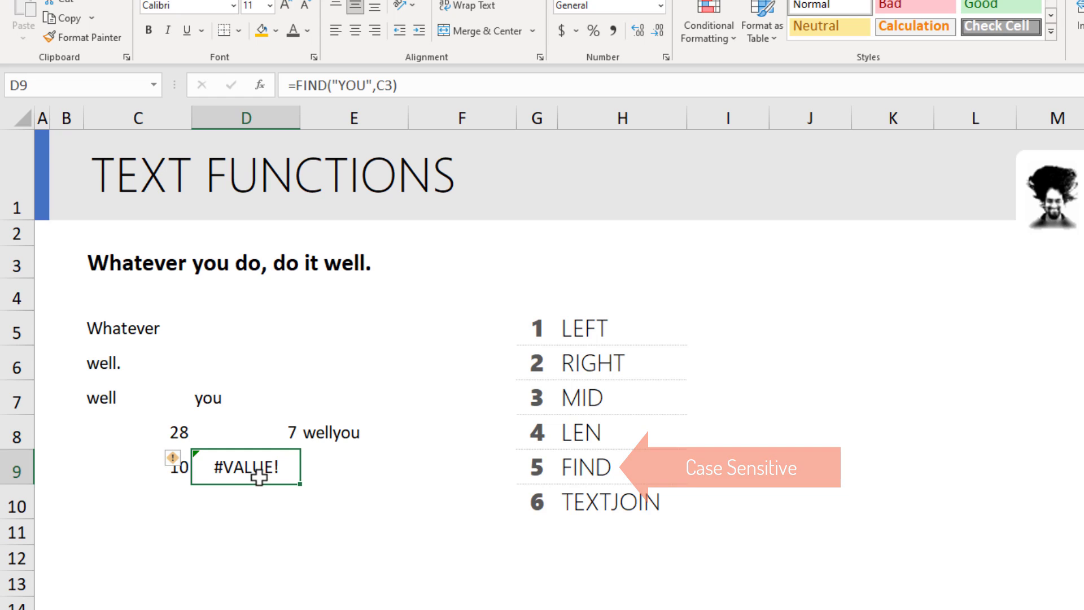
{"action": "double_click", "coordinate": [245, 466]}
{"action": "type", "text": "SEARCH"}
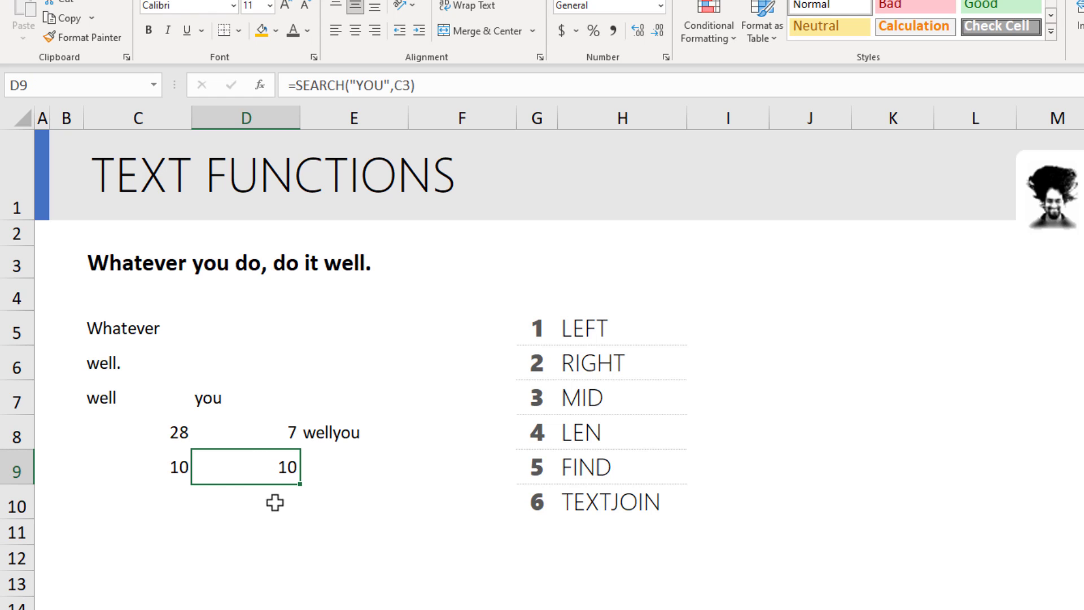
{"action": "mouse_move", "coordinate": [278, 514]}
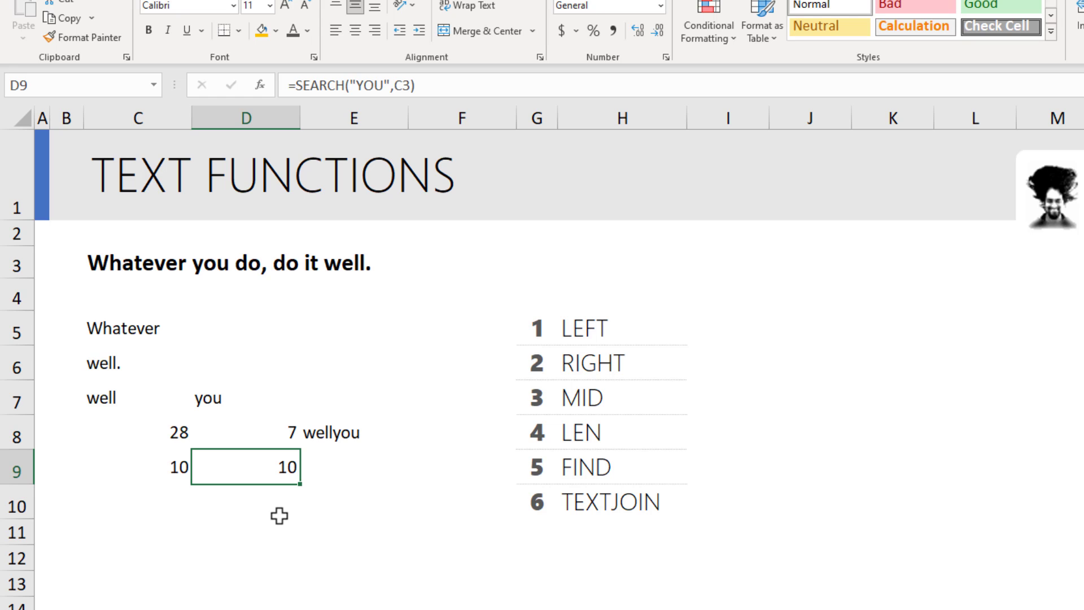
{"action": "mouse_move", "coordinate": [331, 470]}
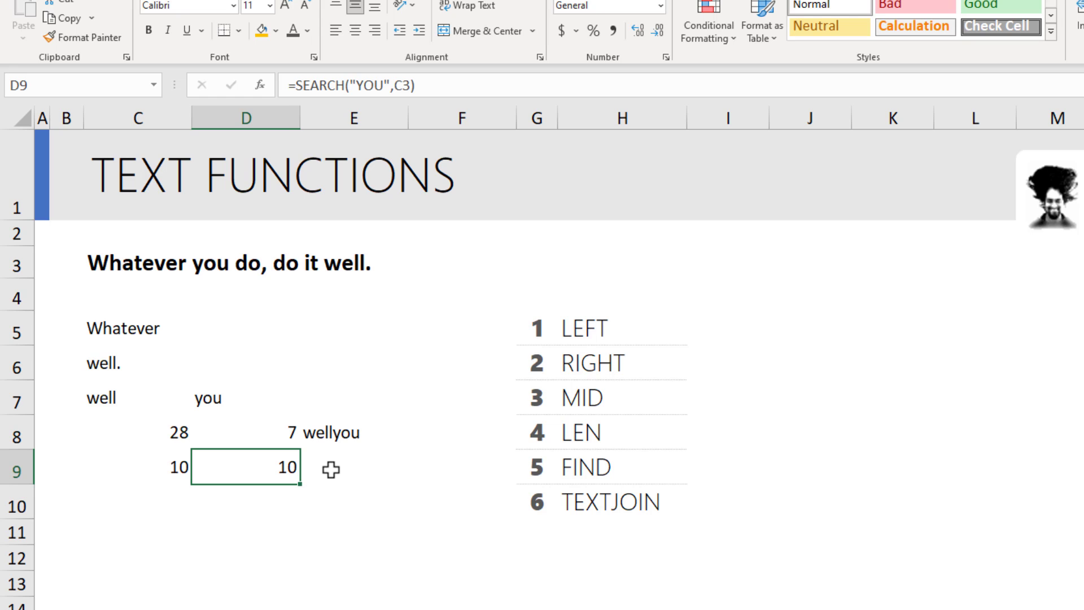
{"action": "left_click", "coordinate": [354, 466]}
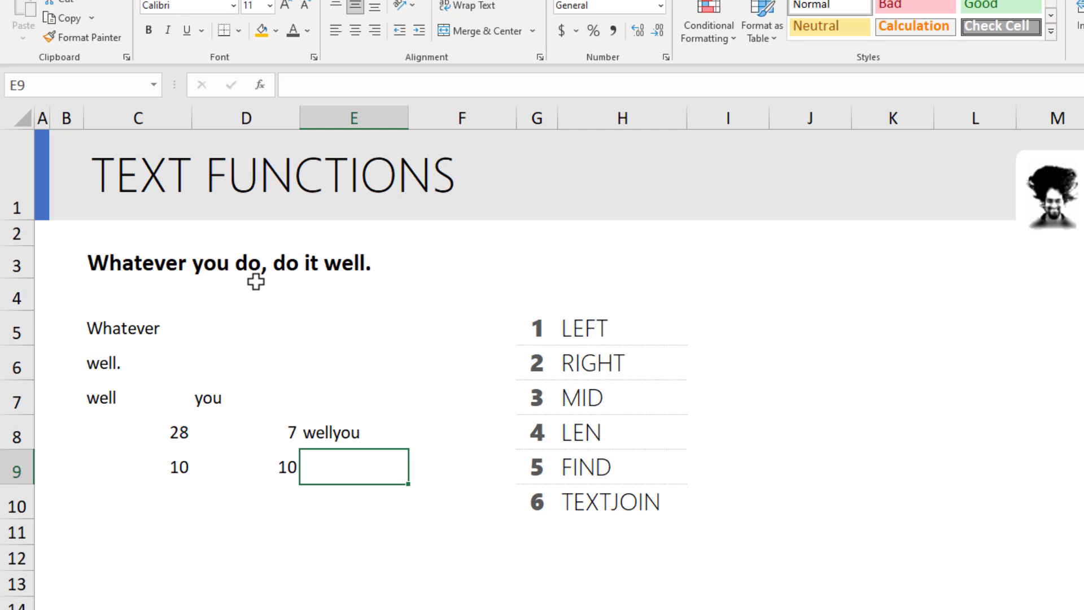
{"action": "mouse_move", "coordinate": [260, 280]}
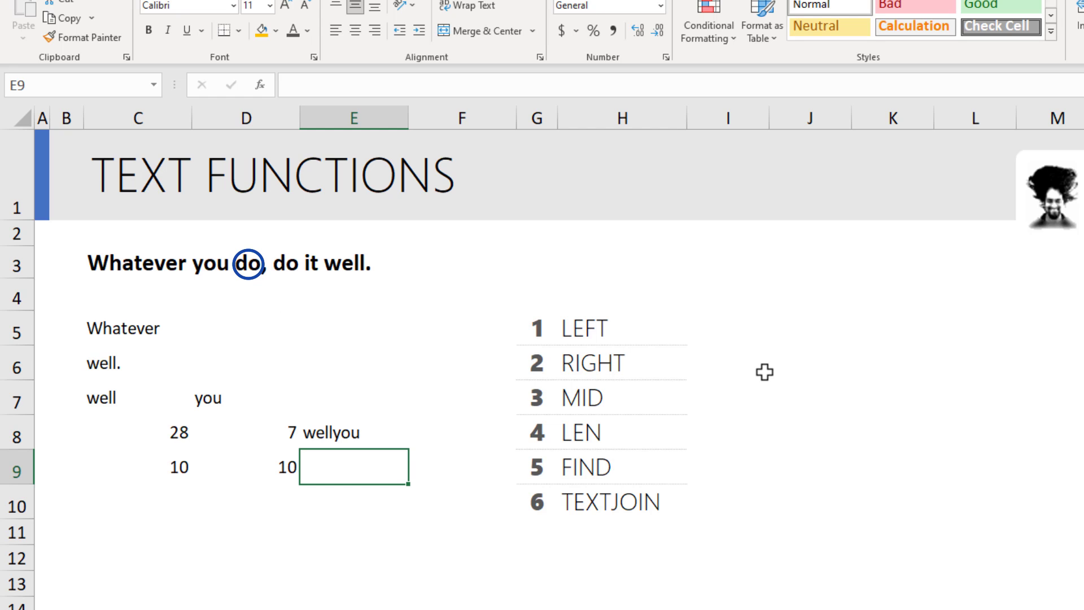
Enter a FIND for "do" in E9, then add start position 15 so it returns 18.
{"action": "type", "text": "=fin"}
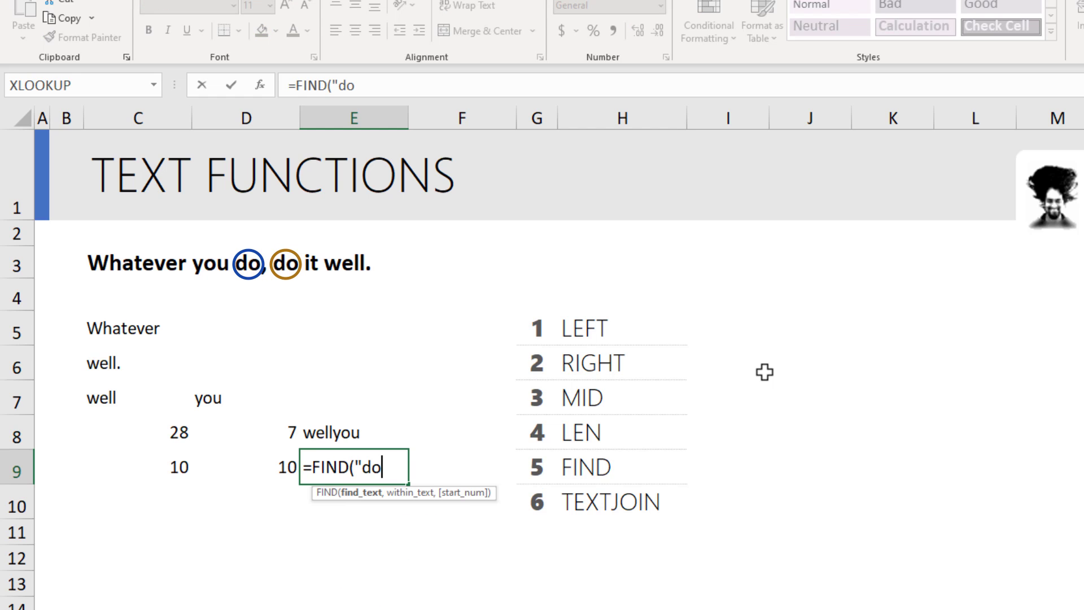
{"action": "left_click", "coordinate": [136, 261]}
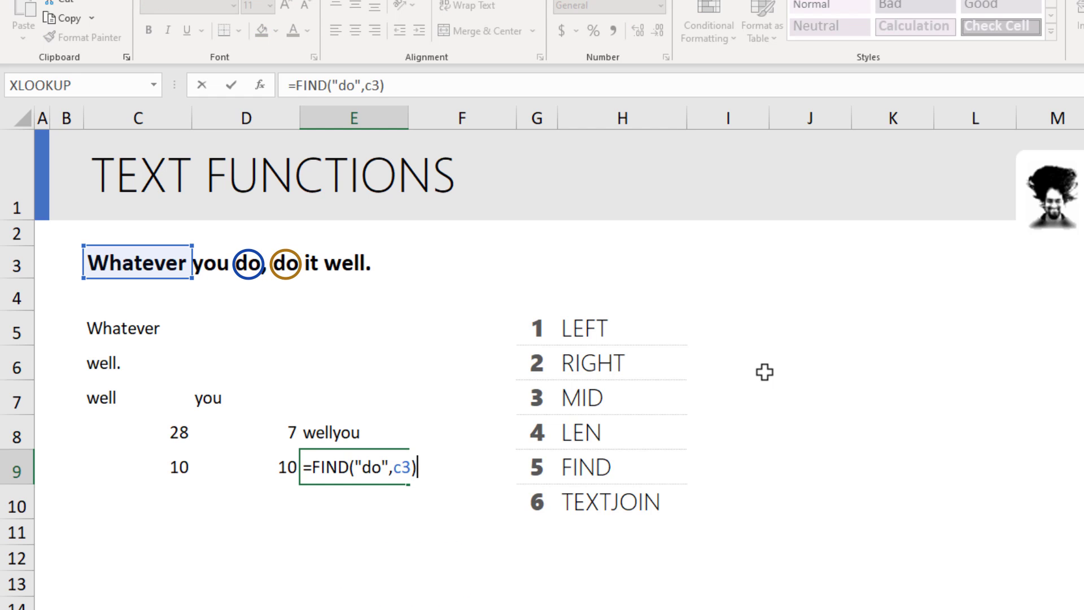
{"action": "key", "text": "Enter"}
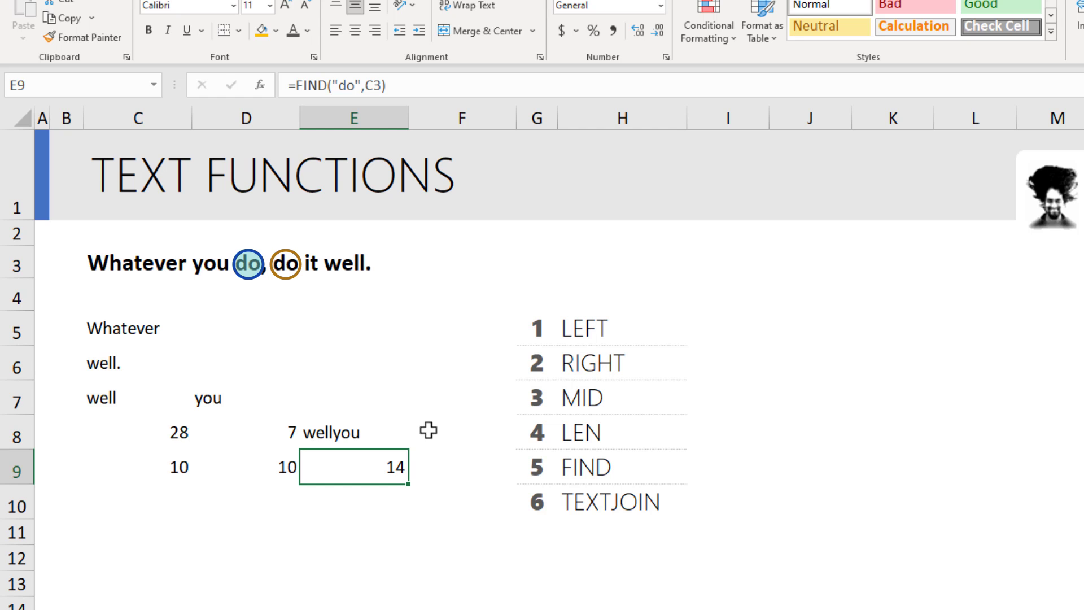
{"action": "double_click", "coordinate": [353, 466]}
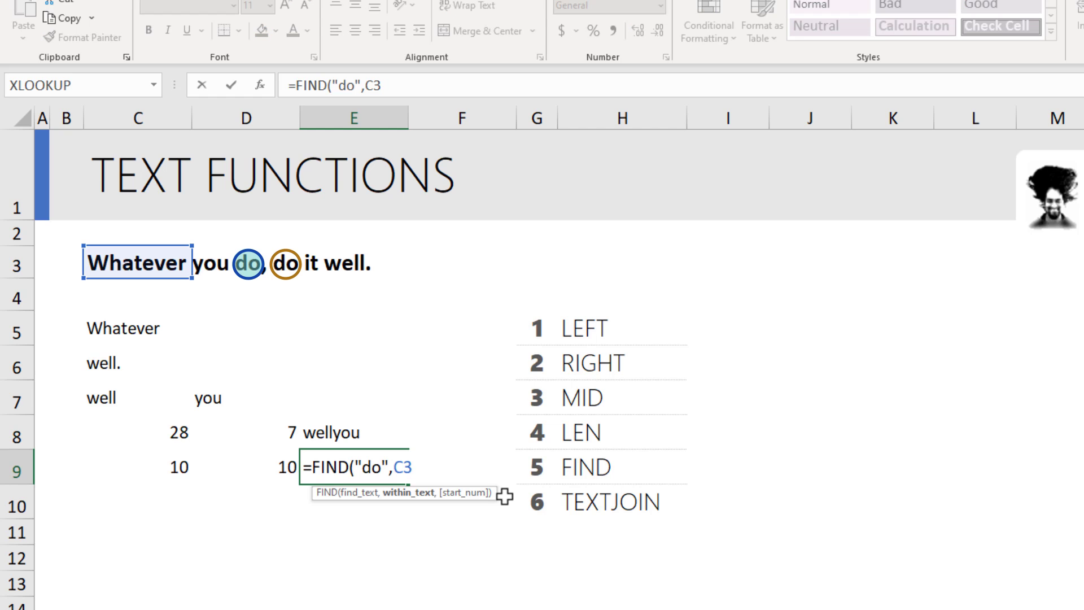
{"action": "type", "text": ","}
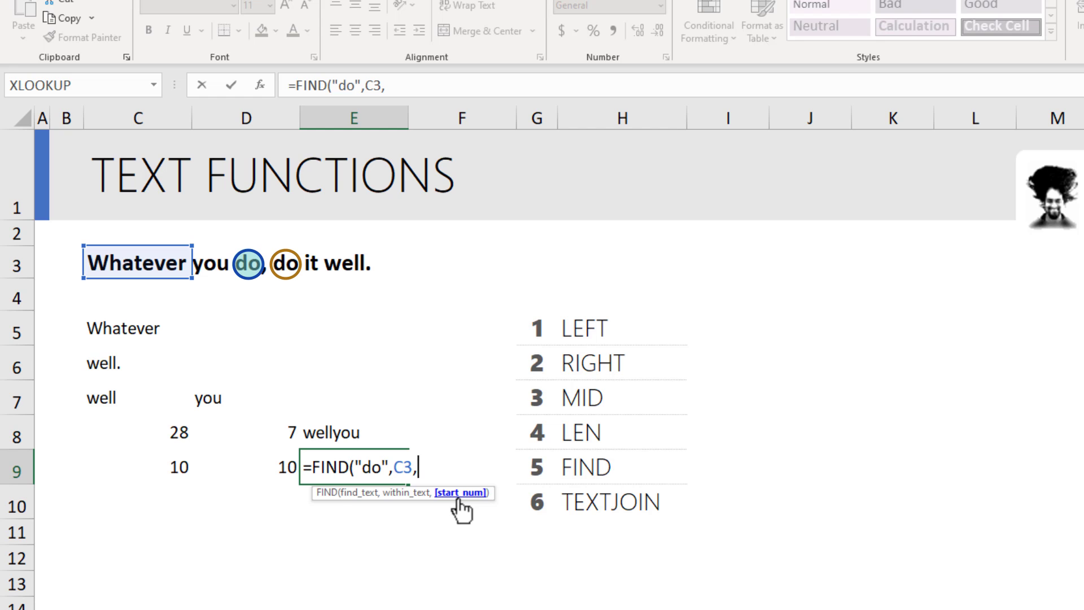
{"action": "mouse_move", "coordinate": [459, 498]}
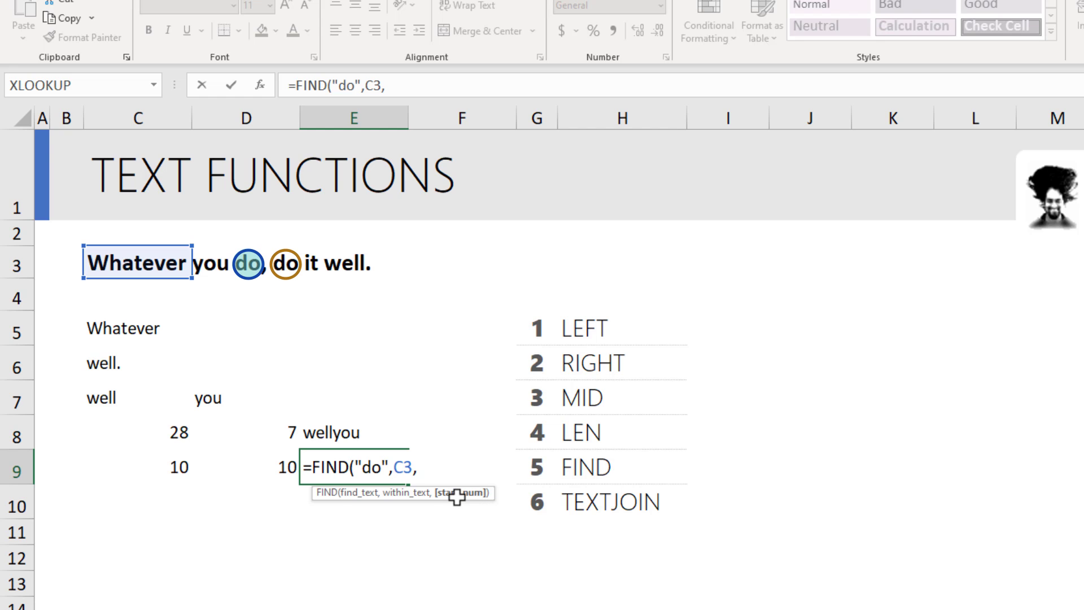
{"action": "mouse_move", "coordinate": [566, 488]}
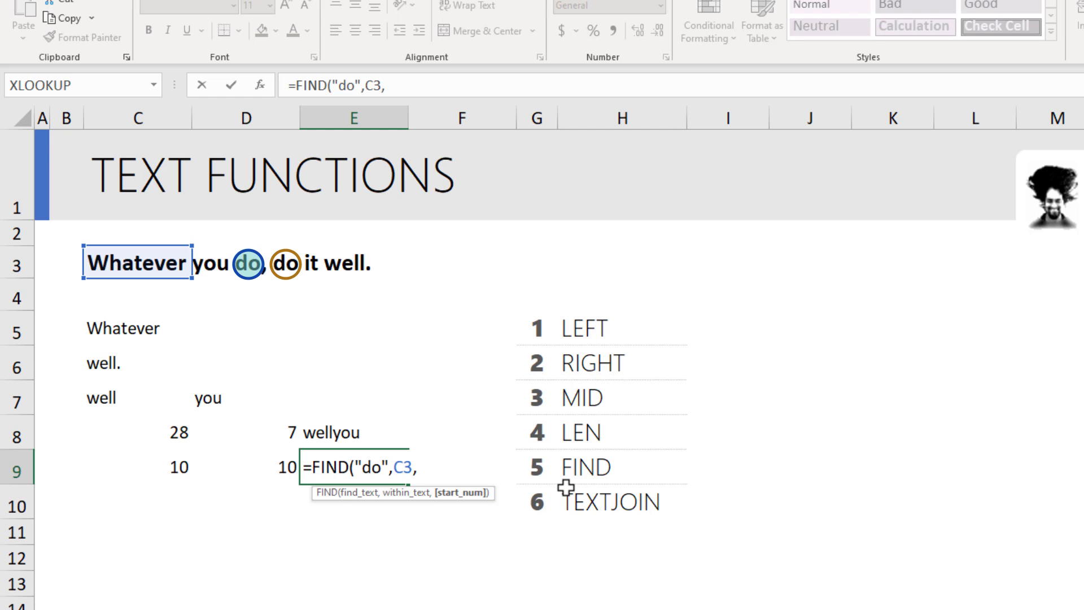
{"action": "type", "text": "15"}
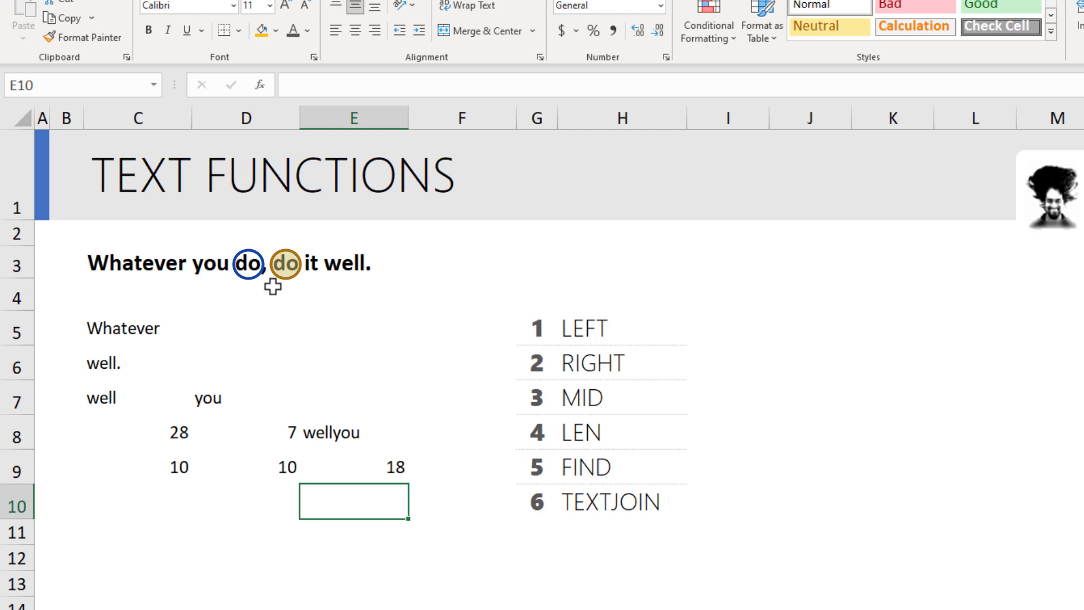
{"action": "left_click", "coordinate": [354, 467]}
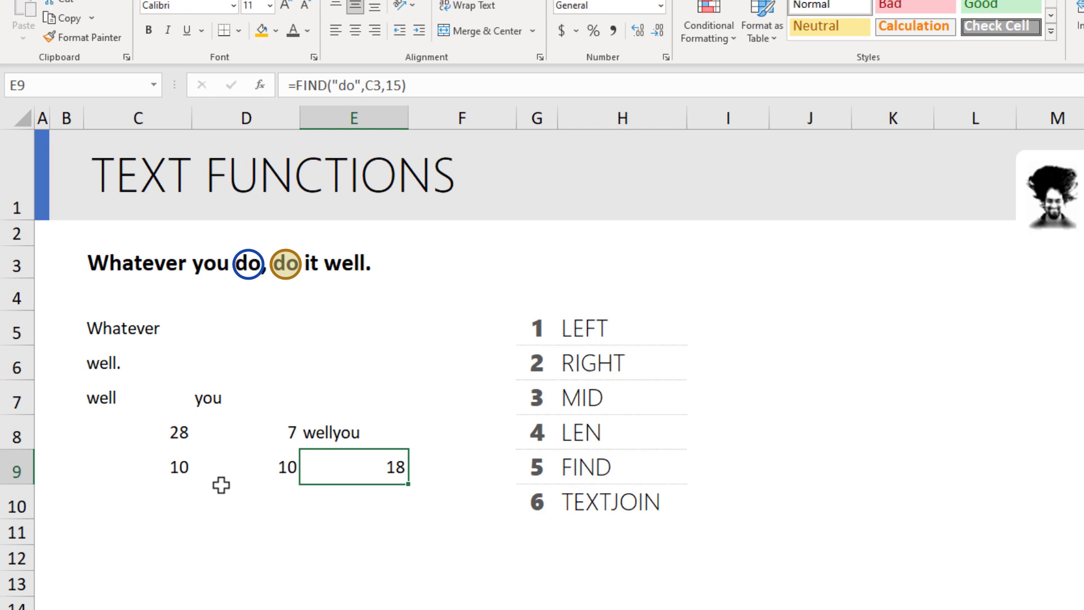
Enter =TEXTJOIN(" ",FALSE,C7:D7) in C10 to return well you.
{"action": "left_click", "coordinate": [137, 500]}
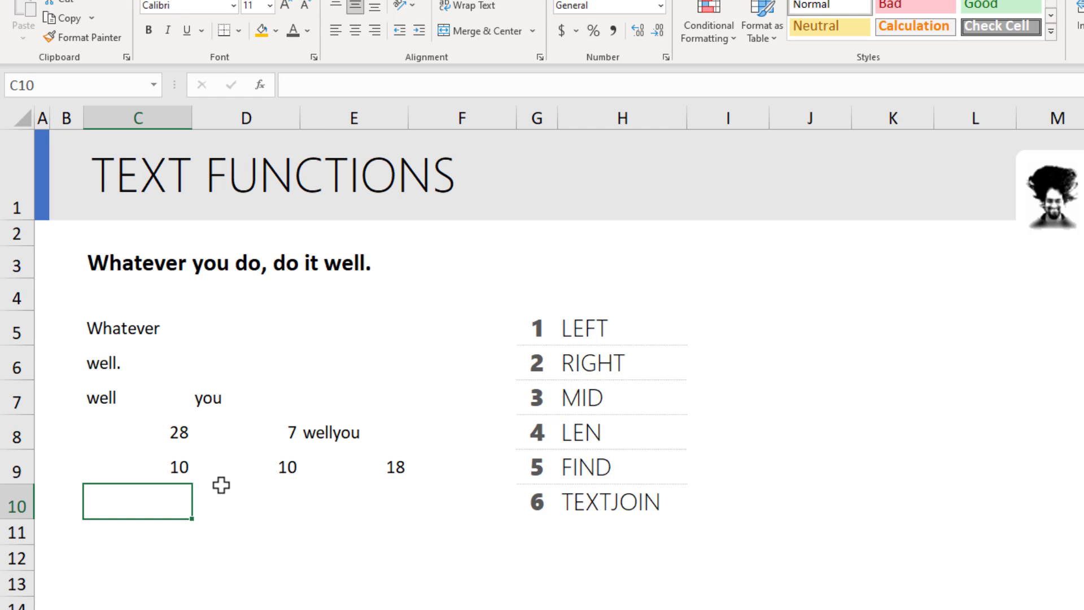
{"action": "mouse_move", "coordinate": [618, 510]}
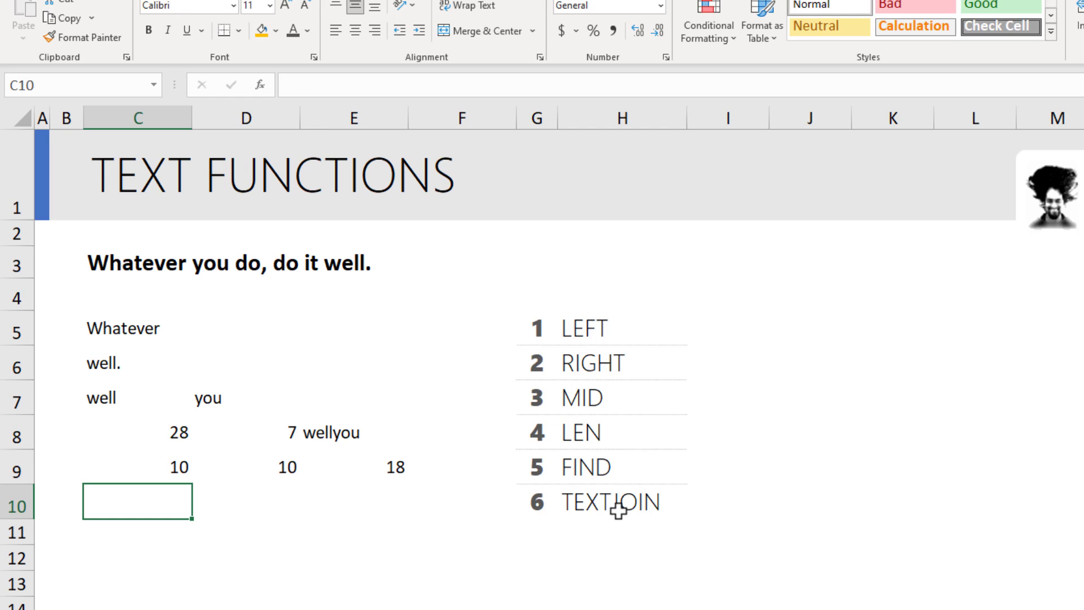
{"action": "type", "text": "="}
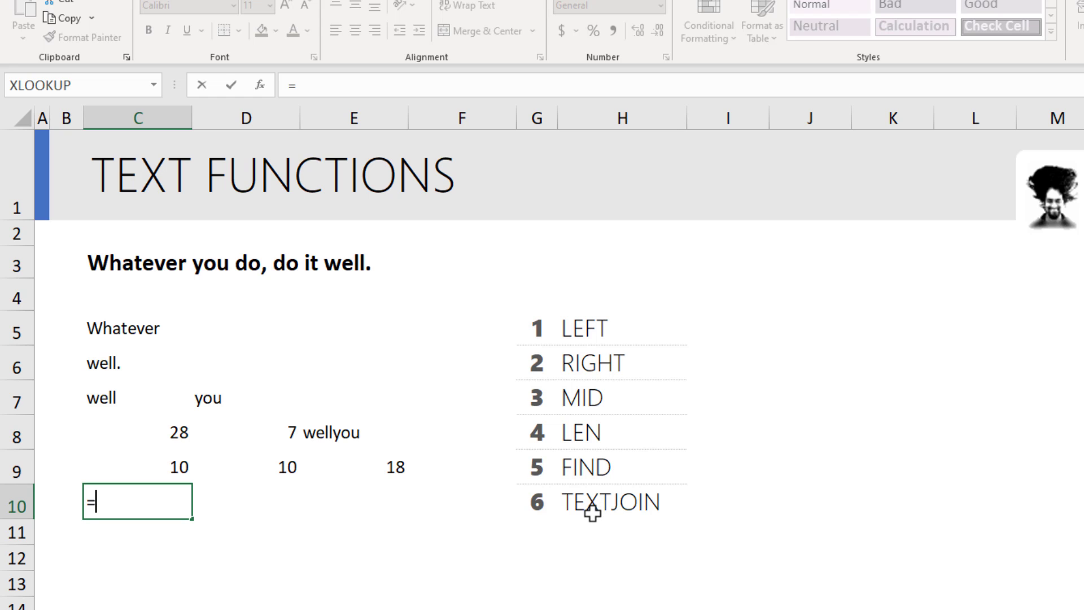
{"action": "type", "text": "text"}
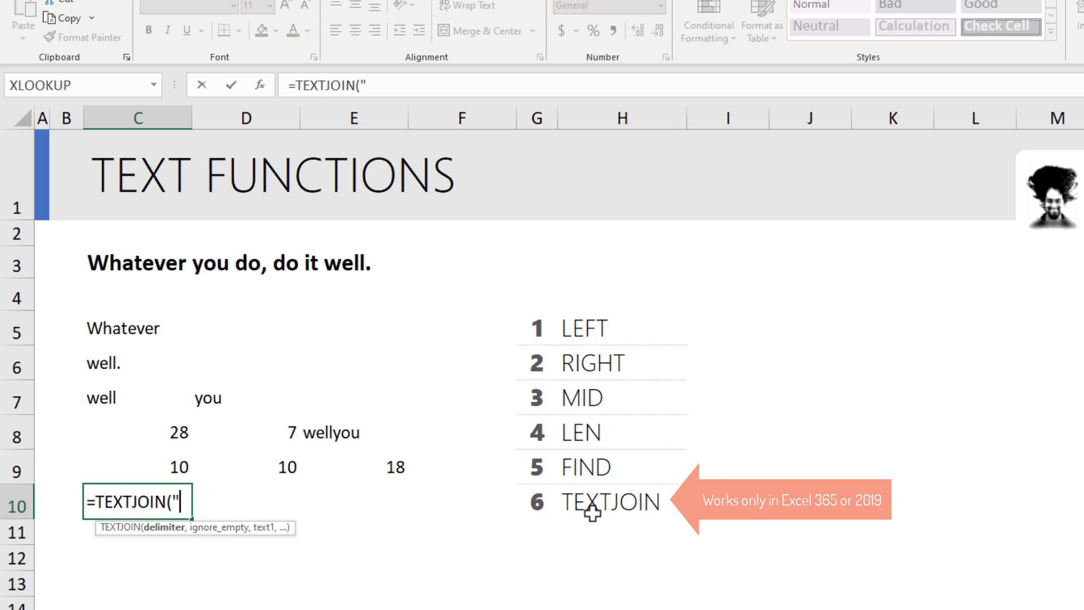
{"action": "type", "text": "\" \""}
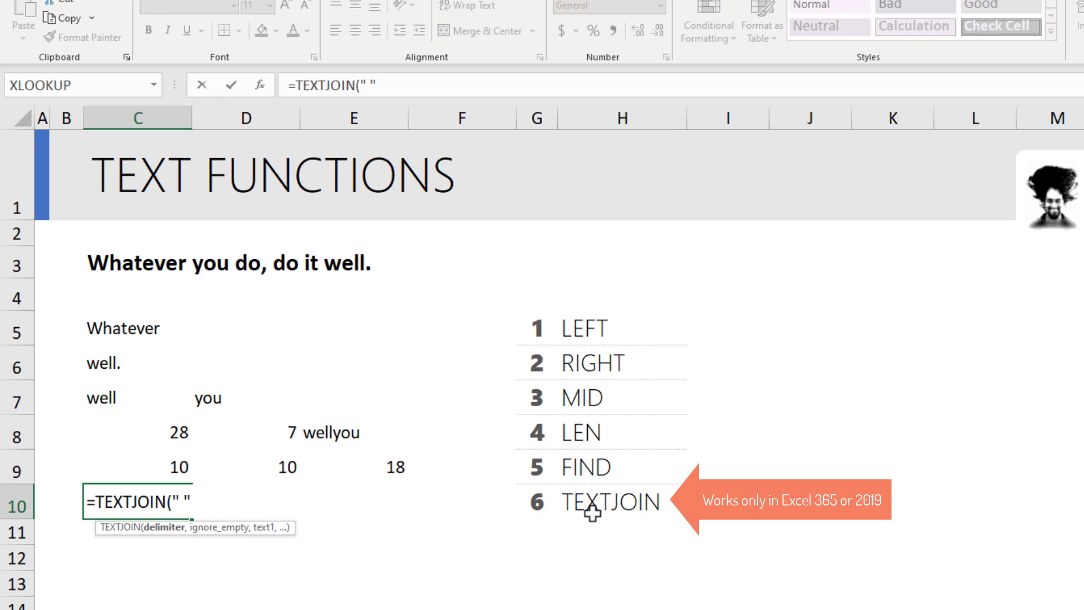
{"action": "type", "text": ","}
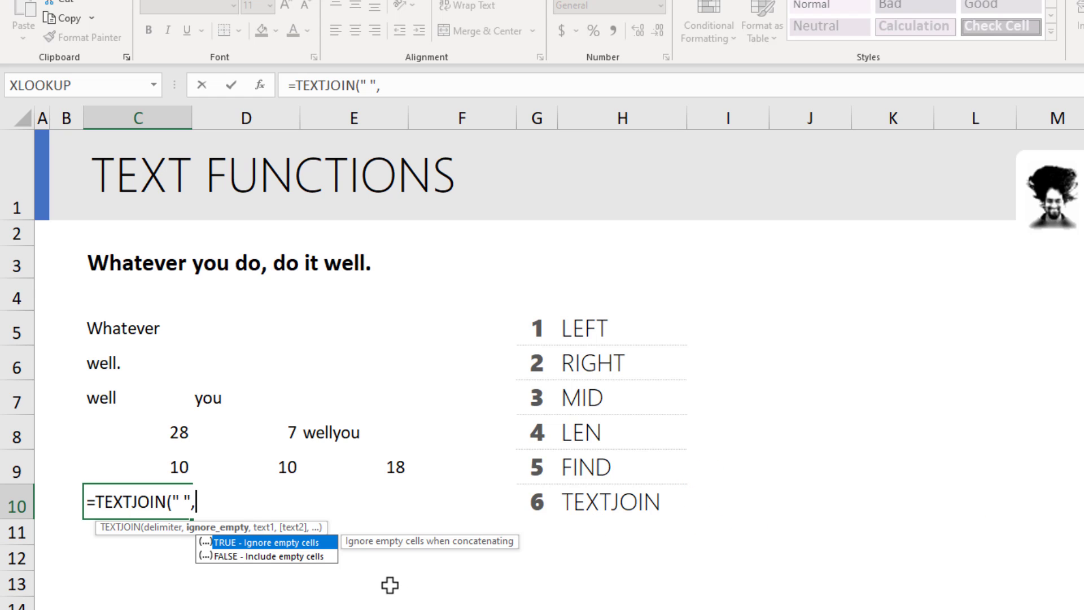
{"action": "type", "text": "false,"}
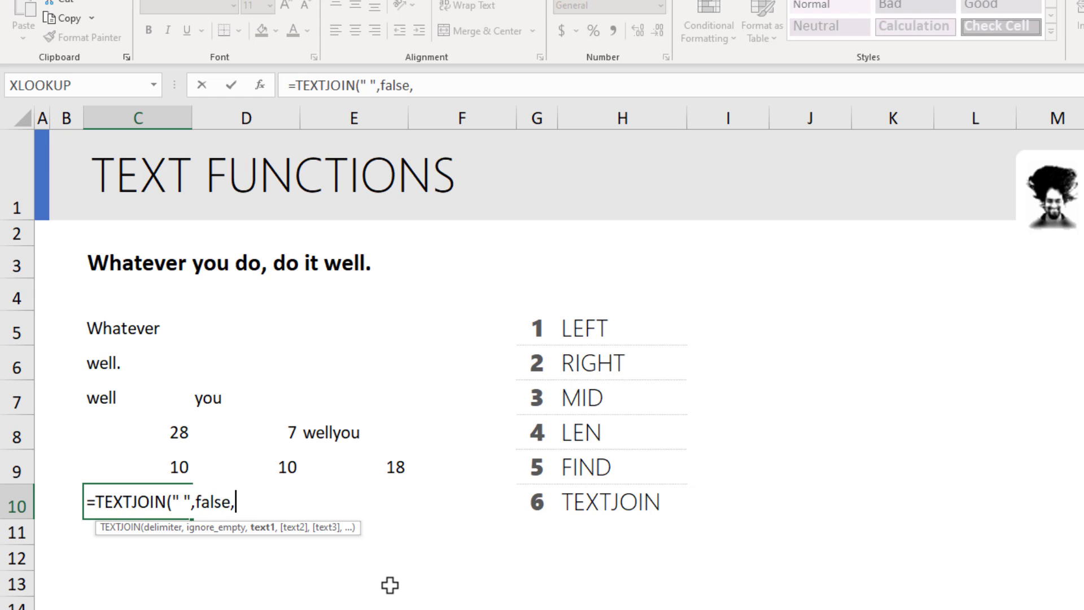
{"action": "left_click_drag", "start_coordinate": [101, 396], "coordinate": [277, 397]}
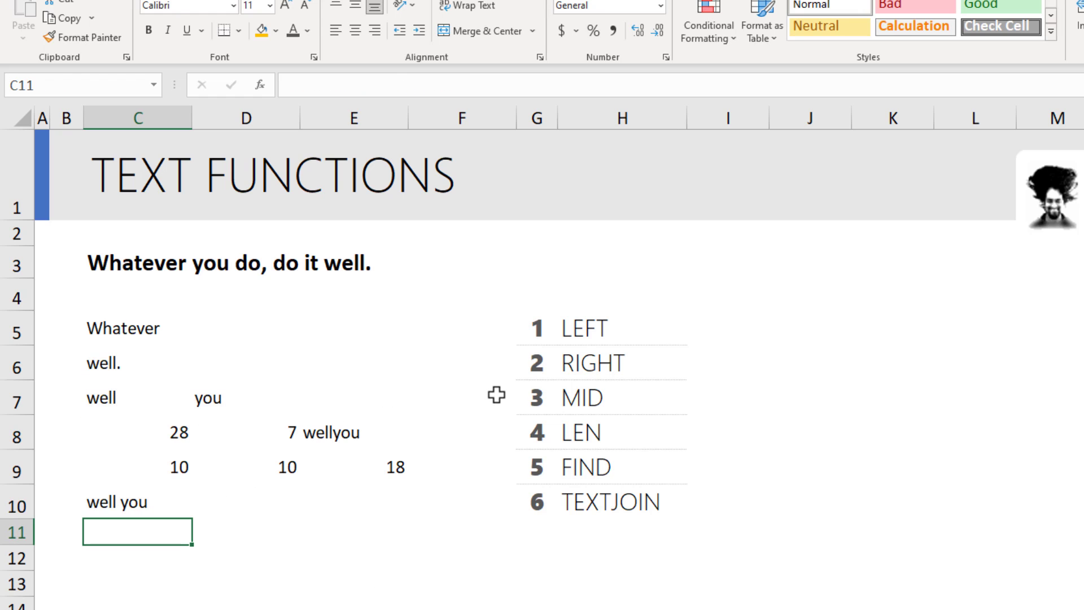
Review the TEXTJOIN result in C10 and move to the 6 Examples sheet.
{"action": "left_click", "coordinate": [136, 501]}
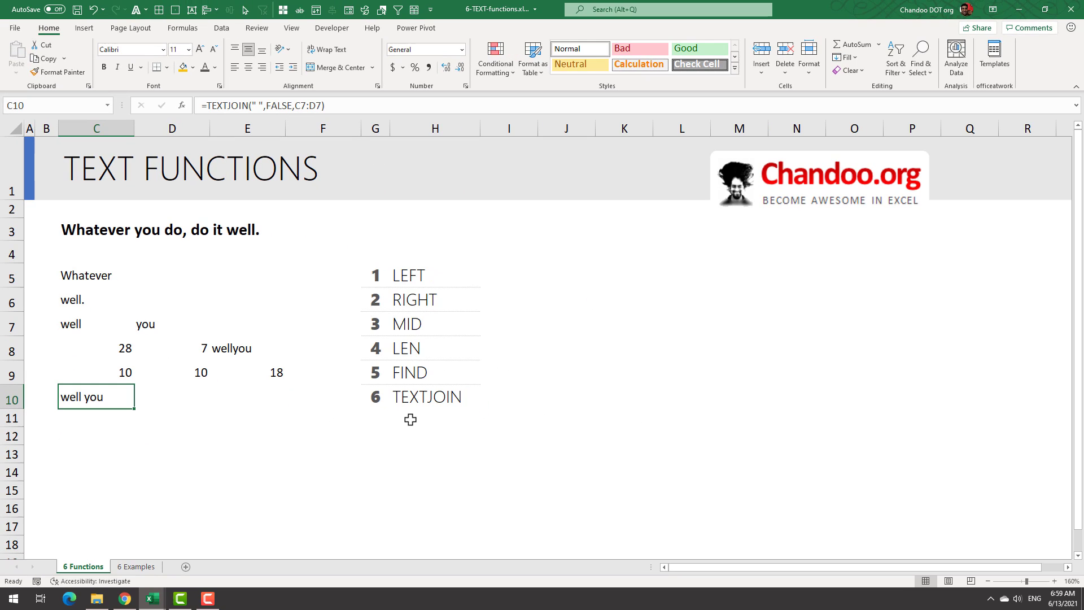
{"action": "mouse_move", "coordinate": [417, 464]}
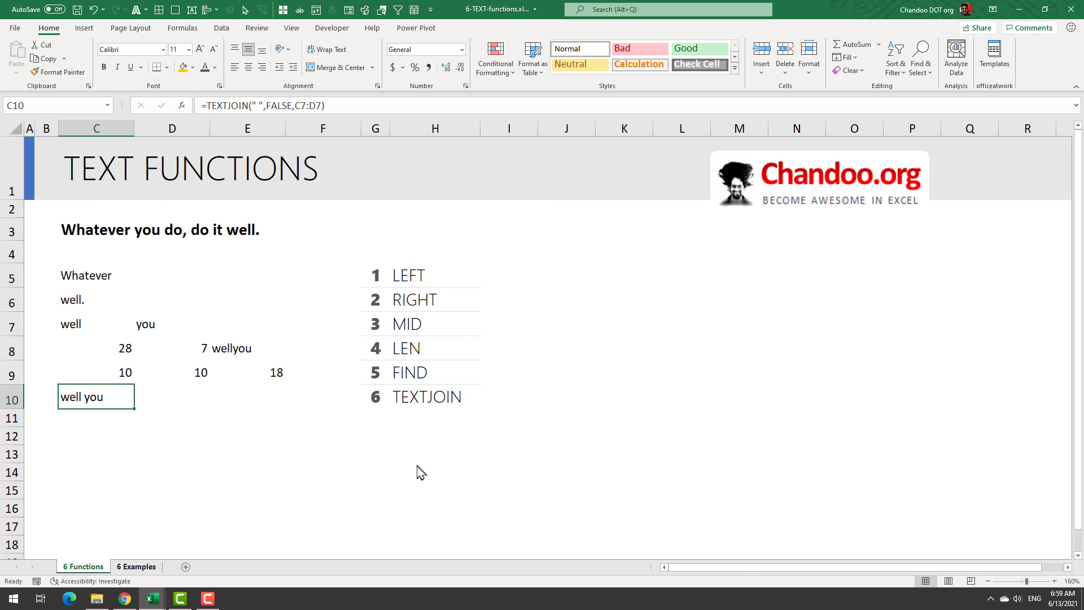
{"action": "left_click", "coordinate": [137, 566]}
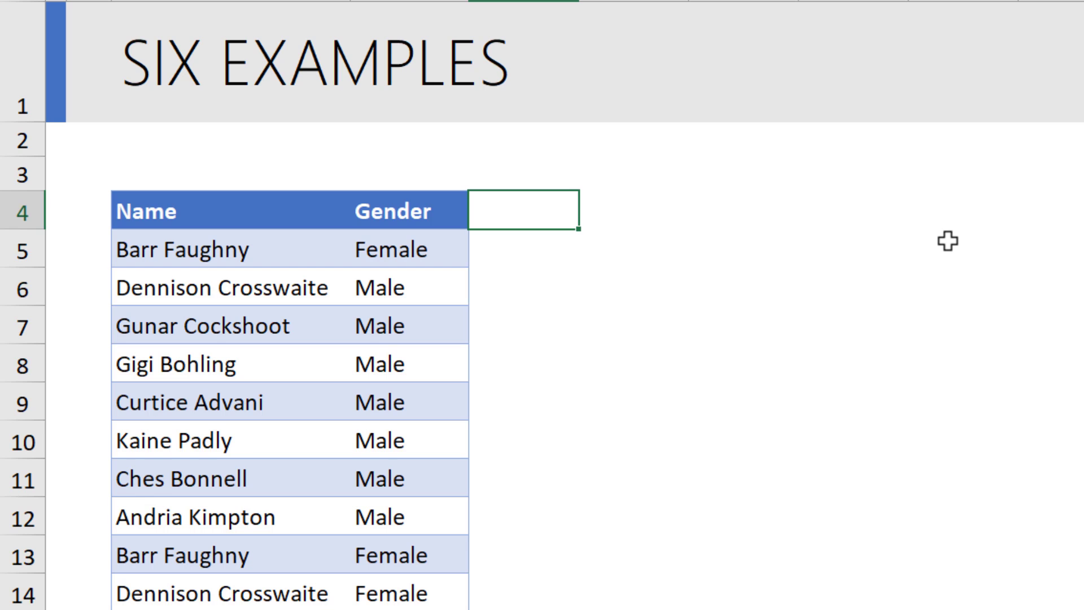
{"action": "type", "text": "G Code"}
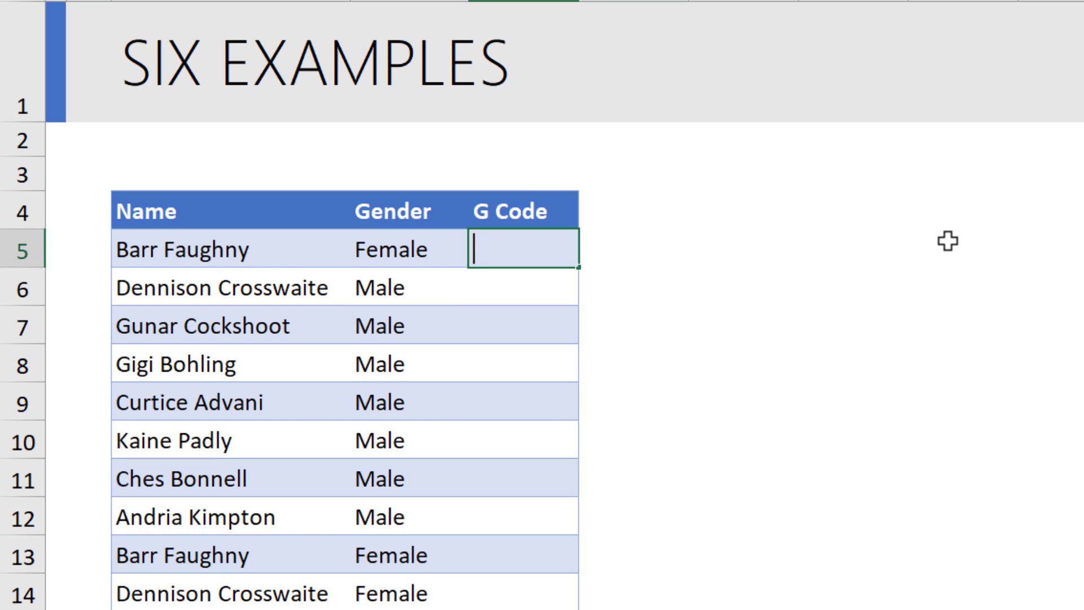
{"action": "type", "text": "="}
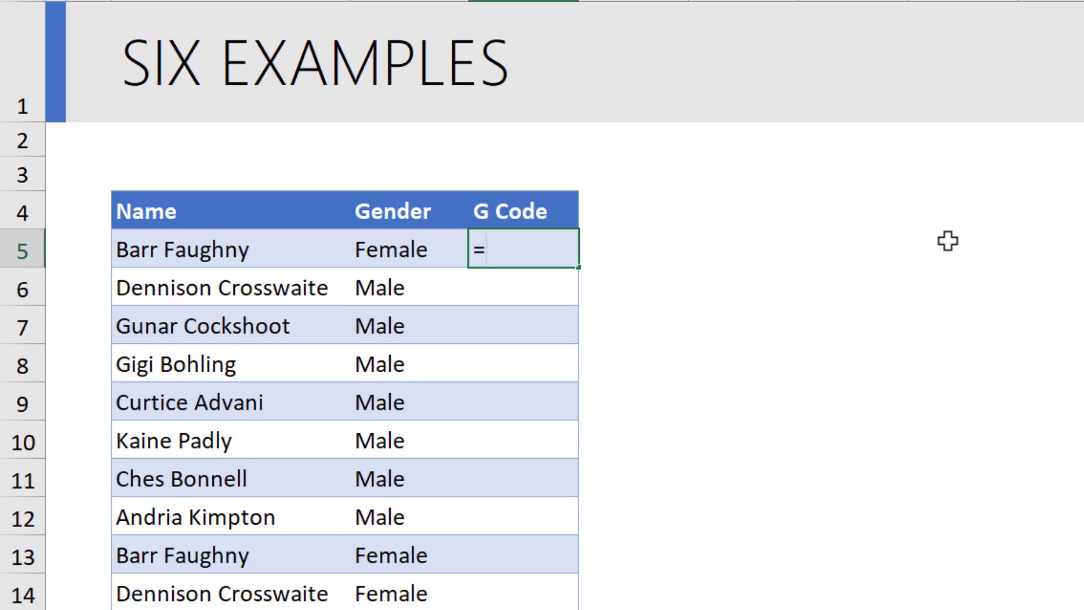
{"action": "mouse_move", "coordinate": [454, 418]}
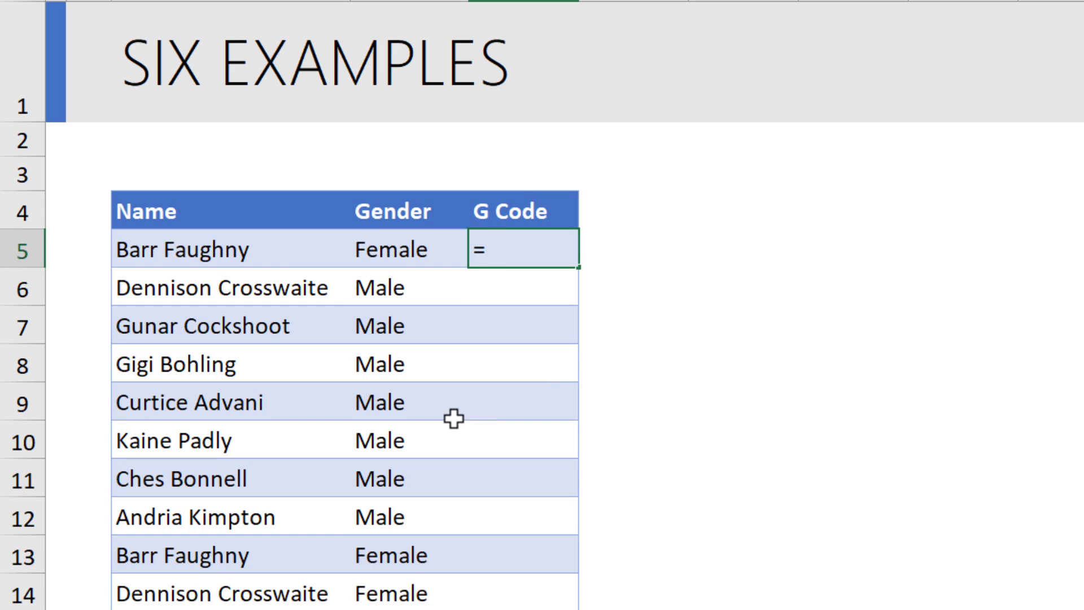
{"action": "type", "text": "le"}
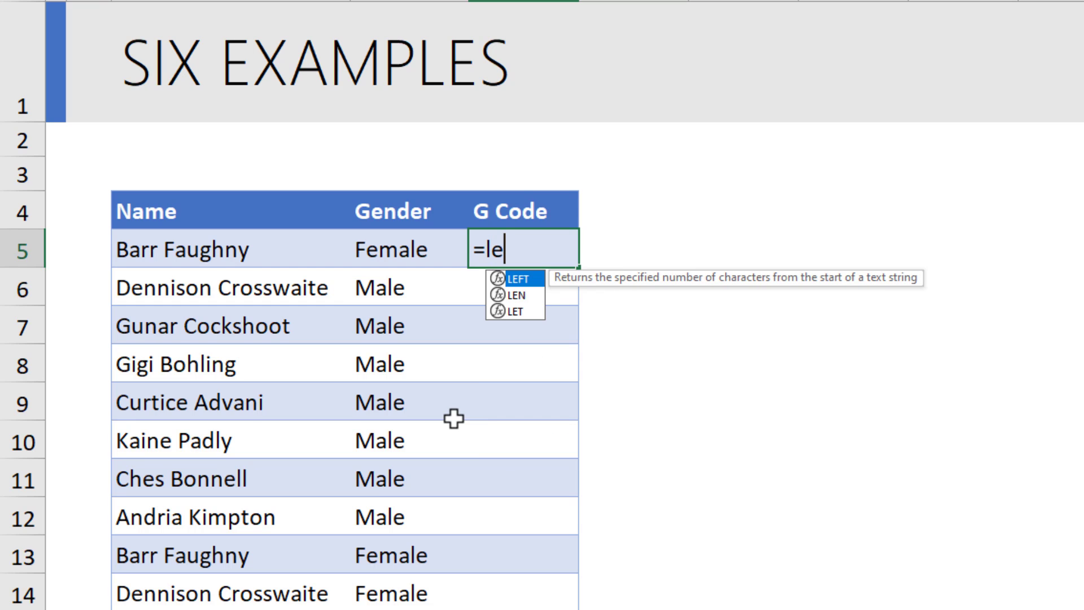
{"action": "type", "text": "LEFT([@Gender],"}
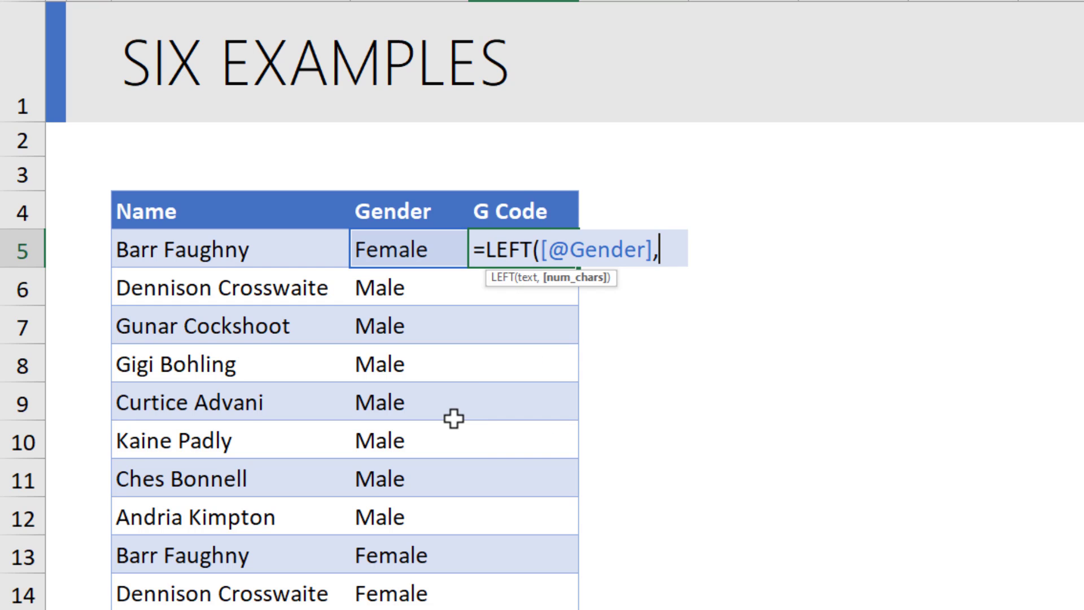
{"action": "type", "text": "1"}
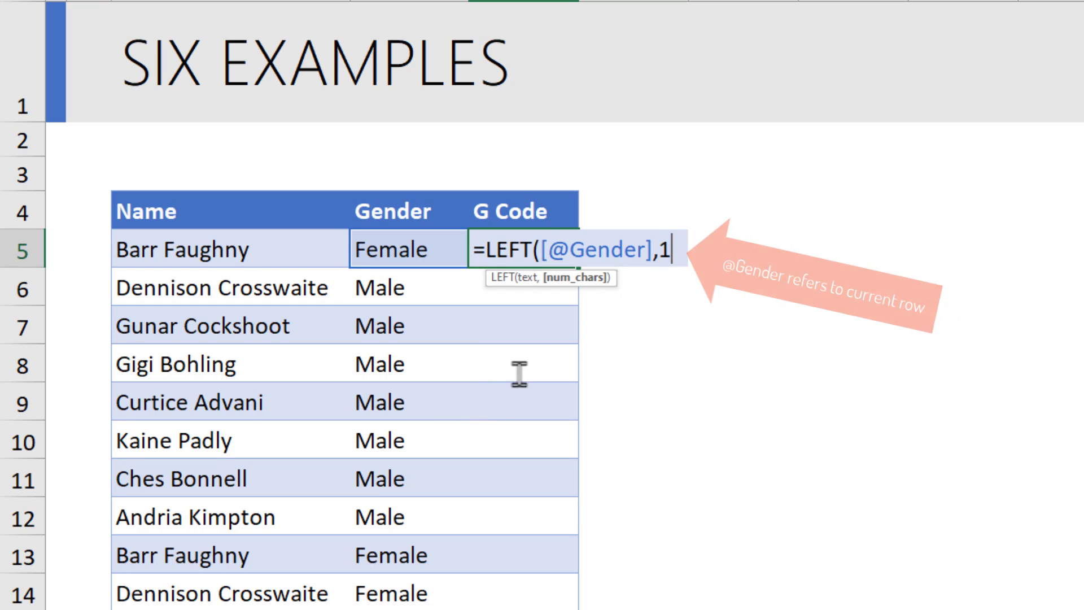
{"action": "mouse_move", "coordinate": [668, 267]}
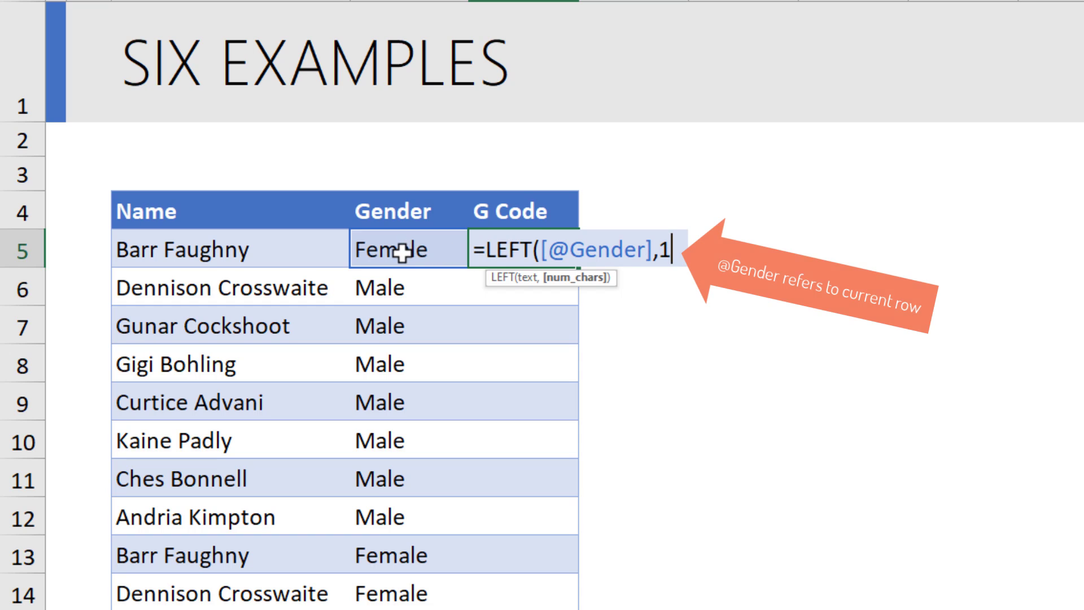
{"action": "mouse_move", "coordinate": [448, 257]}
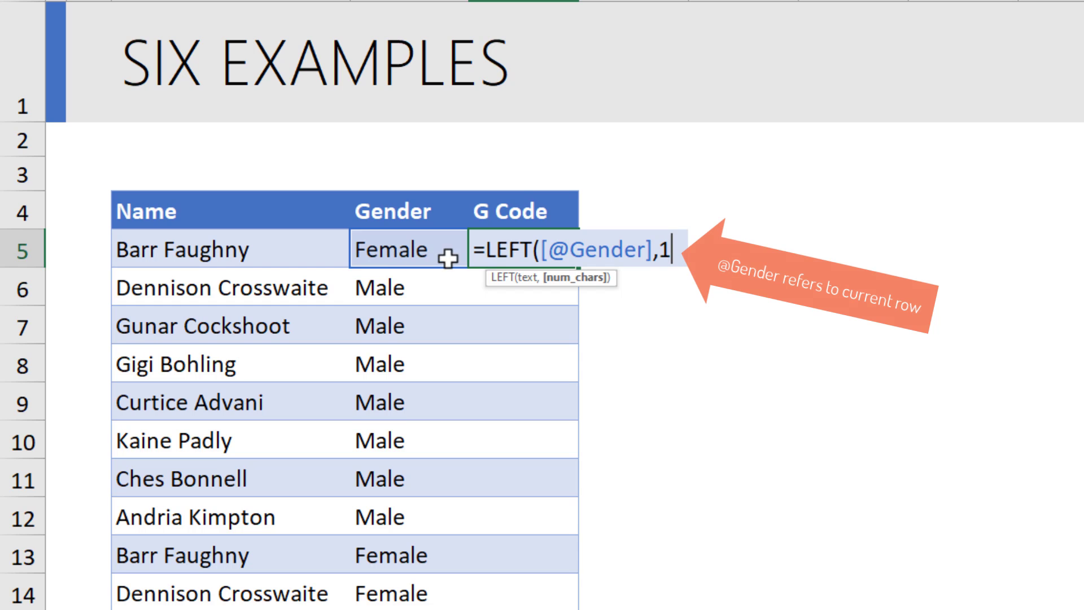
{"action": "key", "text": "enter"}
{"action": "type", "text": "="}
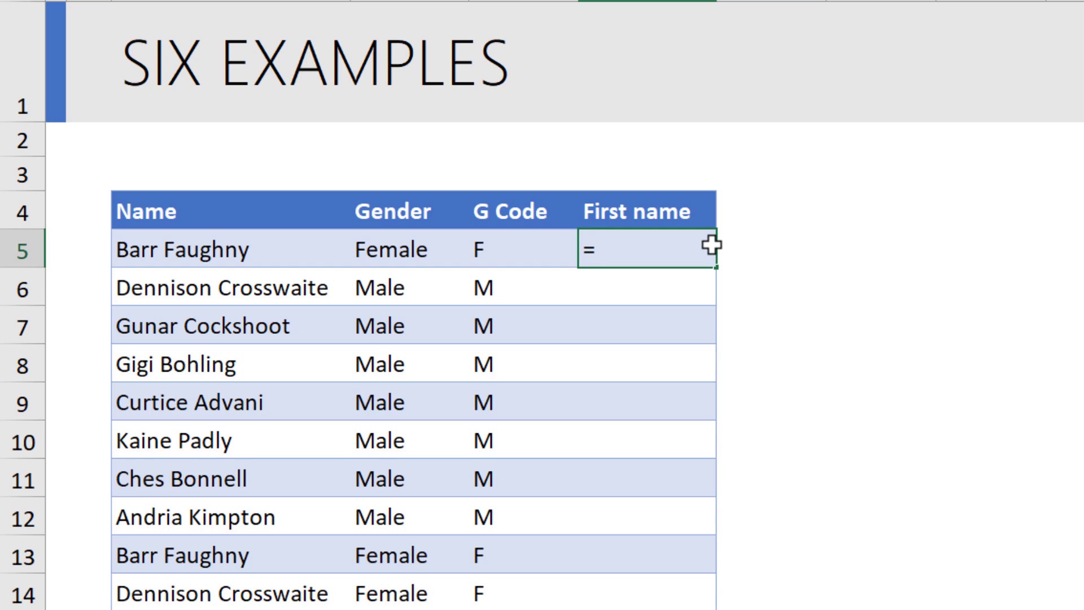
{"action": "type", "text": "LEFT("}
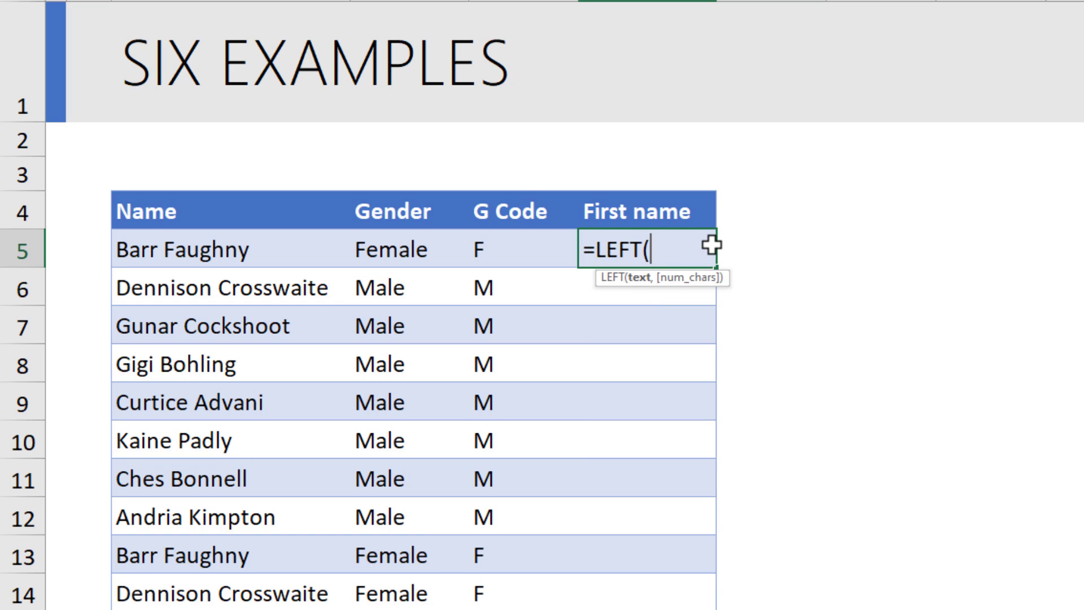
{"action": "left_click", "coordinate": [183, 249]}
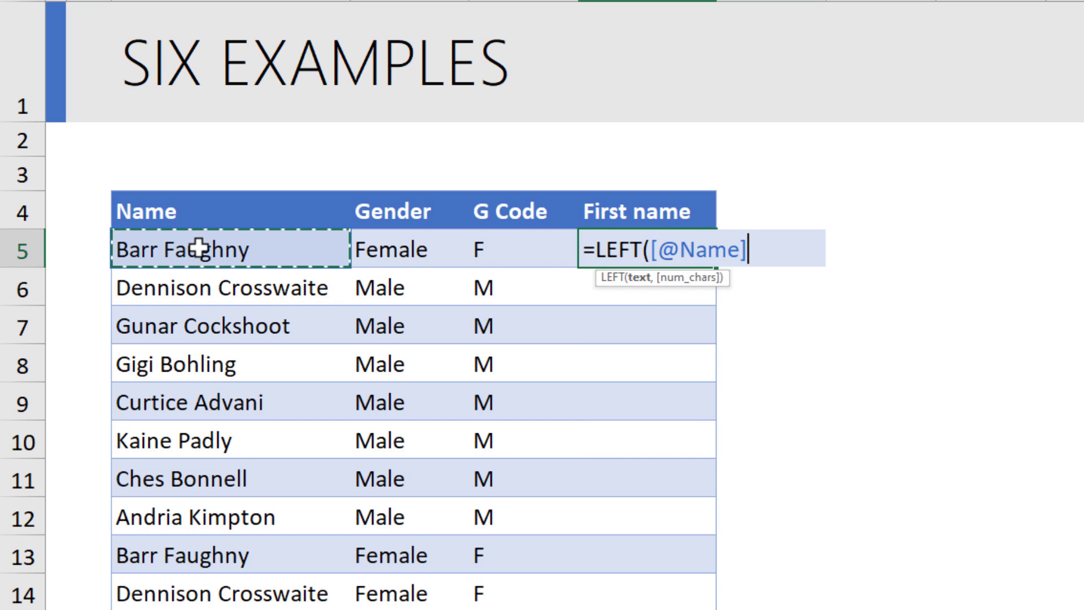
{"action": "mouse_move", "coordinate": [912, 420]}
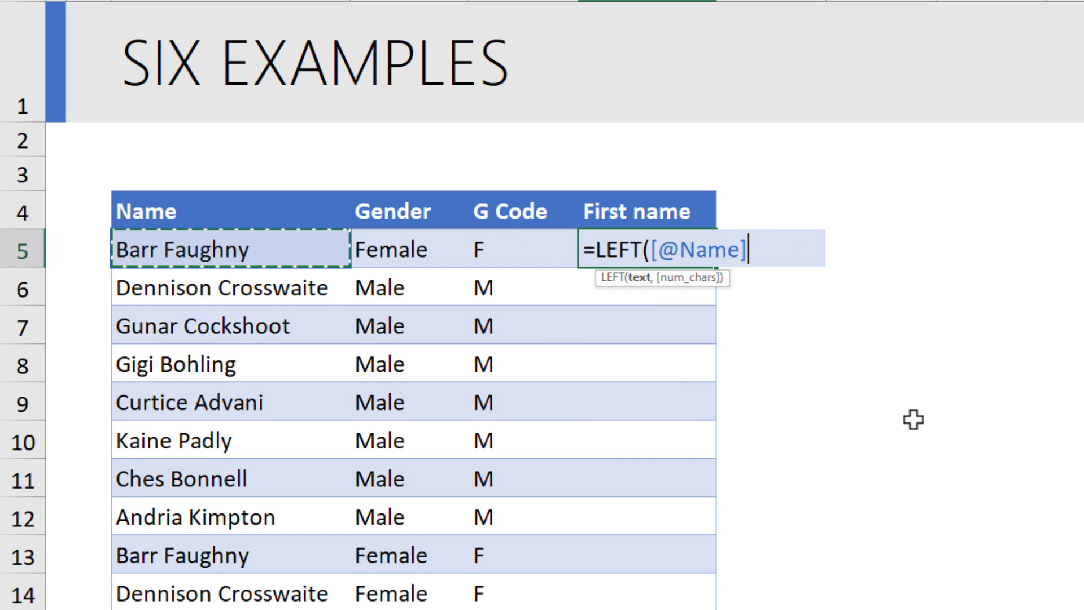
{"action": "type", "text": "4"}
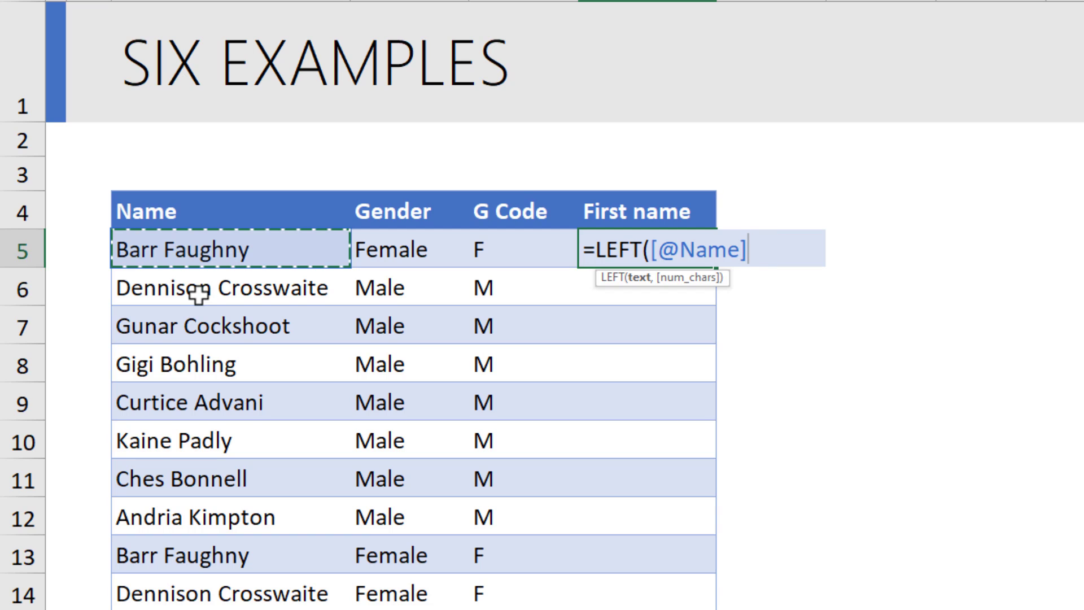
{"action": "mouse_move", "coordinate": [123, 250]}
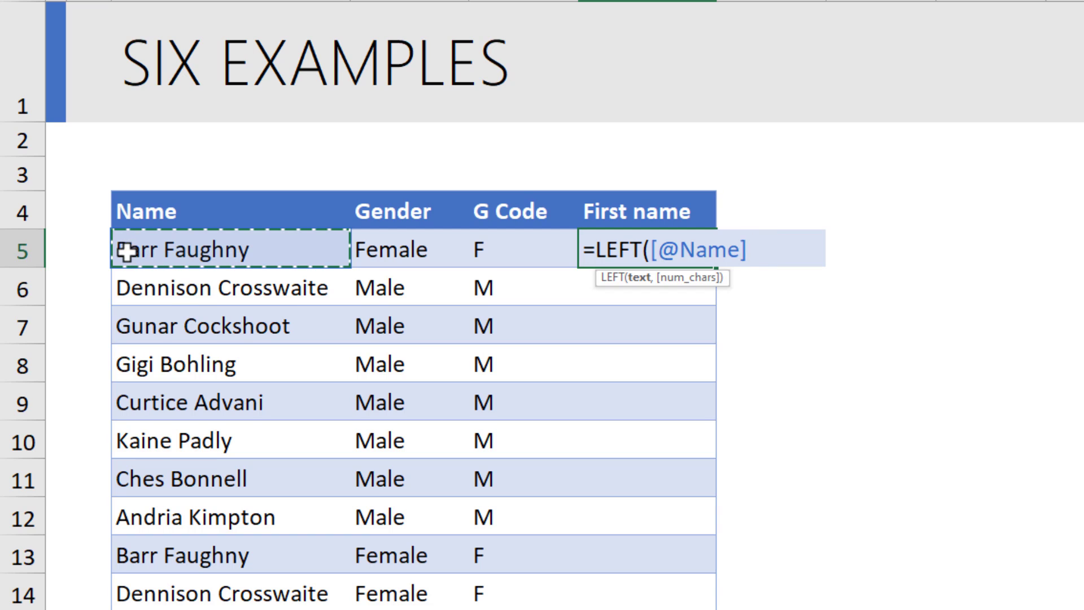
{"action": "mouse_move", "coordinate": [1054, 344]}
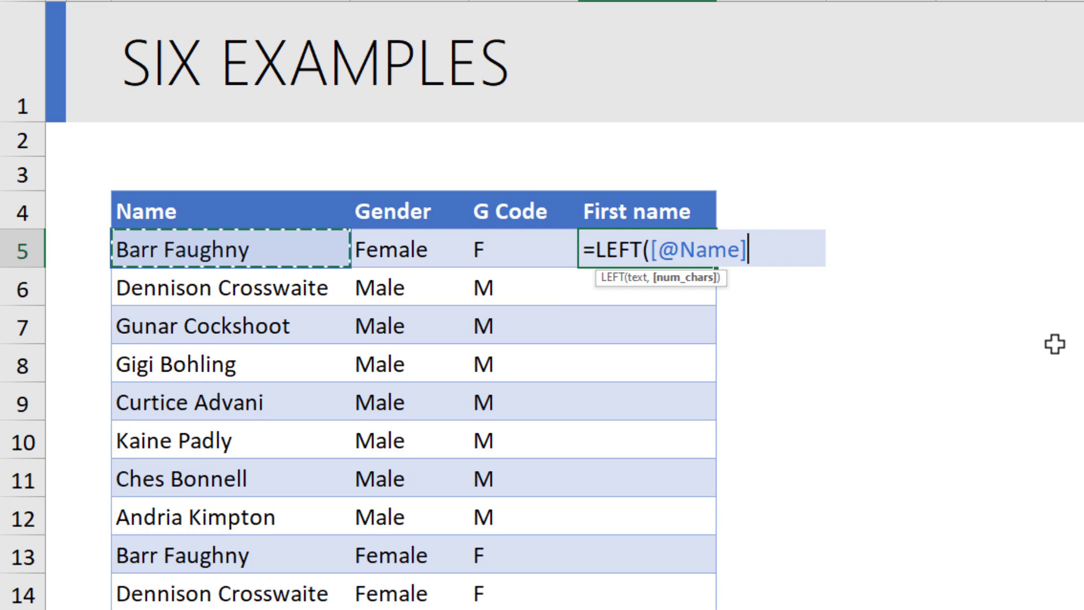
{"action": "type", "text": ",FIND(\" \",[@Name"}
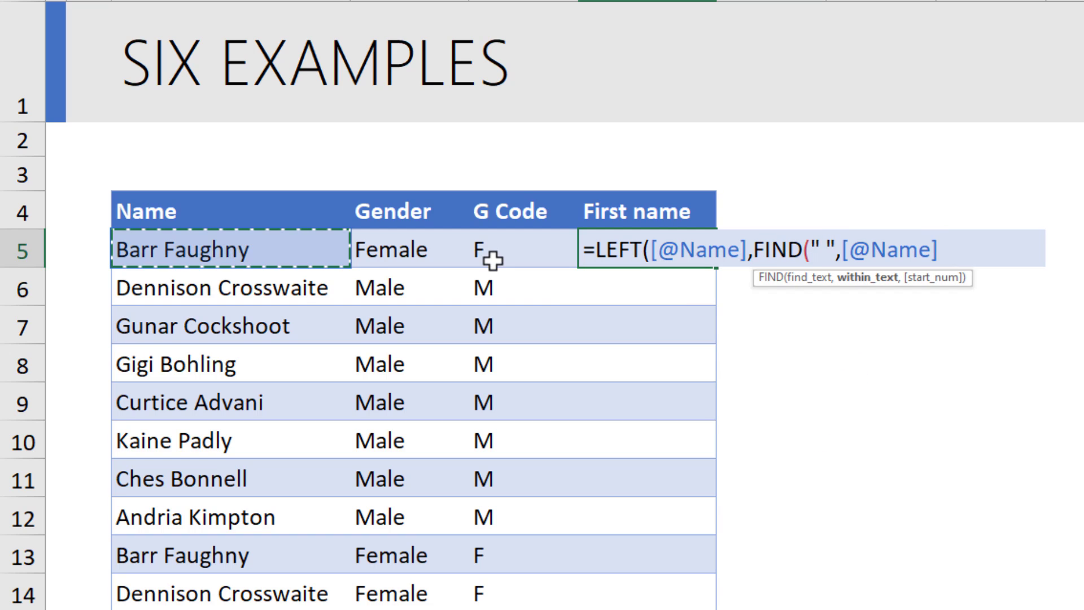
{"action": "type", "text": ")"}
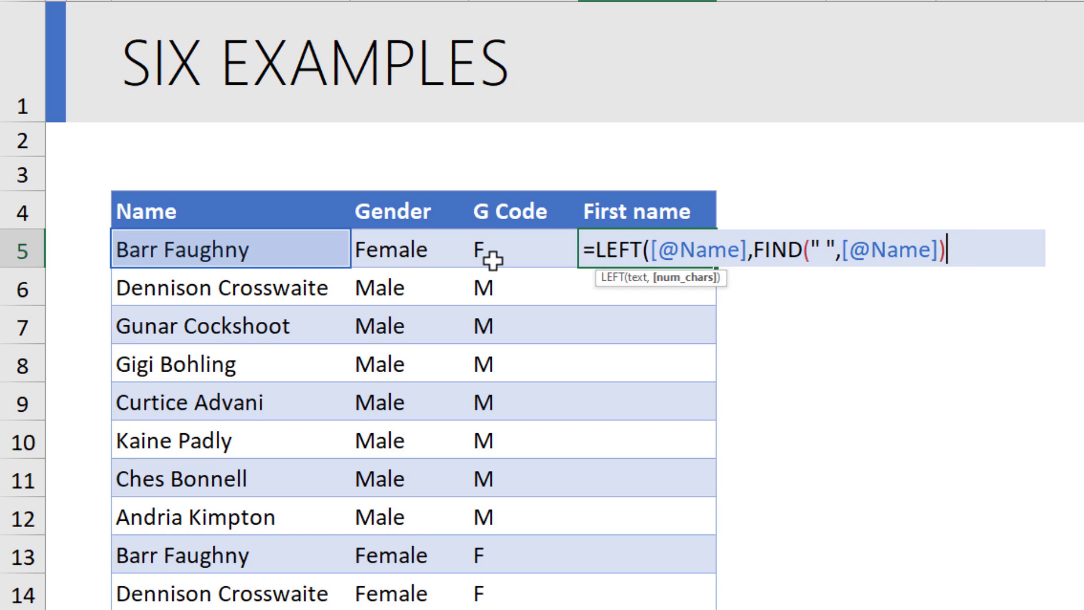
{"action": "key", "text": "Enter"}
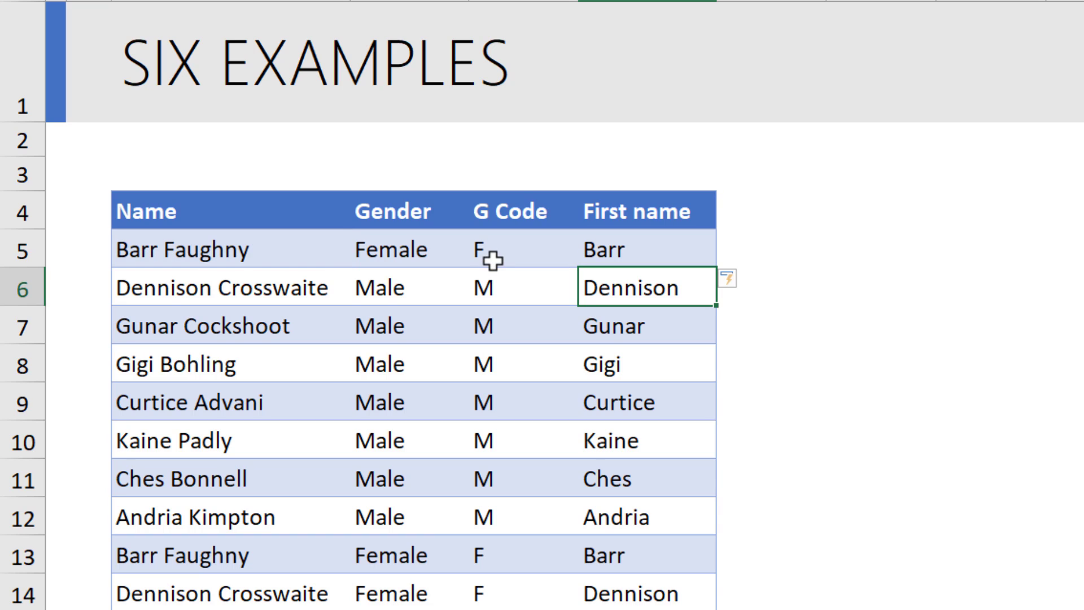
Select the first First name result and start a LEN helper formula beside it.
{"action": "left_click", "coordinate": [642, 249]}
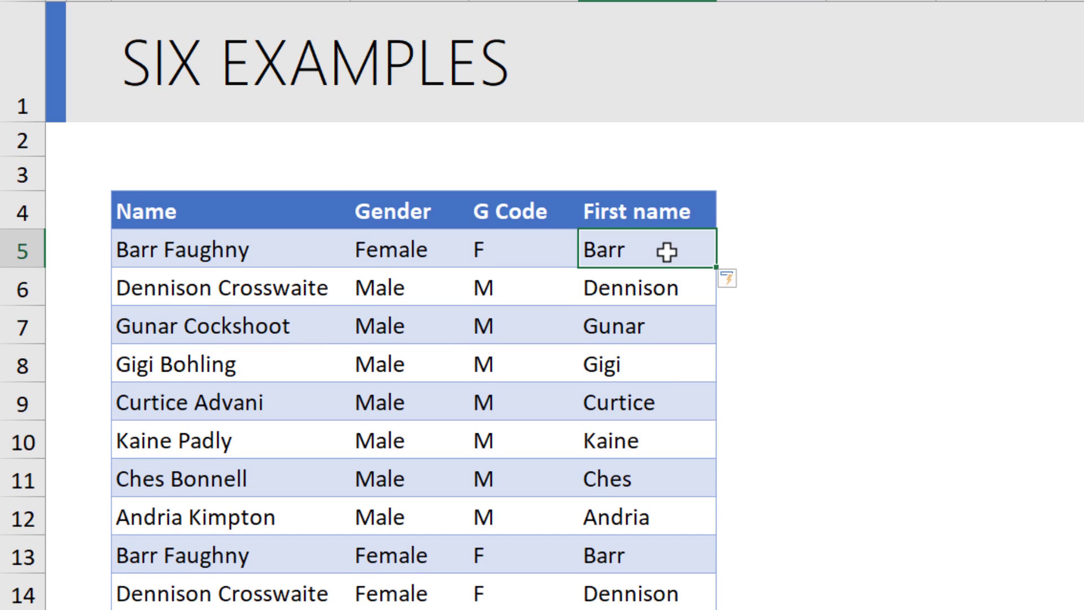
{"action": "mouse_move", "coordinate": [673, 251]}
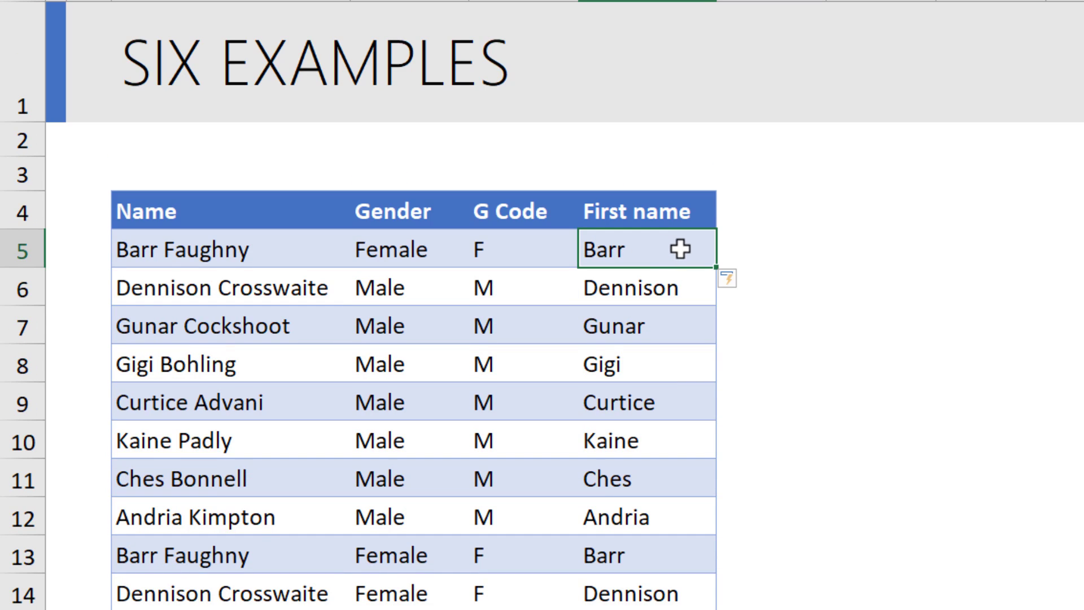
{"action": "type", "text": "=le"}
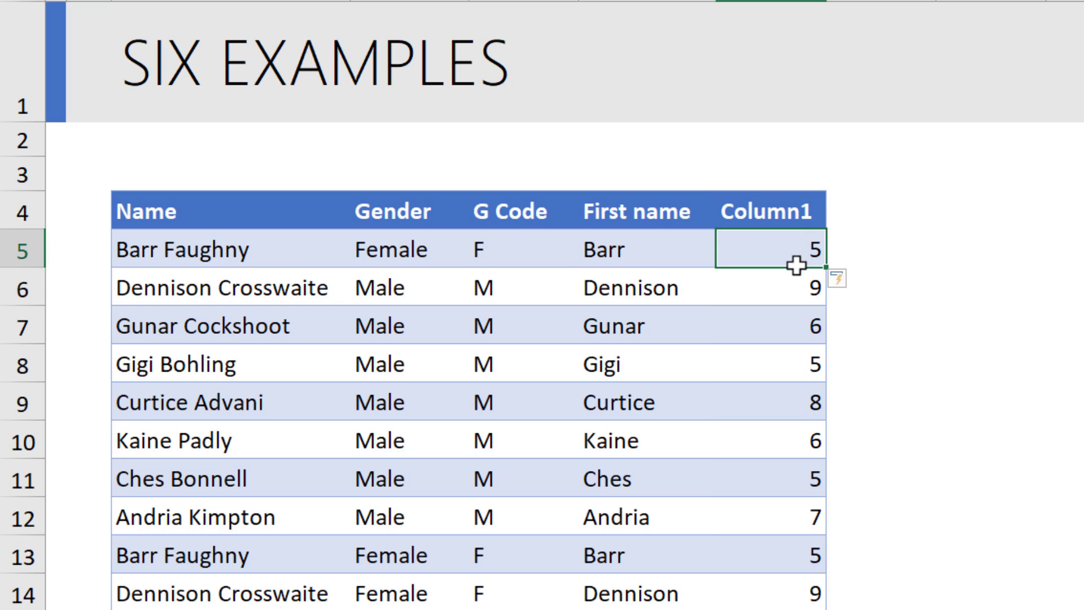
Subtract 1 from the FIND result in F5 so first names lose the trailing space.
{"action": "left_click", "coordinate": [765, 325]}
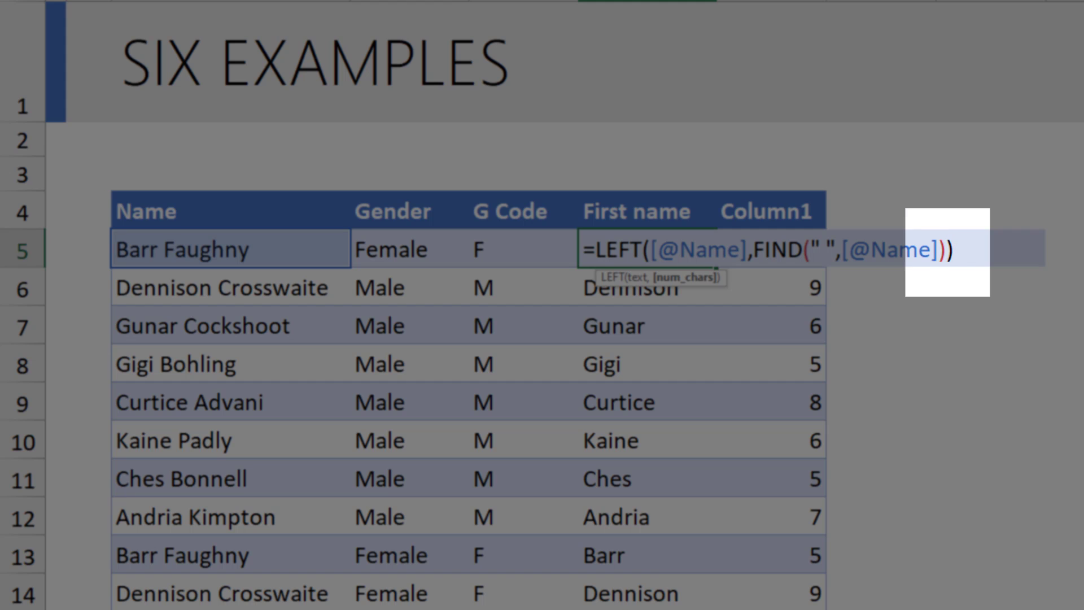
{"action": "type", "text": "-1"}
{"action": "left_click", "coordinate": [770, 210]}
{"action": "type", "text": "Last name"}
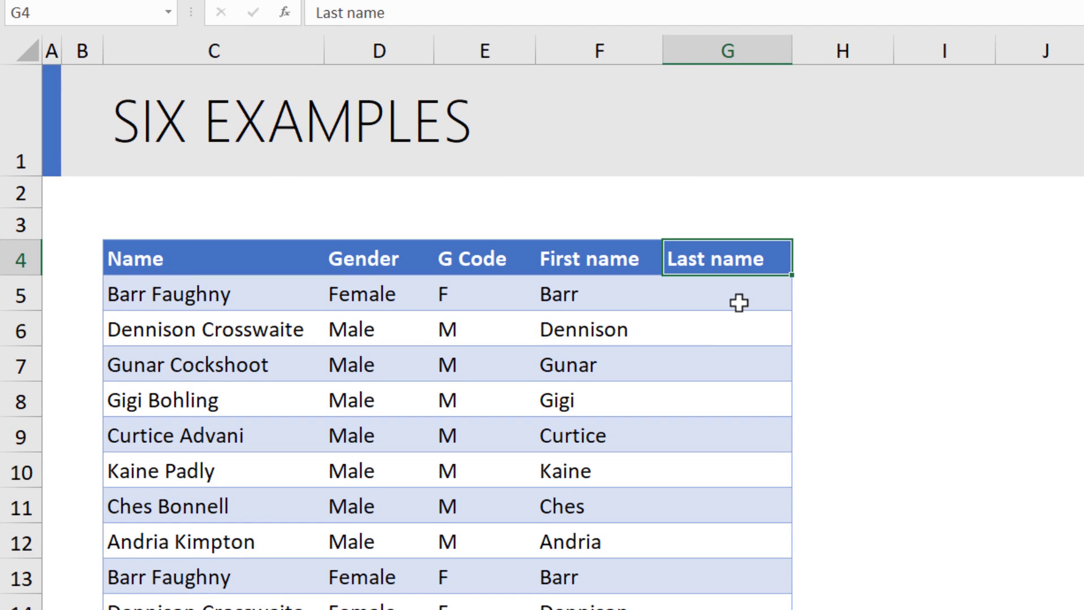
{"action": "mouse_move", "coordinate": [160, 312]}
{"action": "type", "text": "=MID([@Name"}
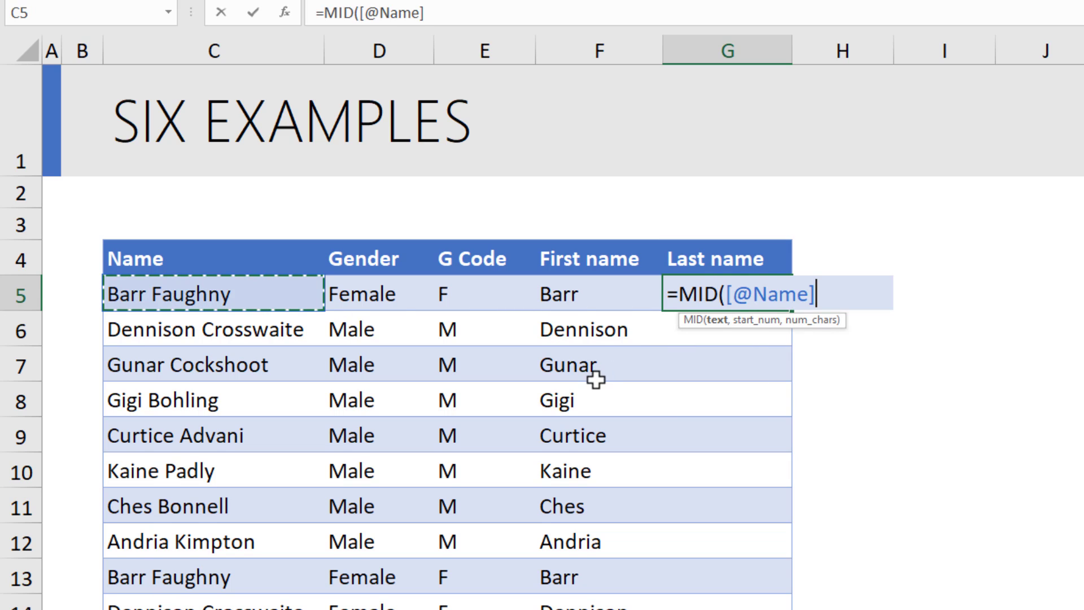
{"action": "type", "text": ","}
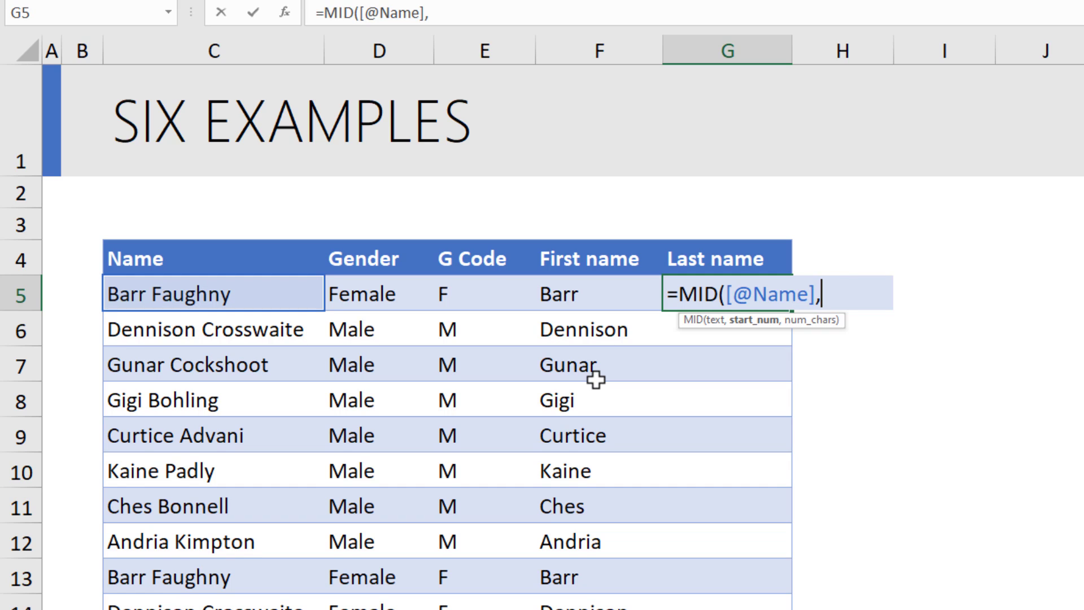
{"action": "type", "text": "FIND(\""}
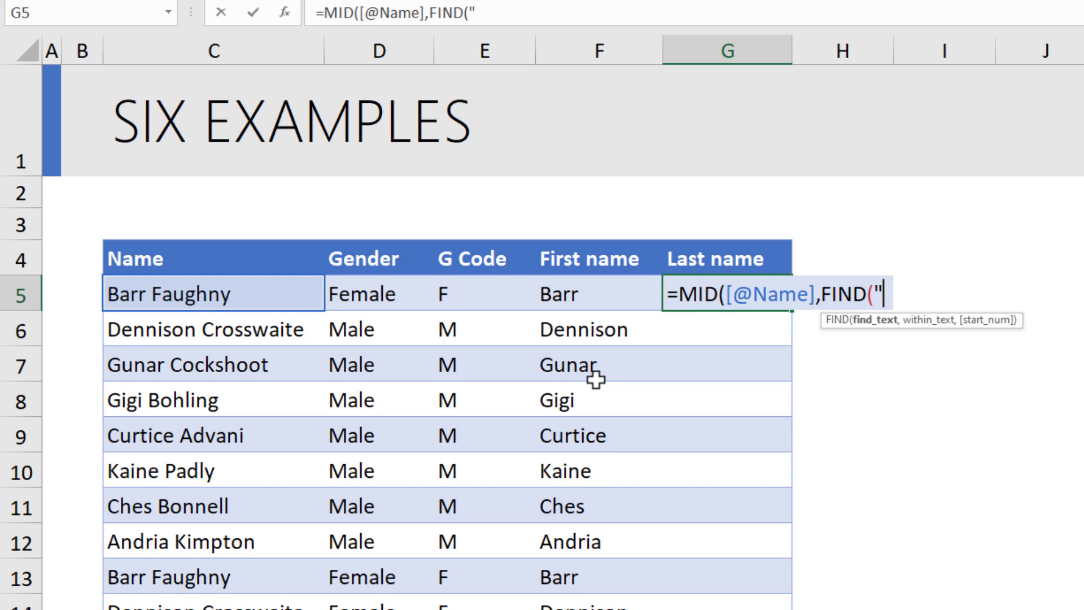
{"action": "left_click", "coordinate": [214, 293]}
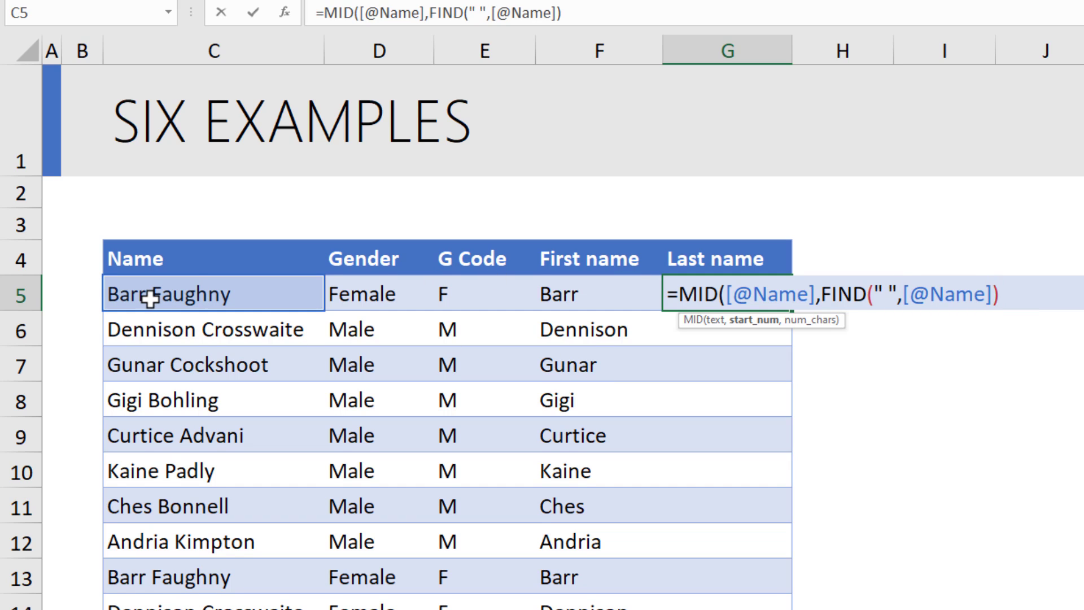
{"action": "type", "text": "+1"}
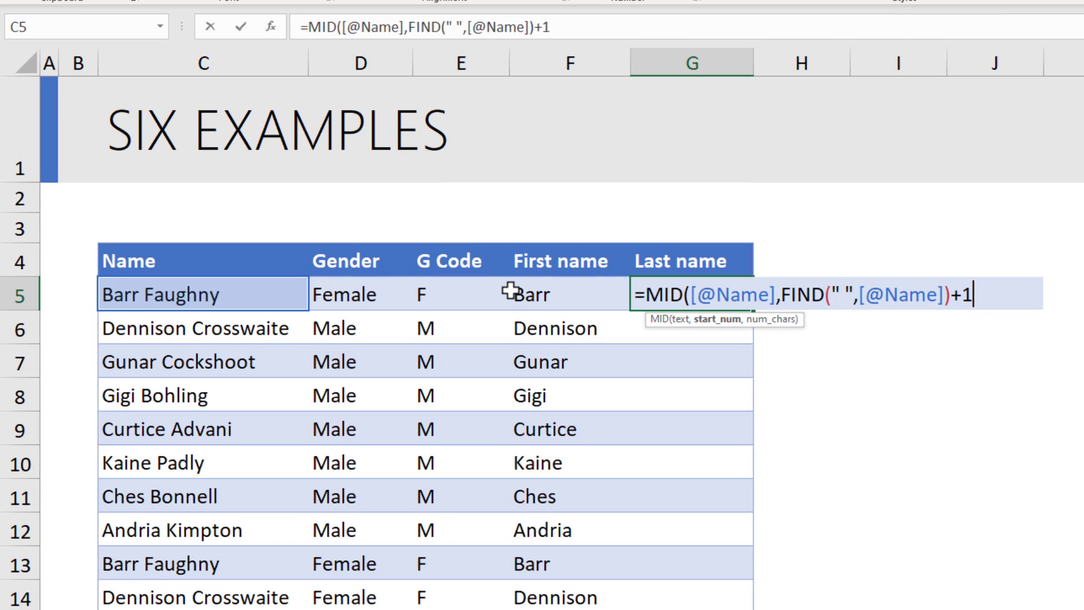
{"action": "type", "text": ","}
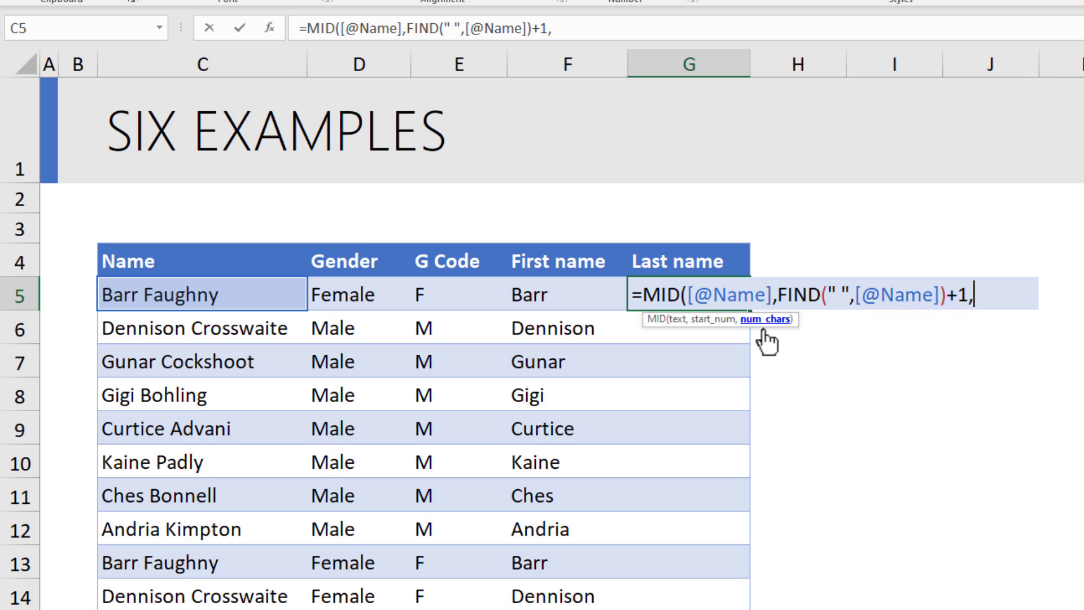
{"action": "mouse_move", "coordinate": [965, 274]}
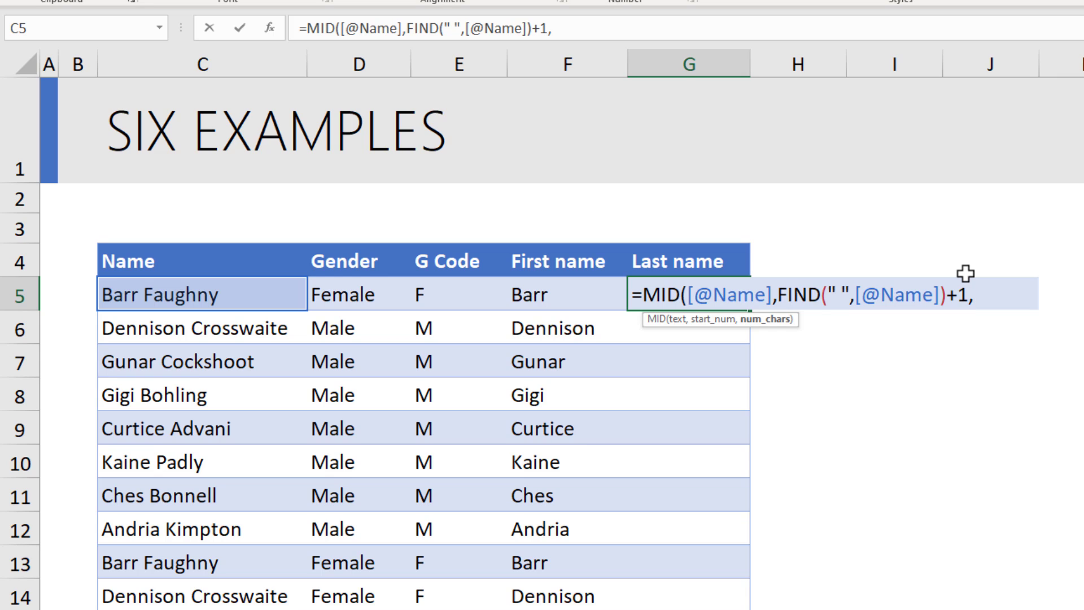
{"action": "type", "text": "99"}
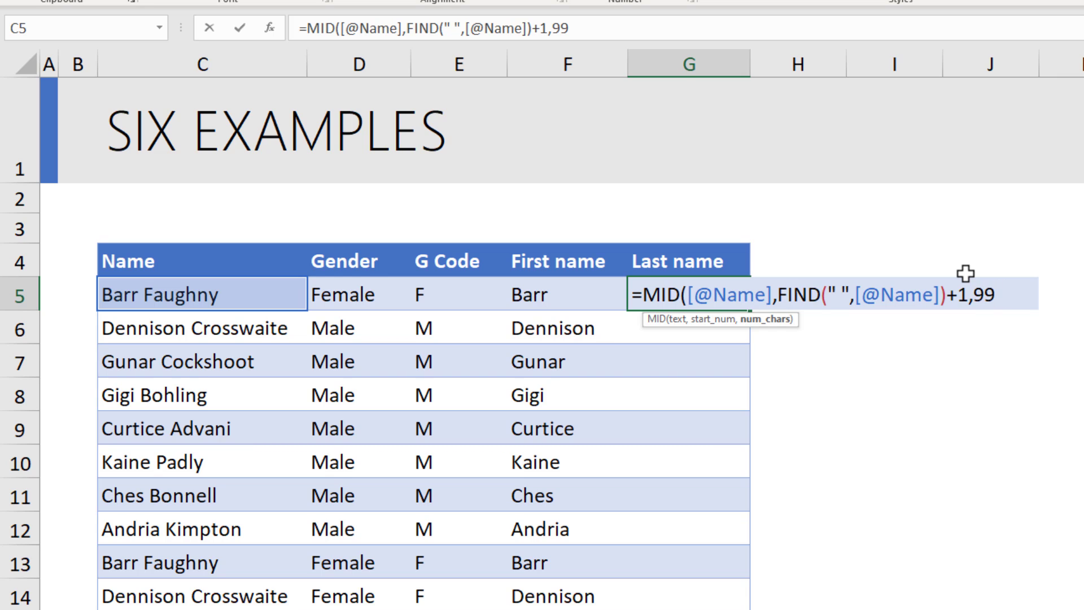
{"action": "type", "text": ")"}
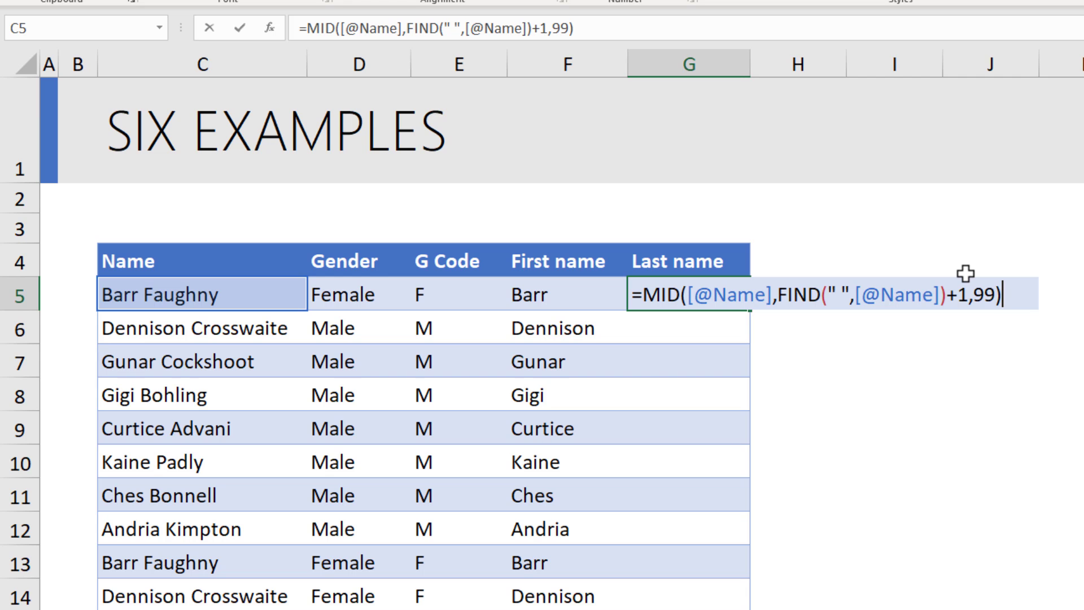
{"action": "key", "text": "enter"}
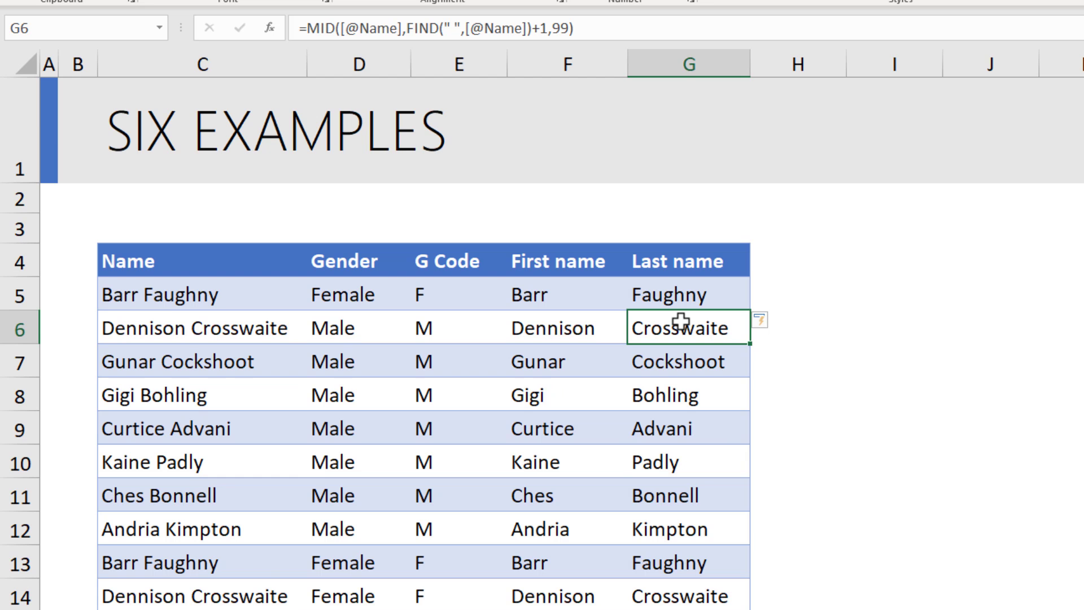
{"action": "left_click", "coordinate": [688, 294]}
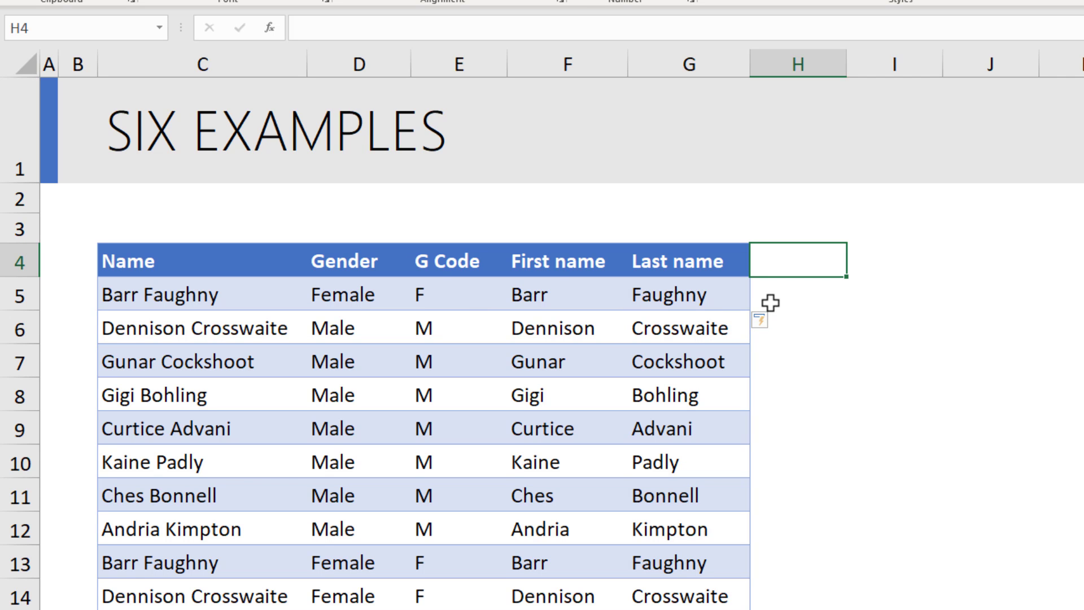
Add an L,F header in H4 and start a TEXTJOIN joining last and first names with a comma.
{"action": "type", "text": "L,F"}
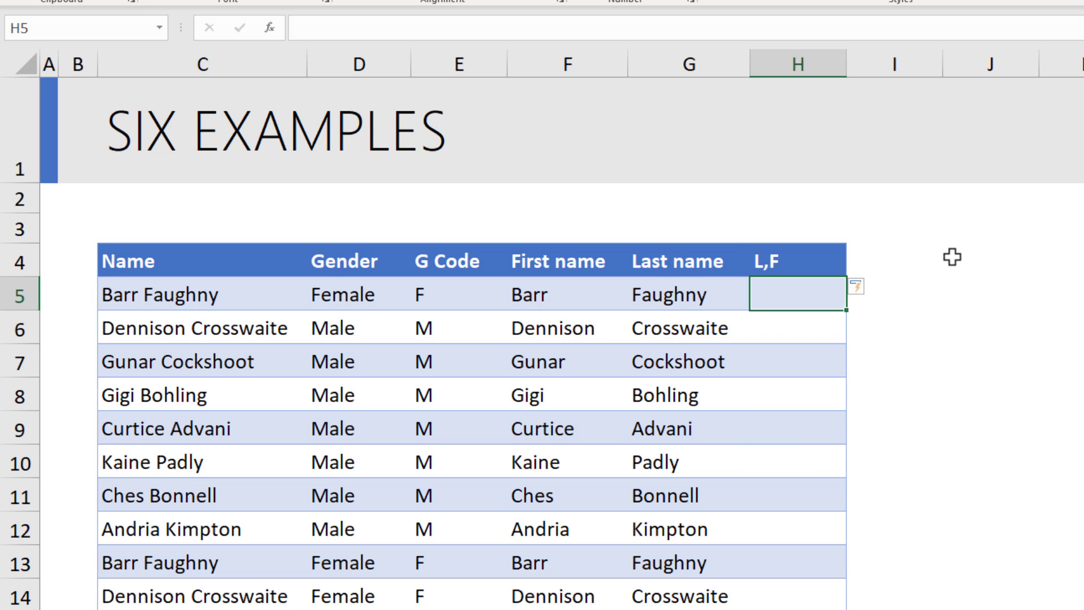
{"action": "mouse_move", "coordinate": [801, 278]}
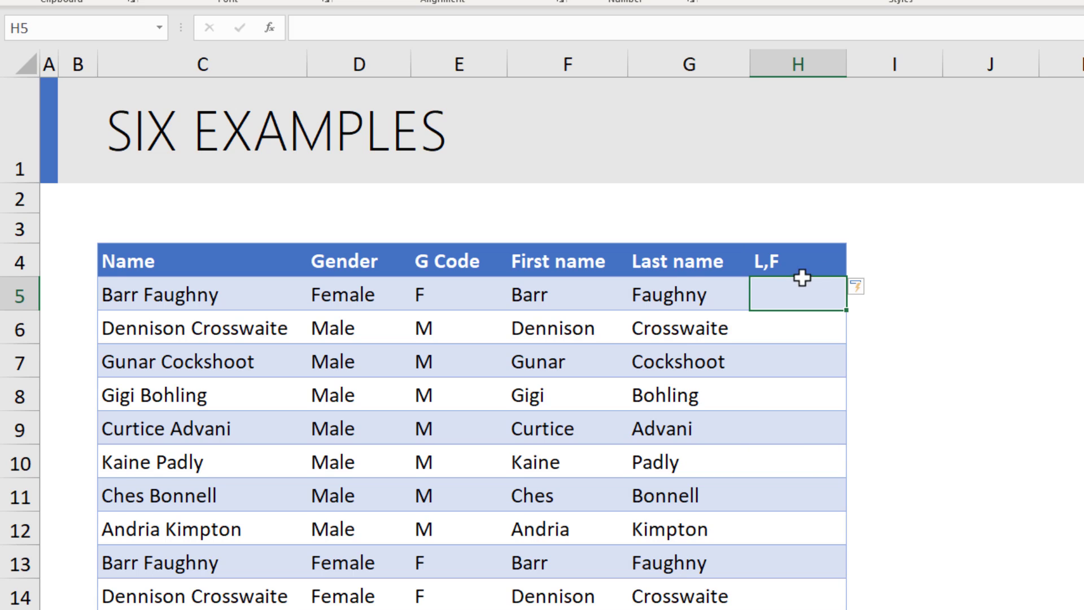
{"action": "type", "text": "=te"}
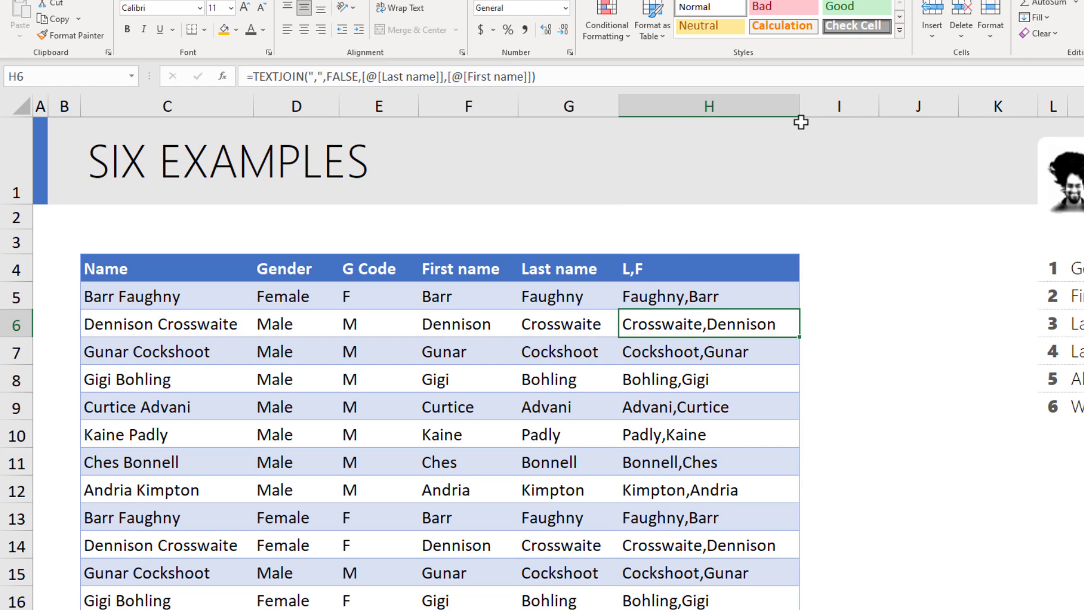
{"action": "left_click", "coordinate": [568, 295]}
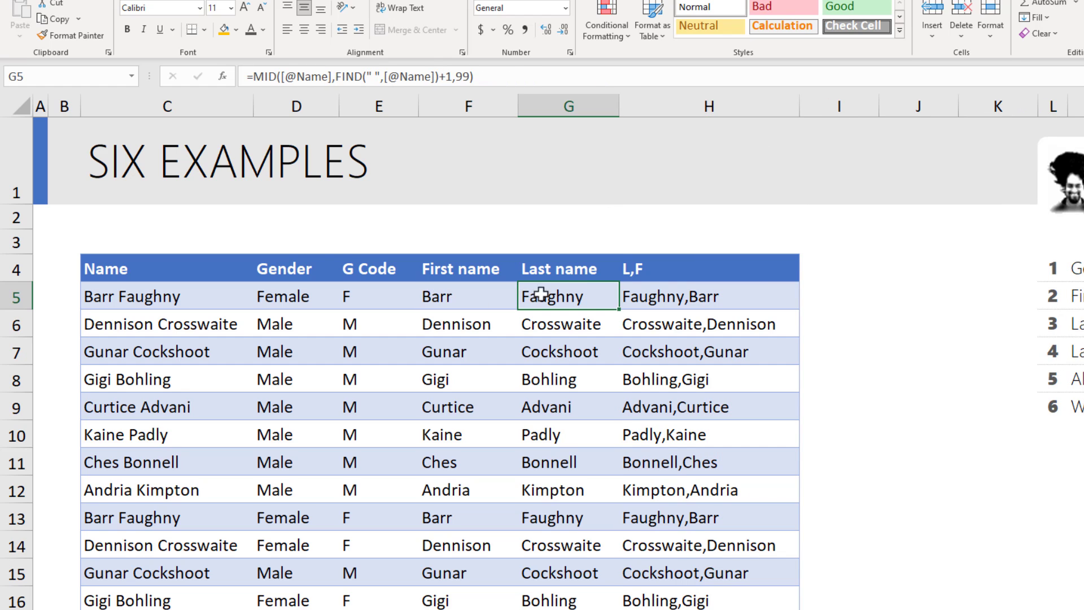
{"action": "left_click", "coordinate": [707, 295]}
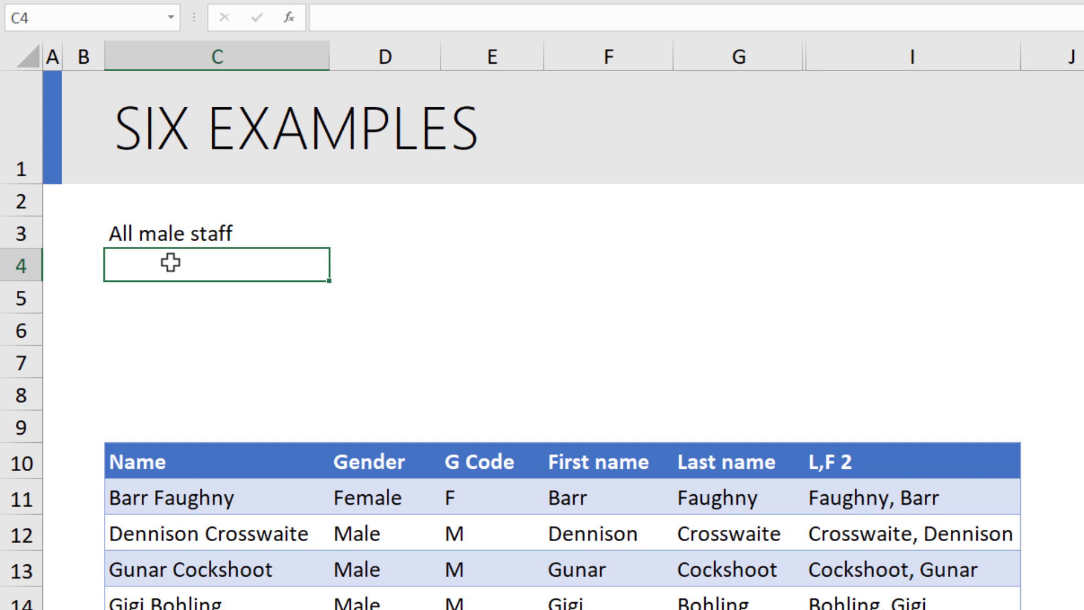
{"action": "mouse_move", "coordinate": [804, 256]}
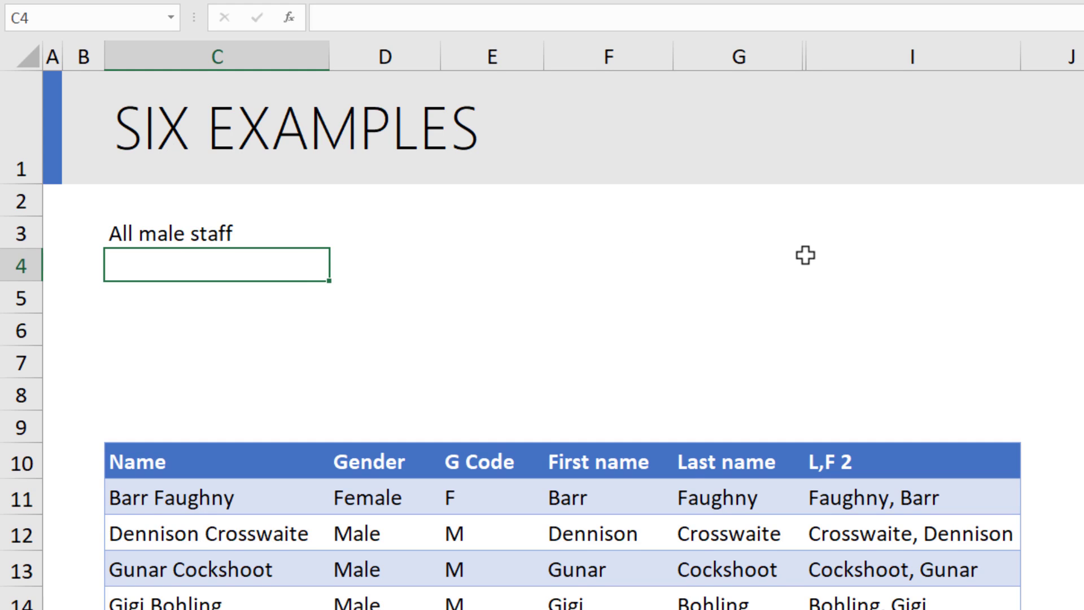
{"action": "mouse_move", "coordinate": [610, 437]}
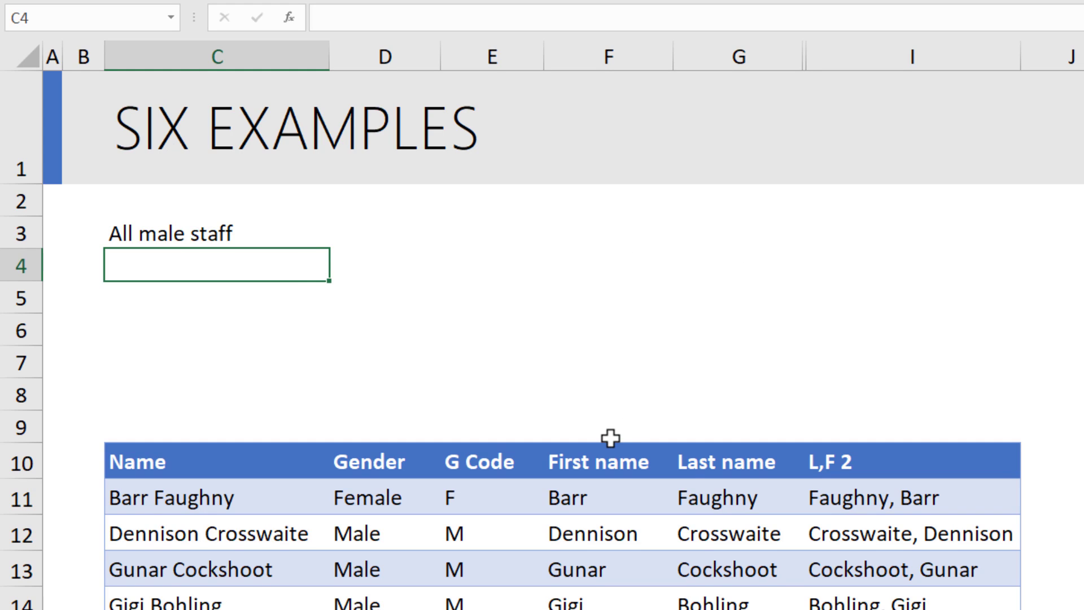
Start a fresh =TEXTJOIN(", " formula in C4 to replace the all-staff list.
{"action": "type", "text": "=text"}
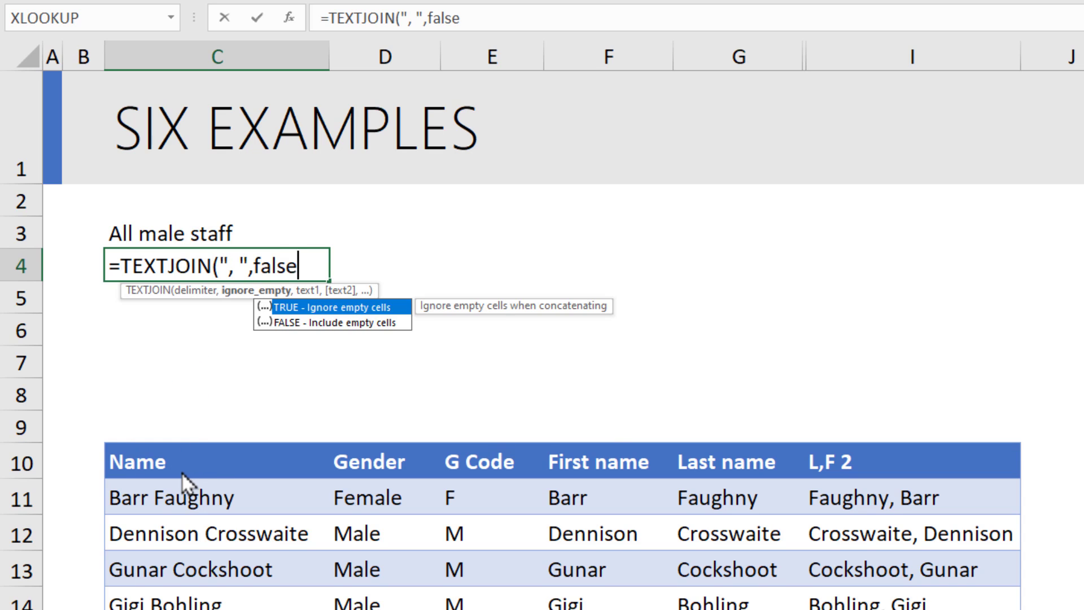
{"action": "type", "text": ",staff[Name])"}
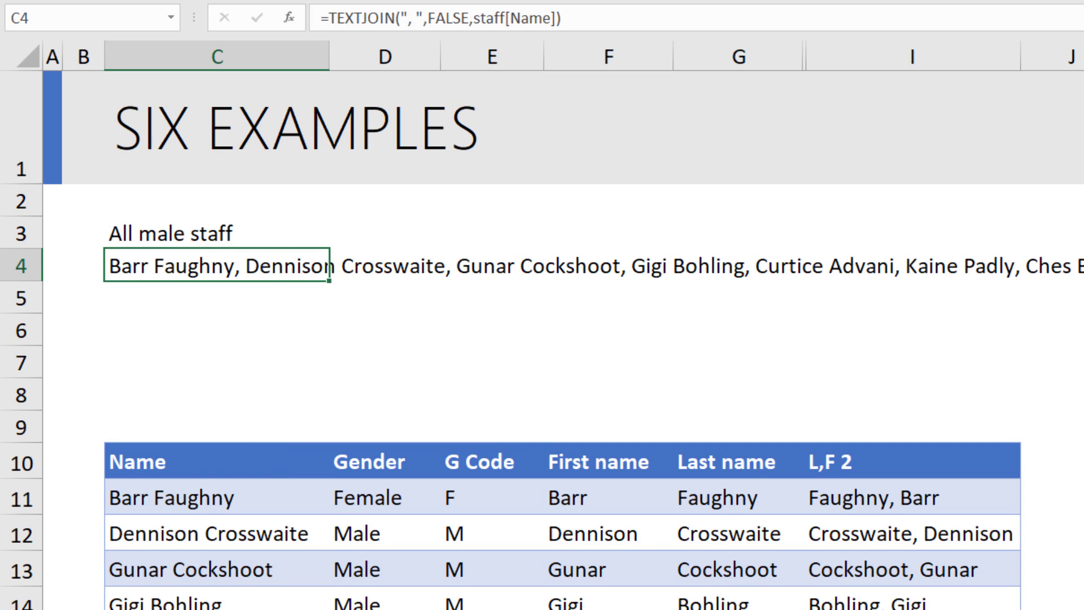
{"action": "mouse_move", "coordinate": [288, 284]}
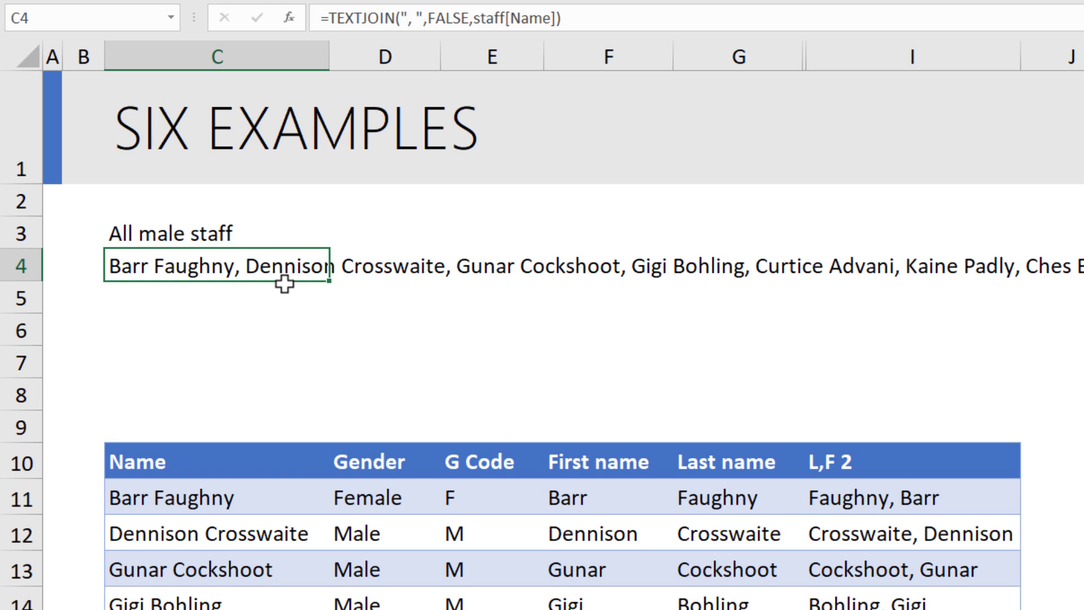
{"action": "mouse_move", "coordinate": [293, 302]}
{"action": "type", "text": "="}
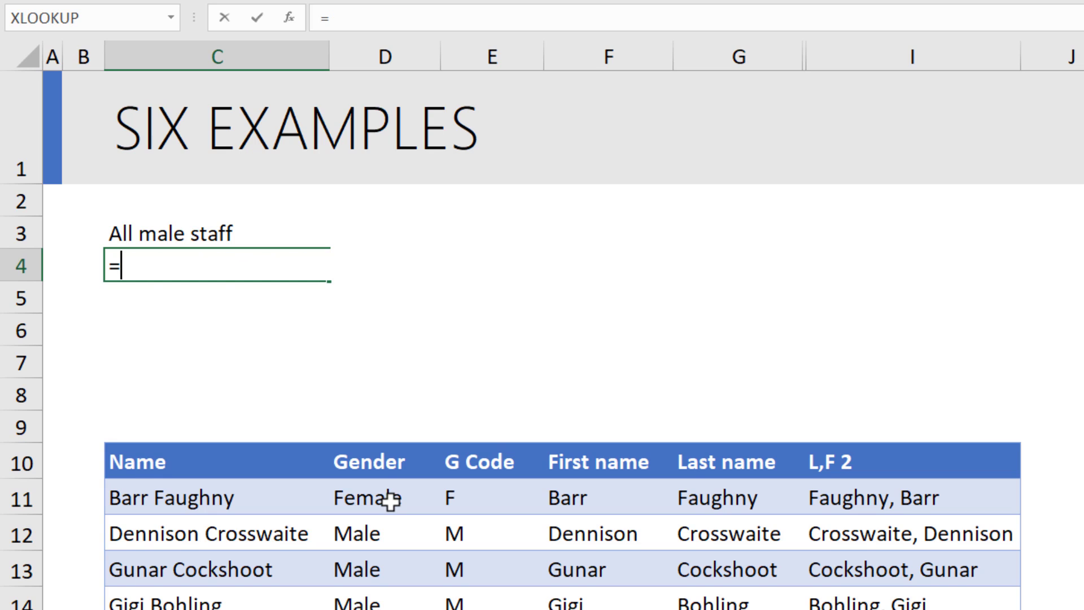
Enter =TEXTJOIN(", ",TRUE,IF(staff[Gender]="Male",staff[Name],"")) so C4 lists only male staff.
{"action": "type", "text": "TEXTJOIN(\", \","}
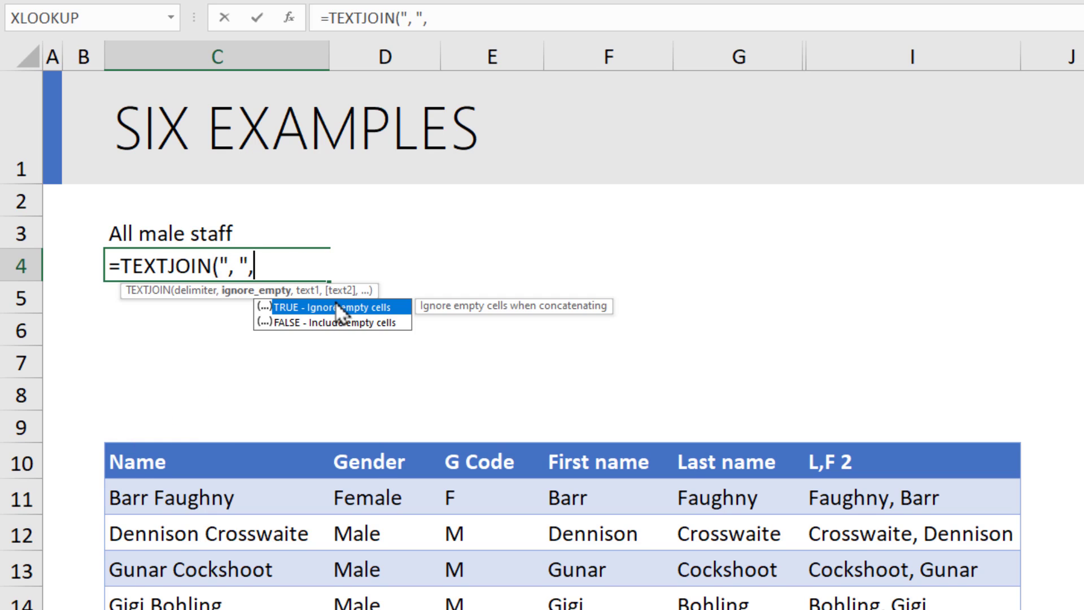
{"action": "type", "text": "true"}
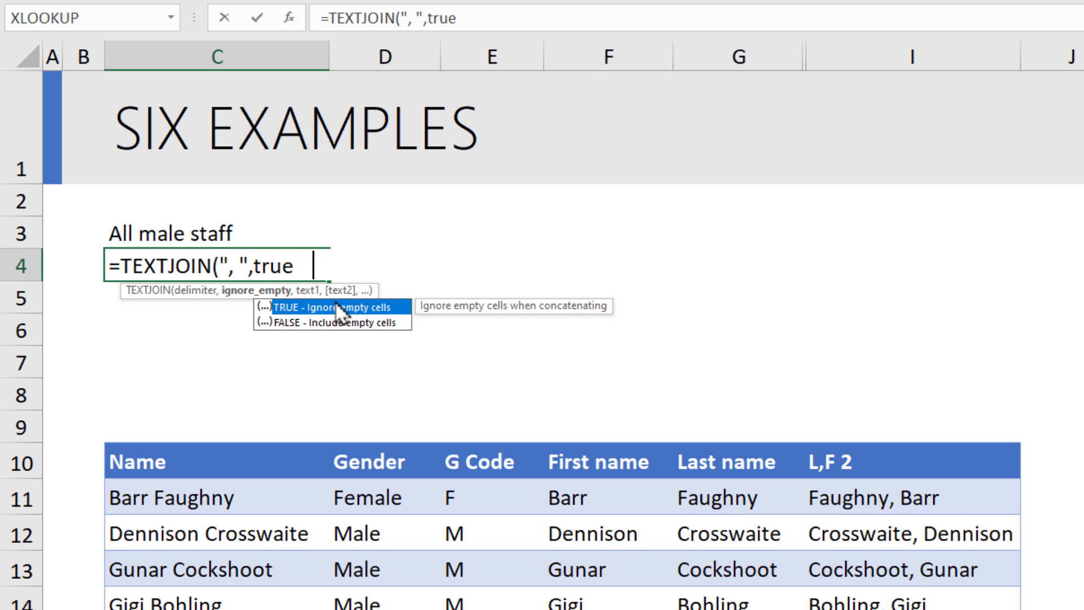
{"action": "type", "text": ","}
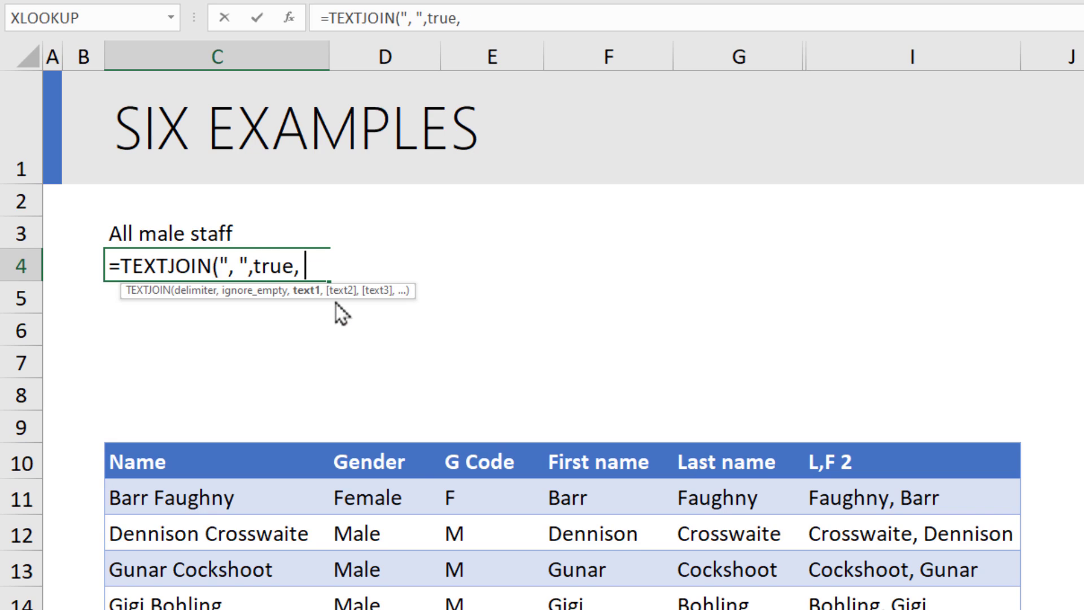
{"action": "type", "text": "IF("}
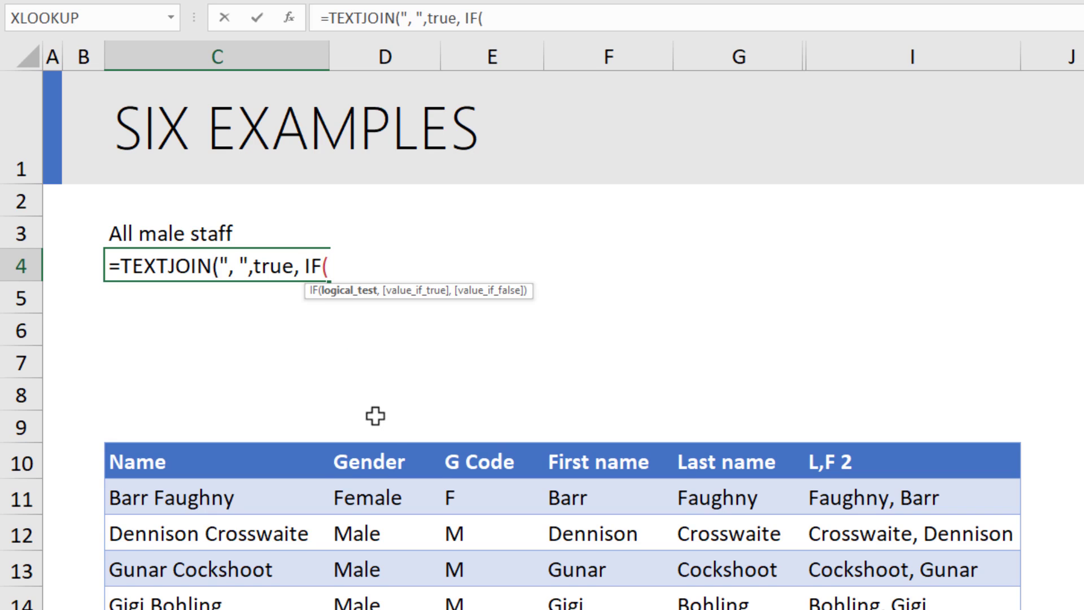
{"action": "type", "text": "staff[Gender]=\""}
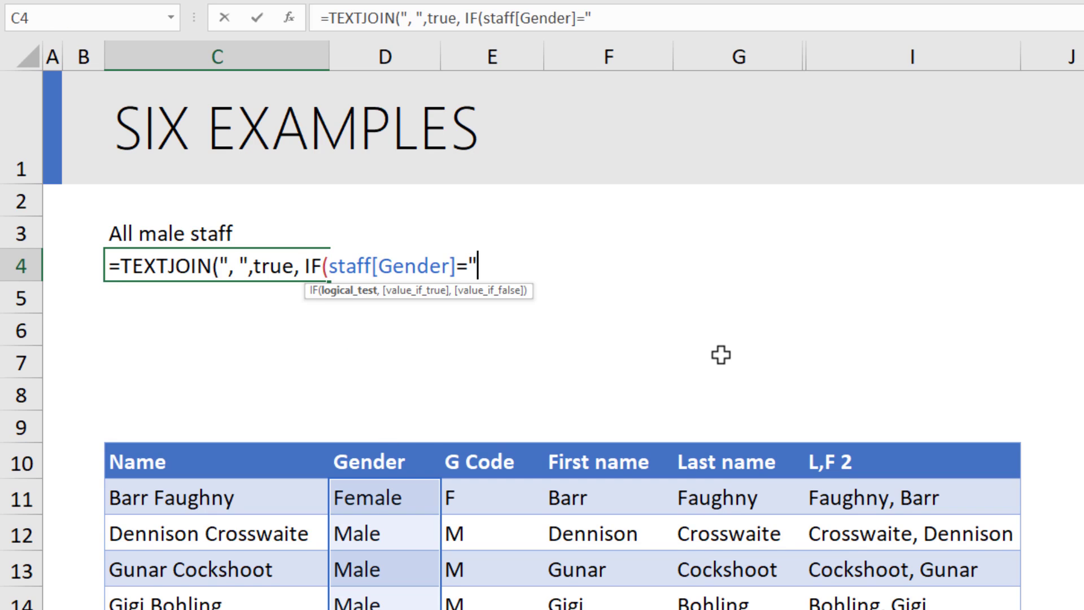
{"action": "type", "text": "Male\","}
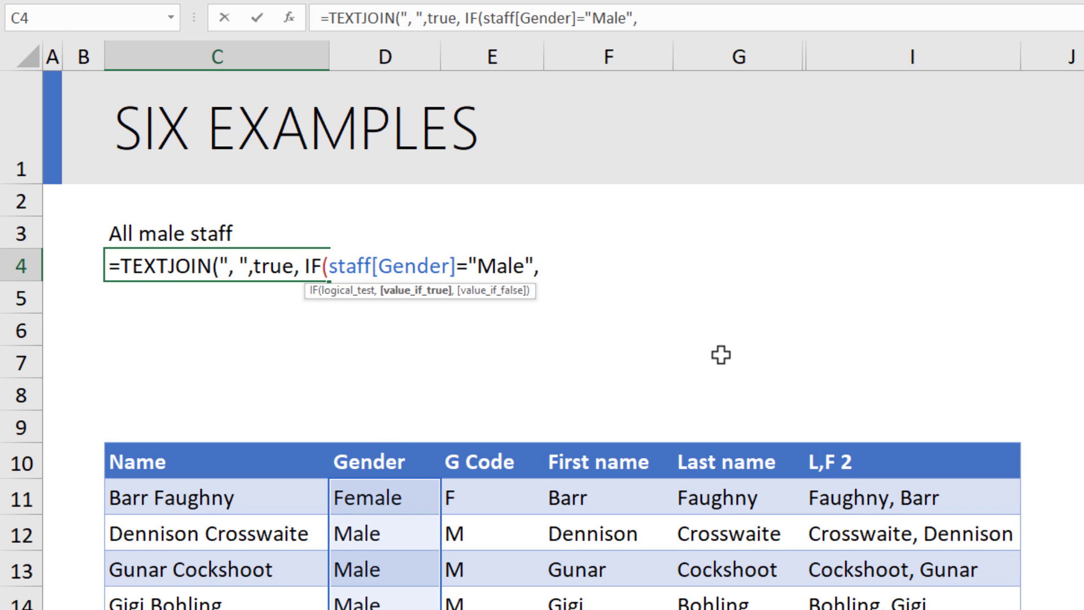
{"action": "type", "text": "staff[Name],"}
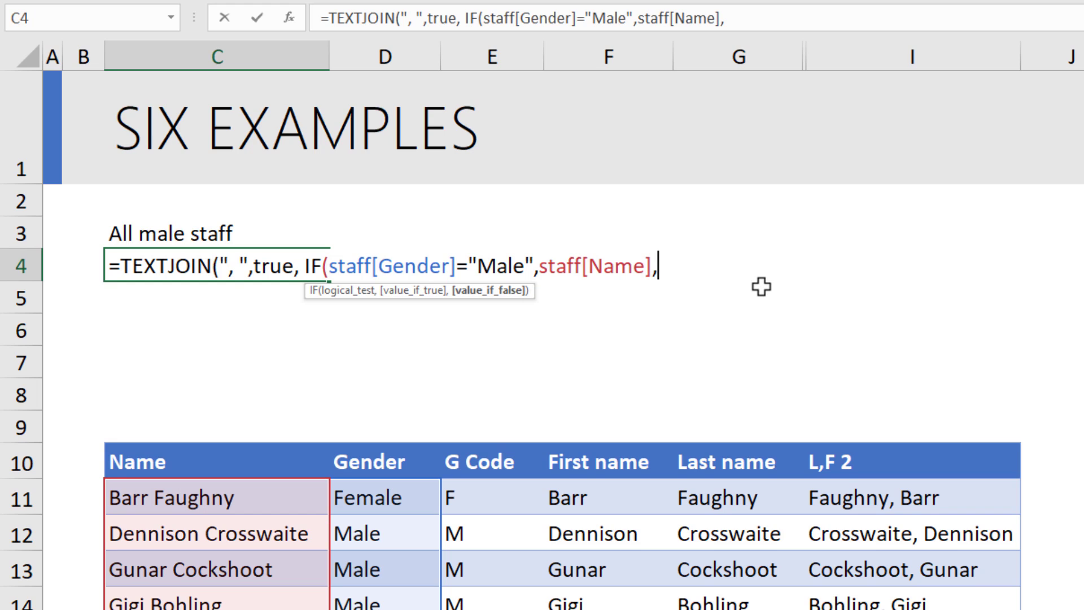
{"action": "type", "text": "\"\""}
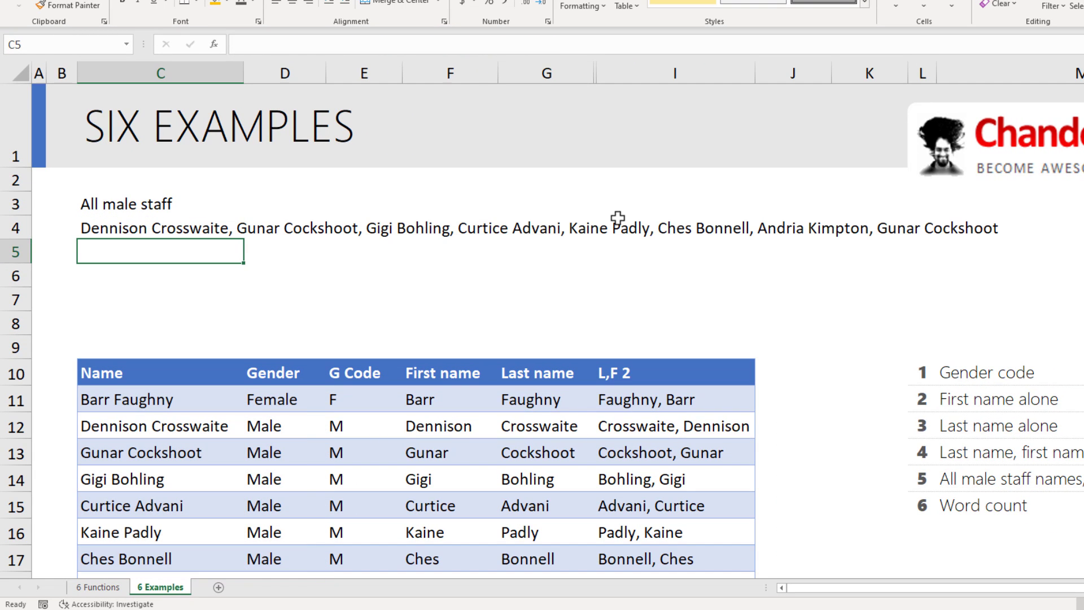
{"action": "left_click", "coordinate": [160, 227]}
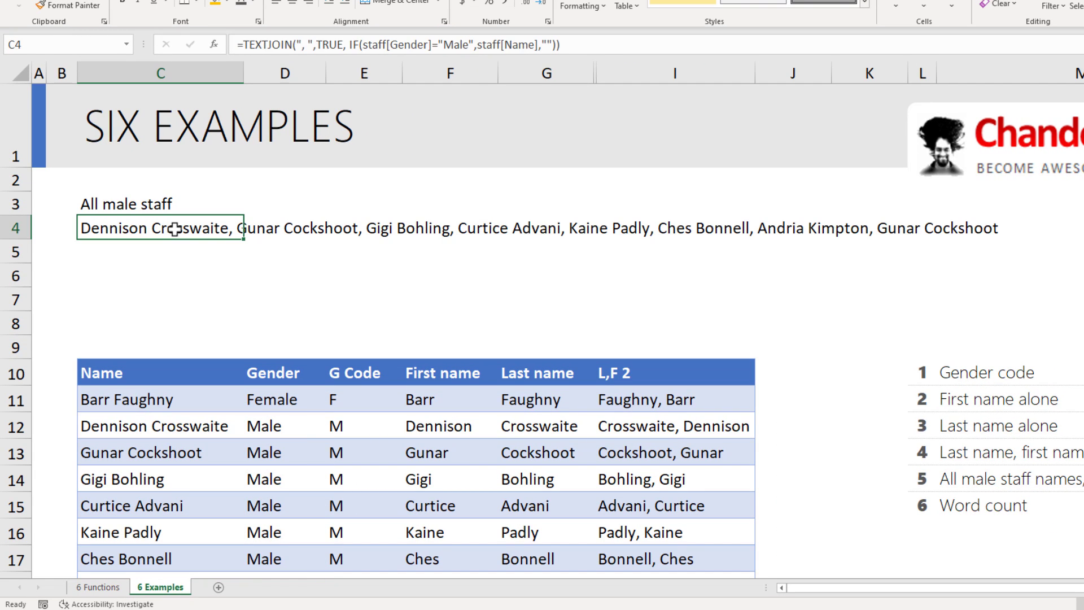
{"action": "mouse_move", "coordinate": [911, 354]}
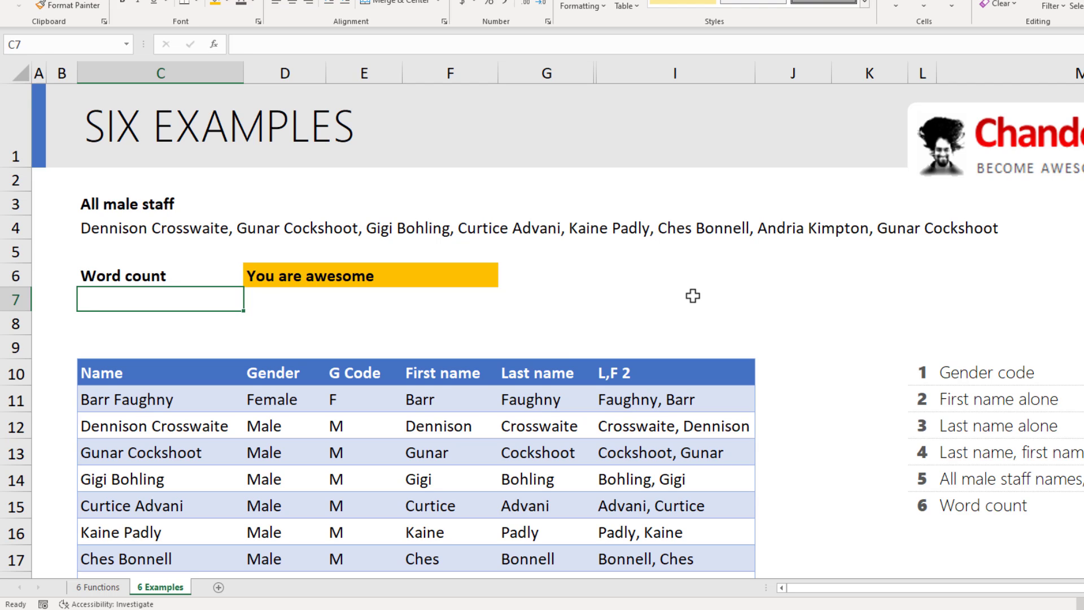
Enter =LEN(D6) in C7 returning 15, then abandon a started =FIND(" formula.
{"action": "type", "text": "=len"}
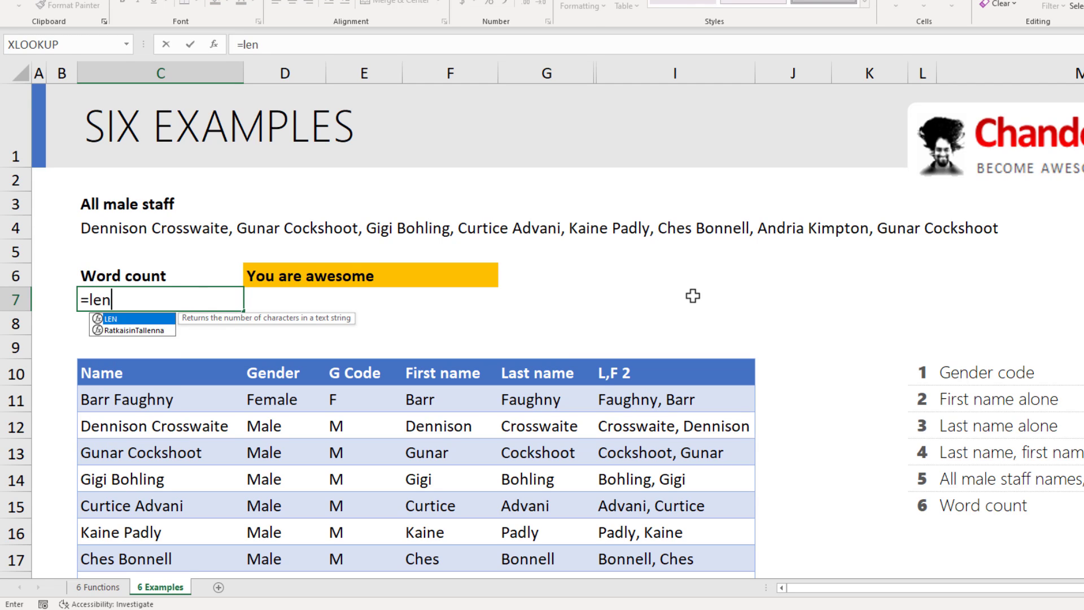
{"action": "left_click", "coordinate": [284, 275]}
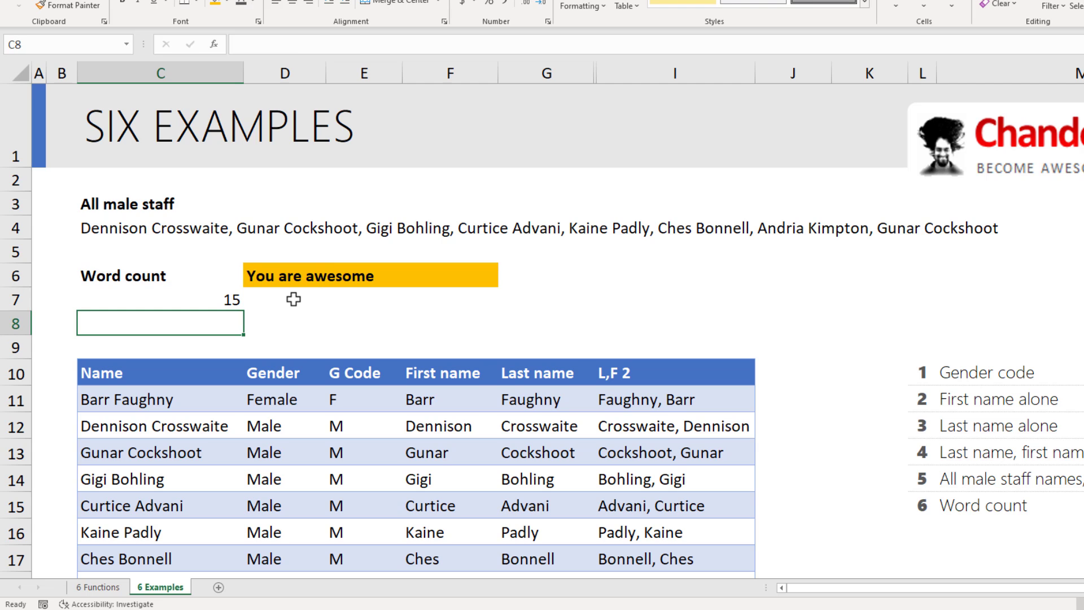
{"action": "mouse_move", "coordinate": [213, 298]}
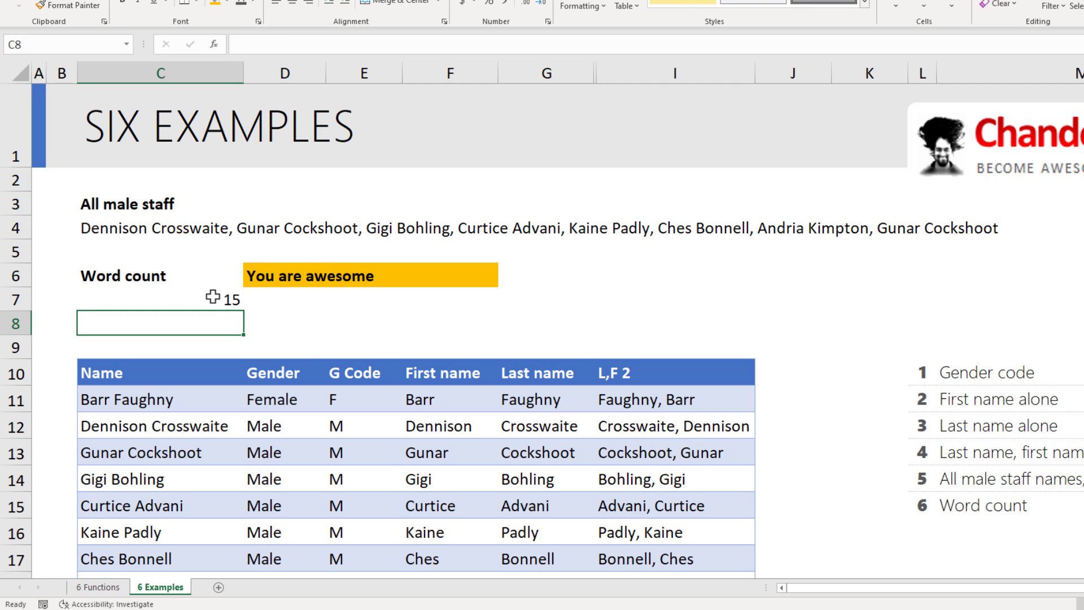
{"action": "left_click", "coordinate": [159, 298]}
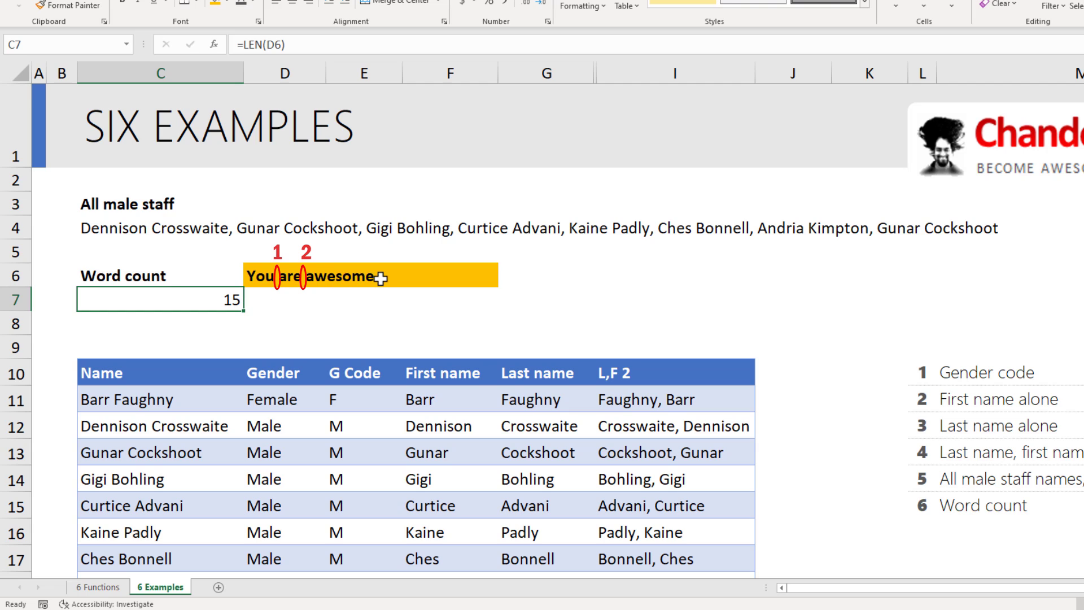
{"action": "mouse_move", "coordinate": [429, 277]}
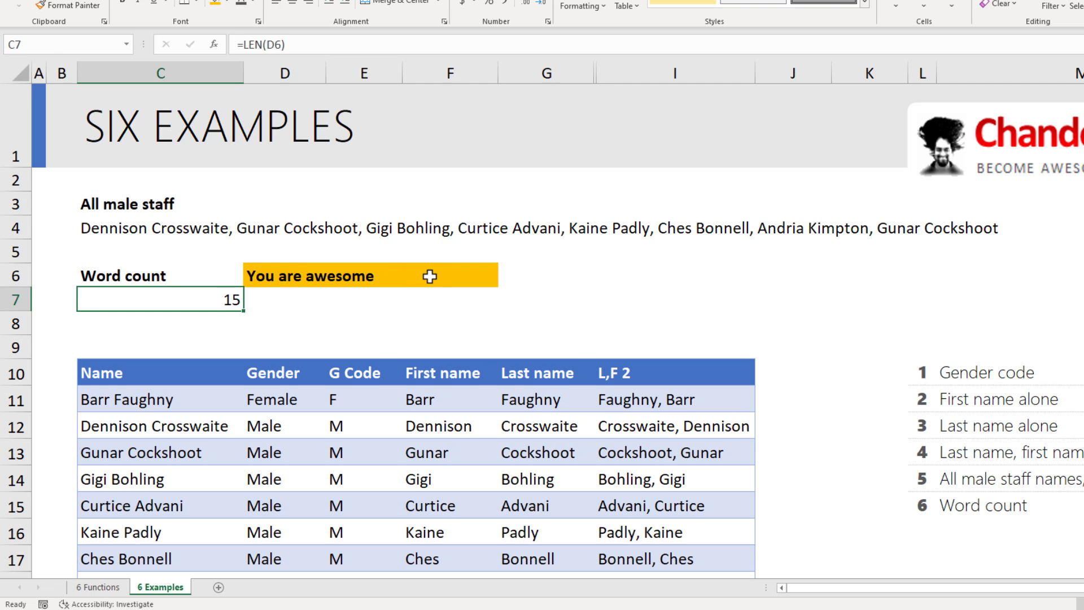
{"action": "type", "text": "=FIND(\""}
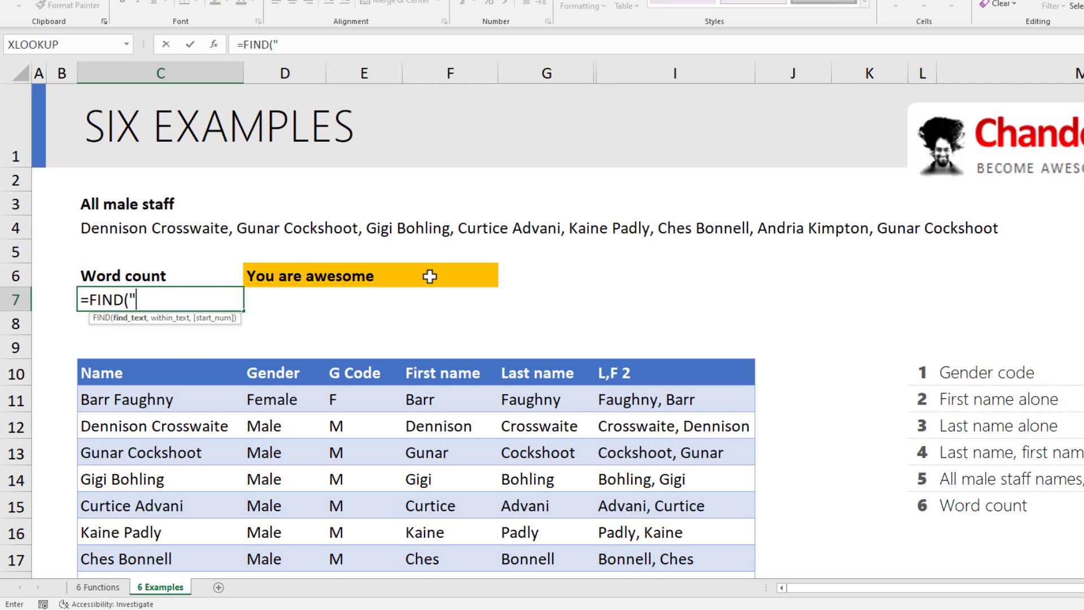
{"action": "key", "text": "Enter"}
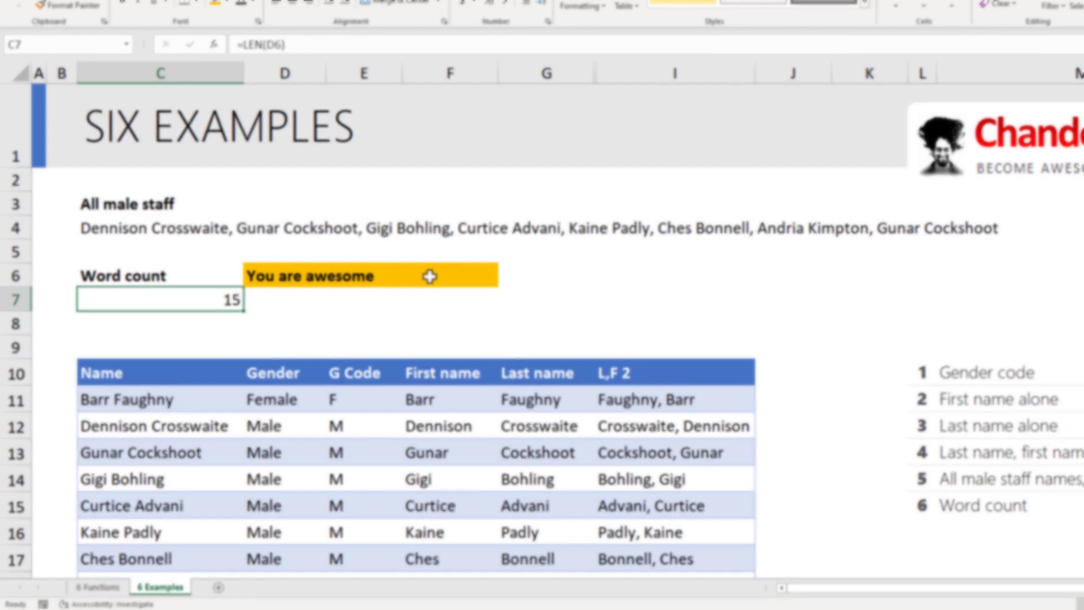
Build =LEN(D6)-LEN(SUBSTITUTE(D6," ",""))+1 in C7 to count words.
{"action": "type", "text": "=SUBSTITUTE("}
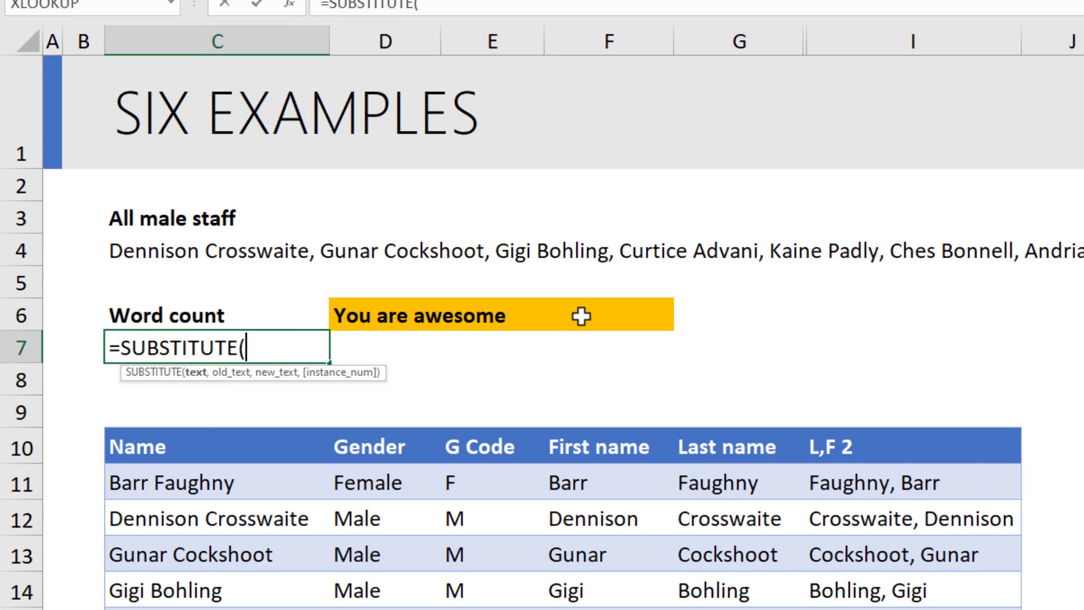
{"action": "left_click", "coordinate": [385, 315]}
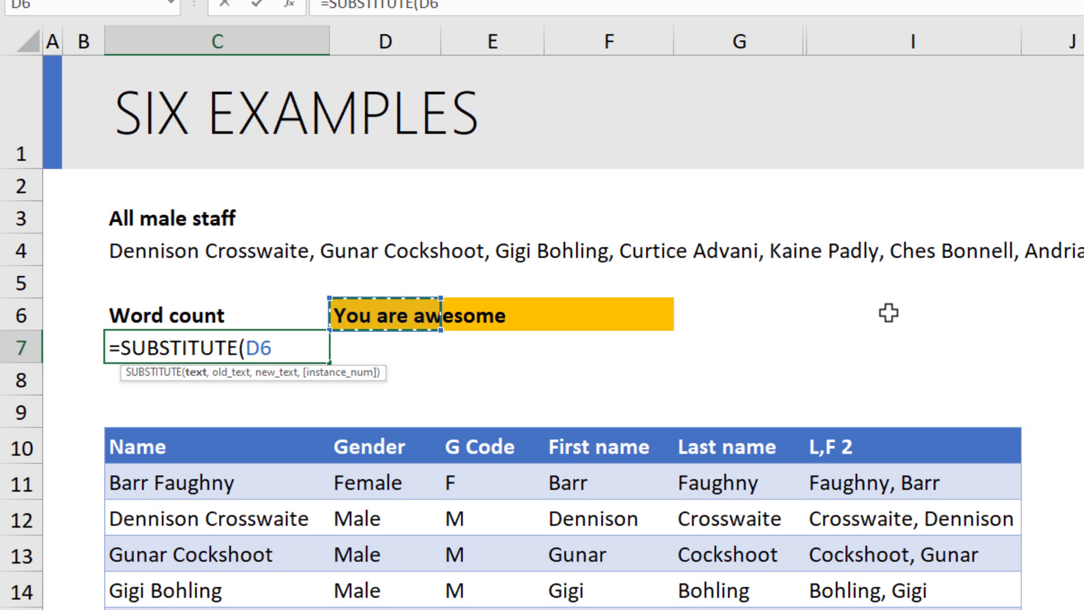
{"action": "type", "text": ",\" \",\"\"))"}
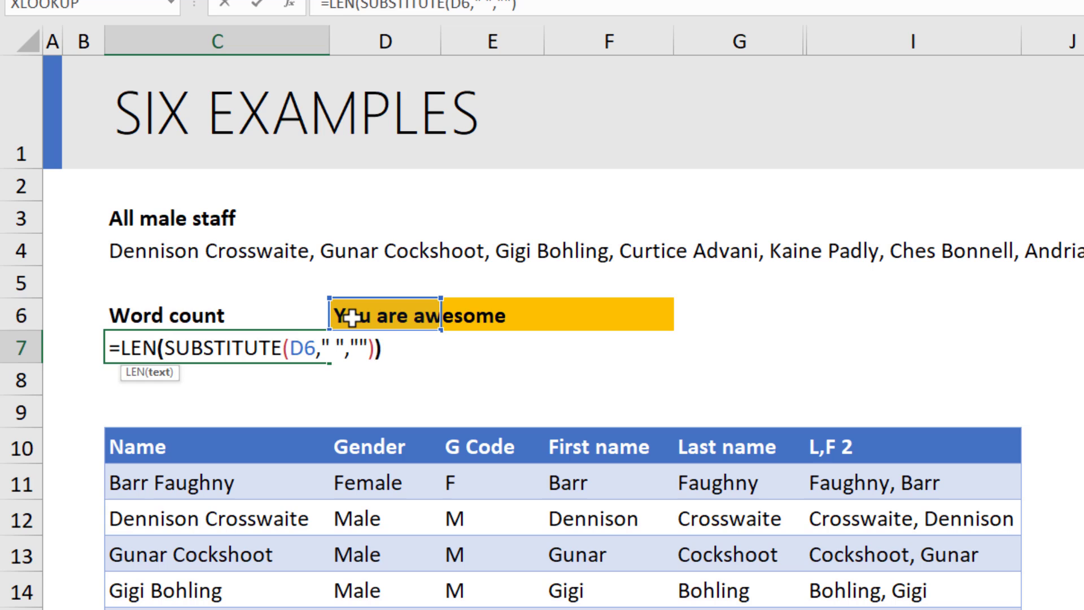
{"action": "key", "text": "Enter"}
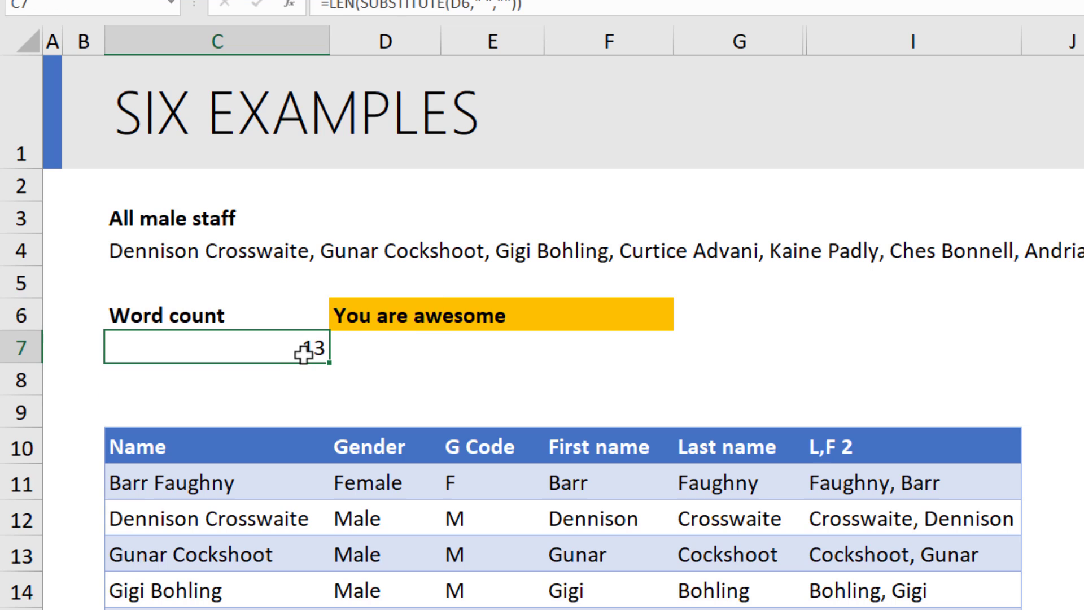
{"action": "mouse_move", "coordinate": [511, 381]}
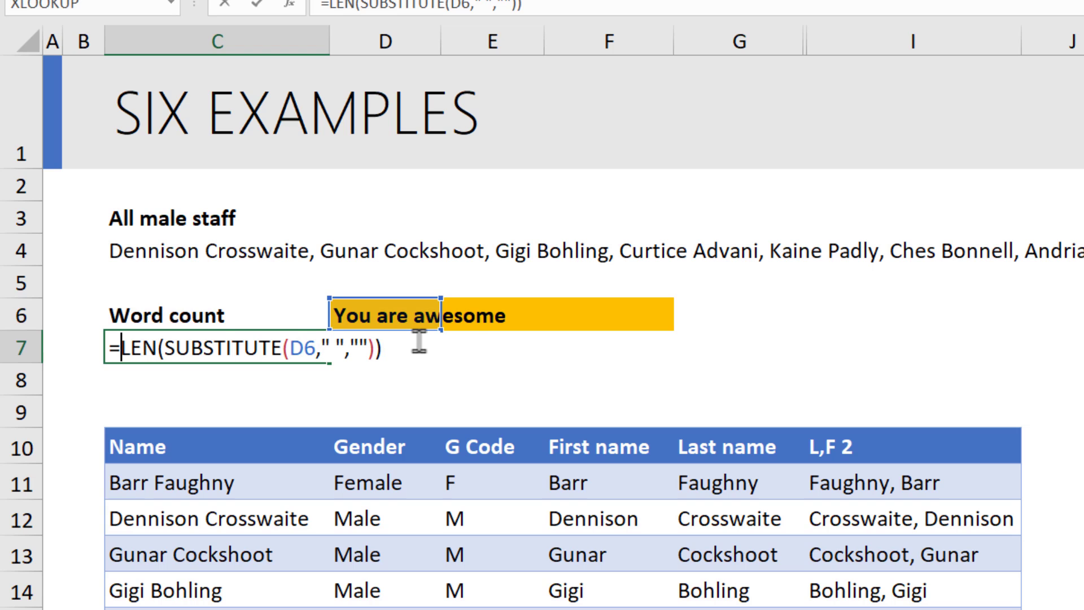
{"action": "type", "text": "LEN("}
{"action": "left_click", "coordinate": [501, 313]}
{"action": "type", "text": "Like this"}
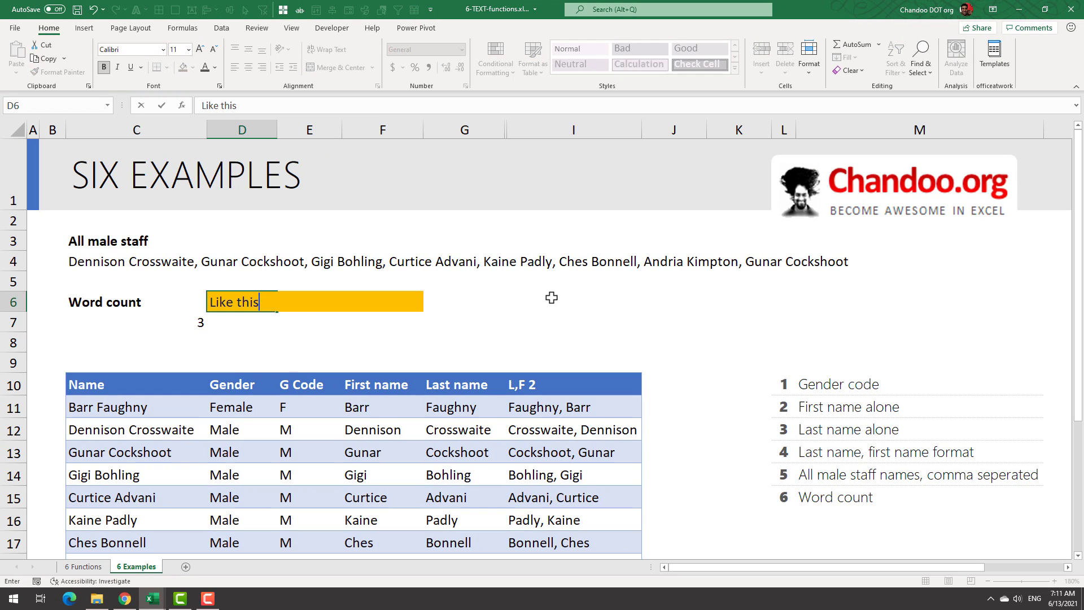
Retype D6 as 'Like this video if you enjoyed it' so the count returns 7.
{"action": "type", "text": "video if you e"}
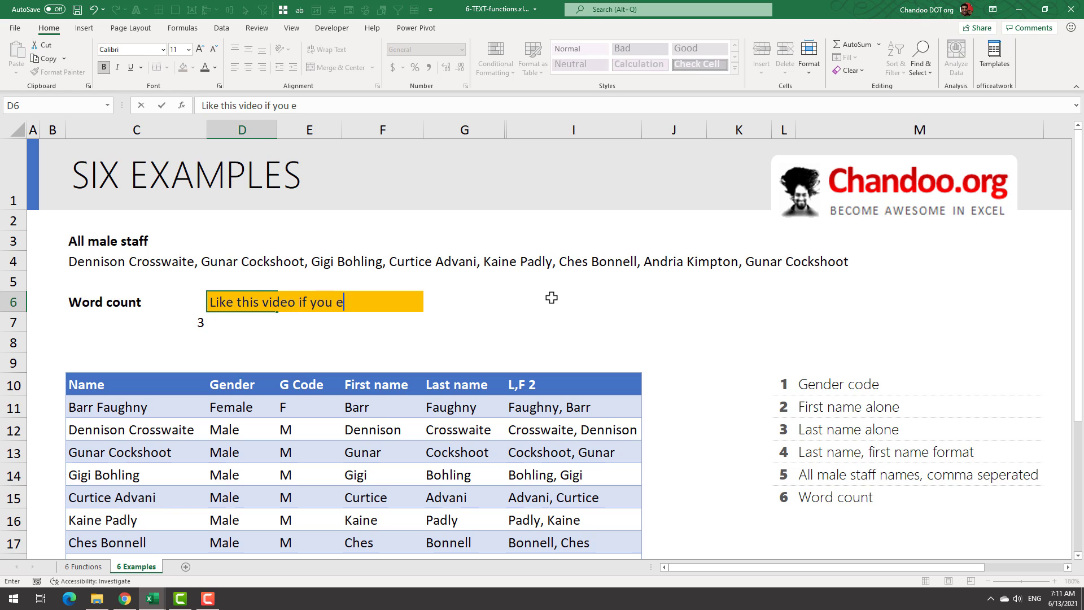
{"action": "type", "text": "njoyed it"}
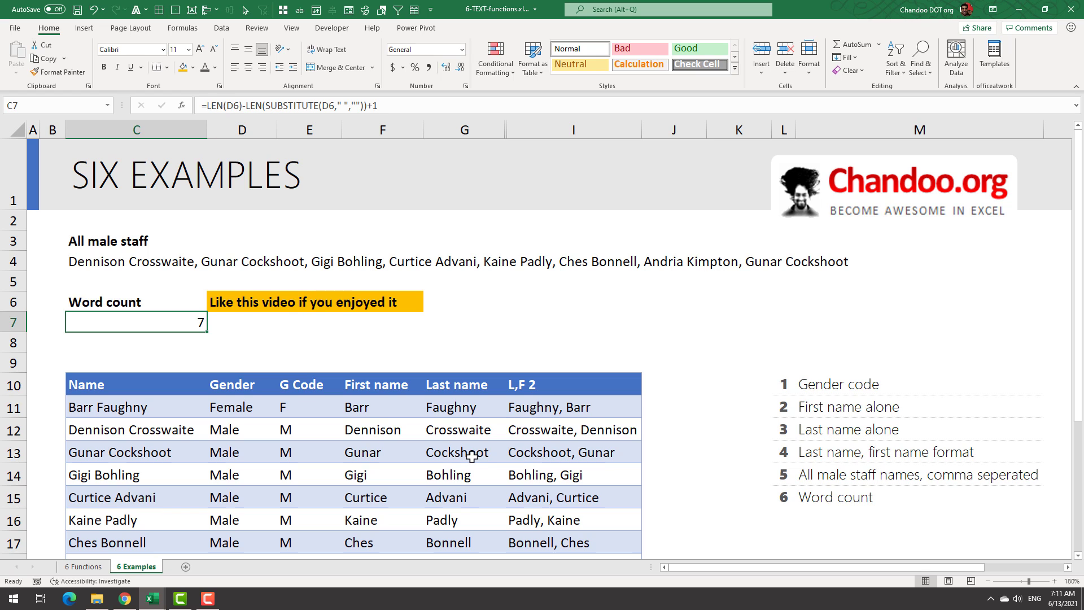